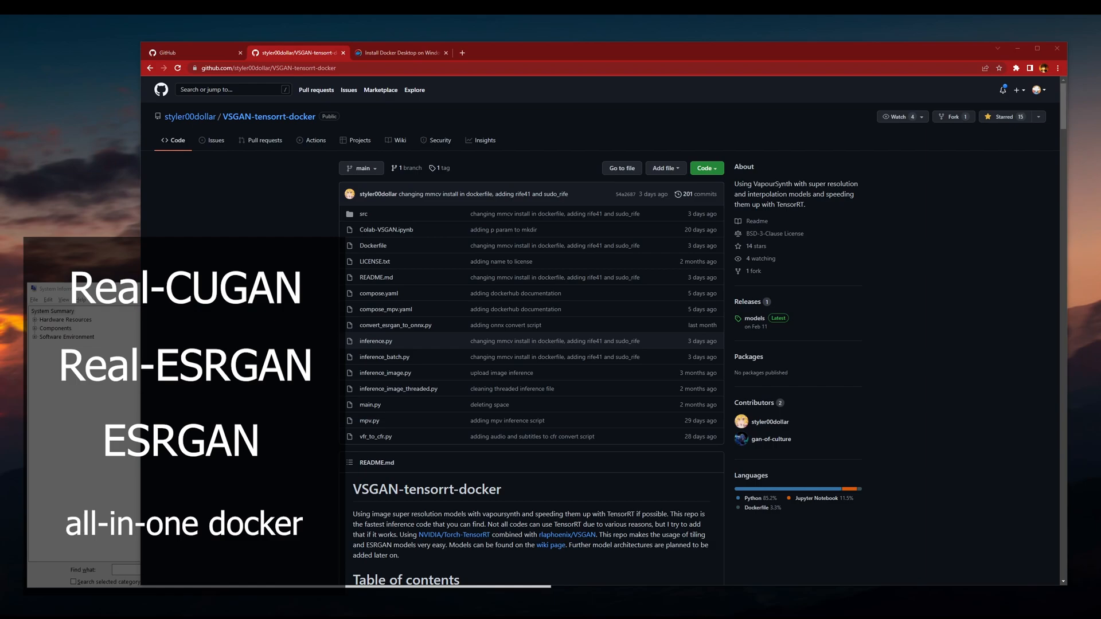
- Switch to the 'Install Docker Desktop on Windows' tab to view the WSL 2 backend requirements
{"action": "scroll", "scroll_direction": "down", "scroll_amount": 3}
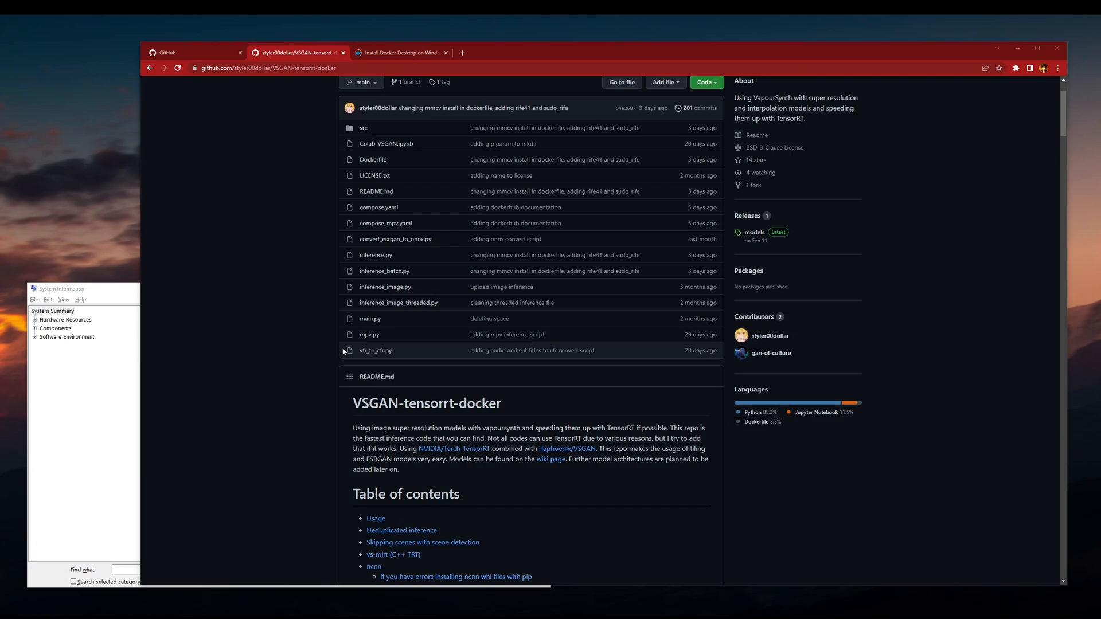
{"action": "left_click", "coordinate": [400, 52]}
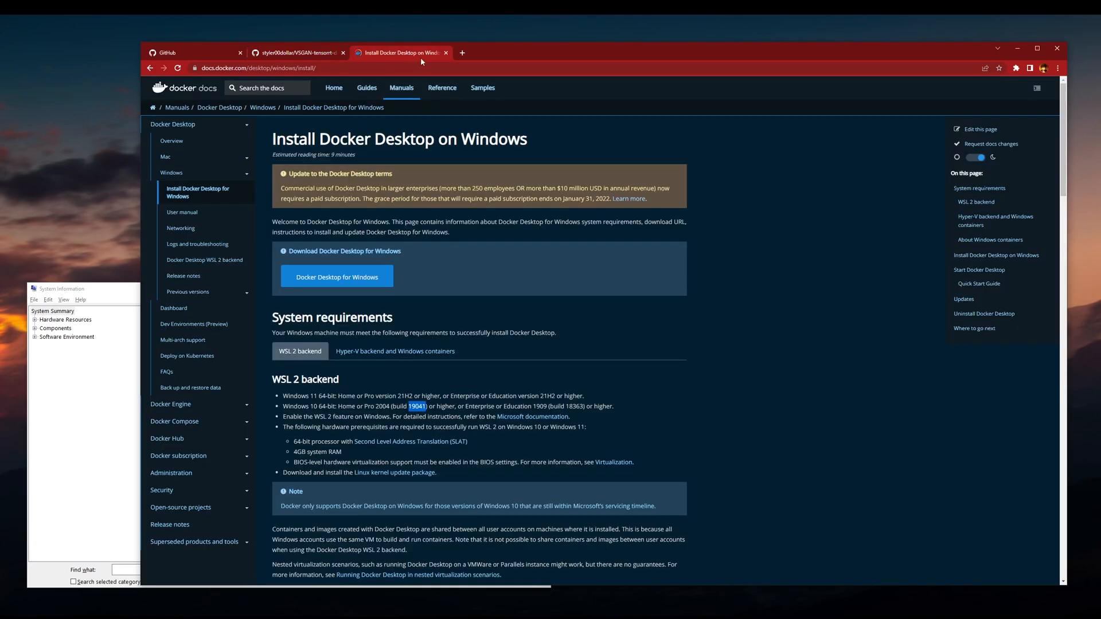
{"action": "mouse_move", "coordinate": [726, 355]}
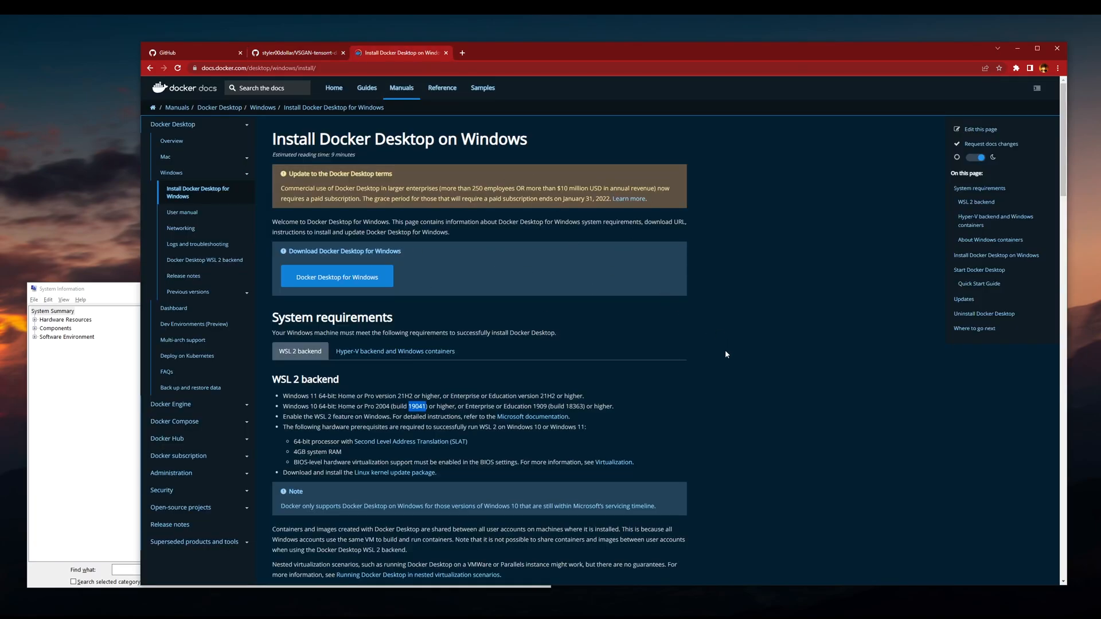
{"action": "mouse_move", "coordinate": [604, 421]}
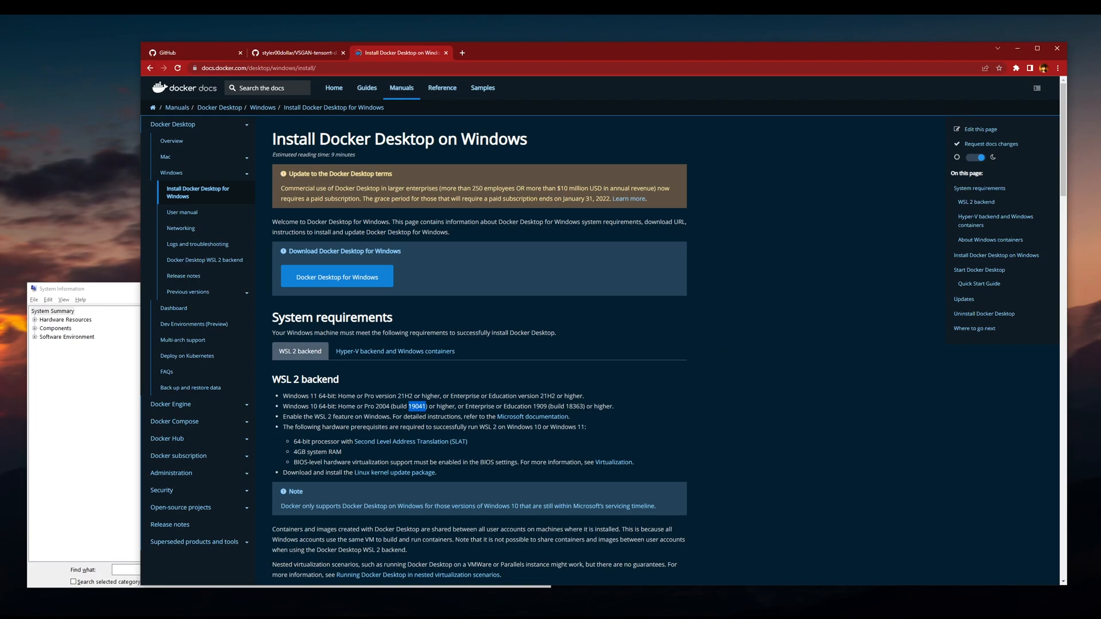
{"action": "mouse_move", "coordinate": [605, 399]}
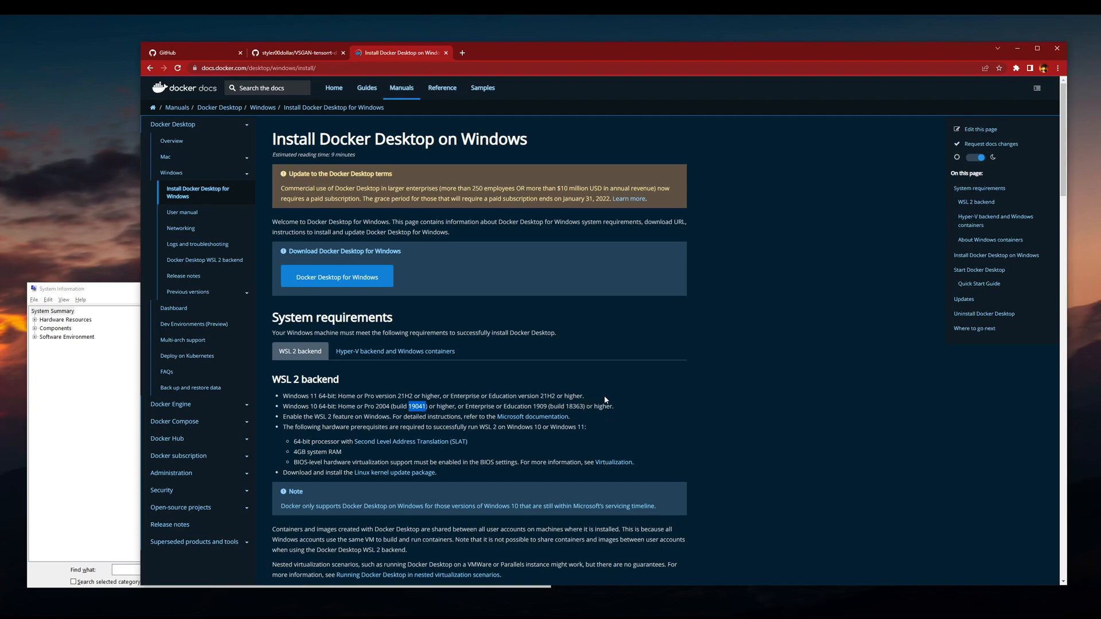
{"action": "mouse_move", "coordinate": [602, 397]}
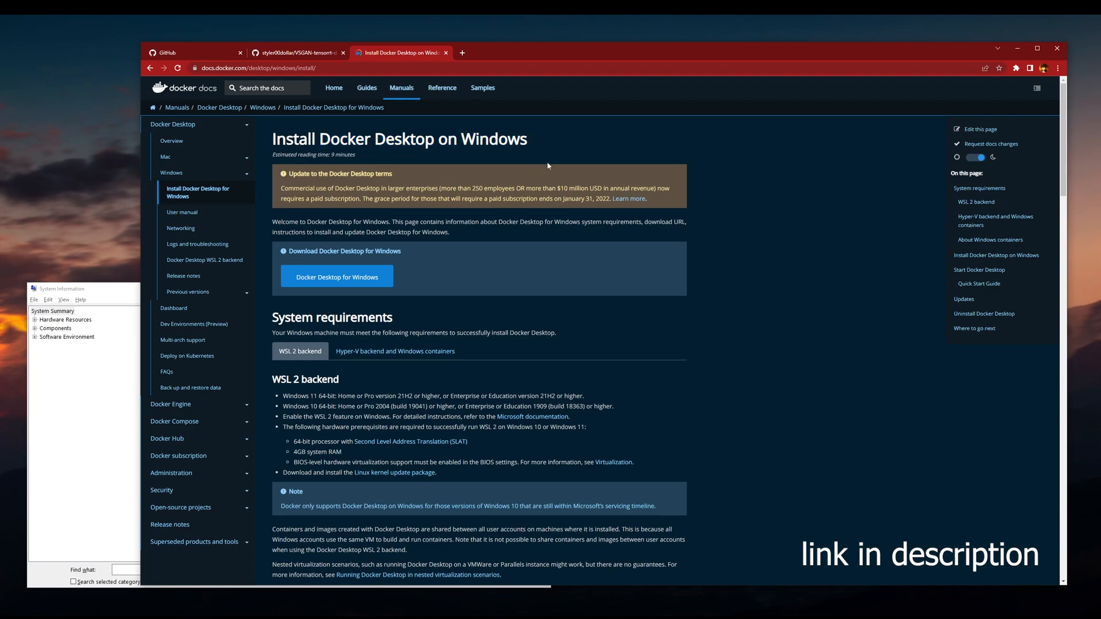
{"action": "mouse_move", "coordinate": [390, 275]}
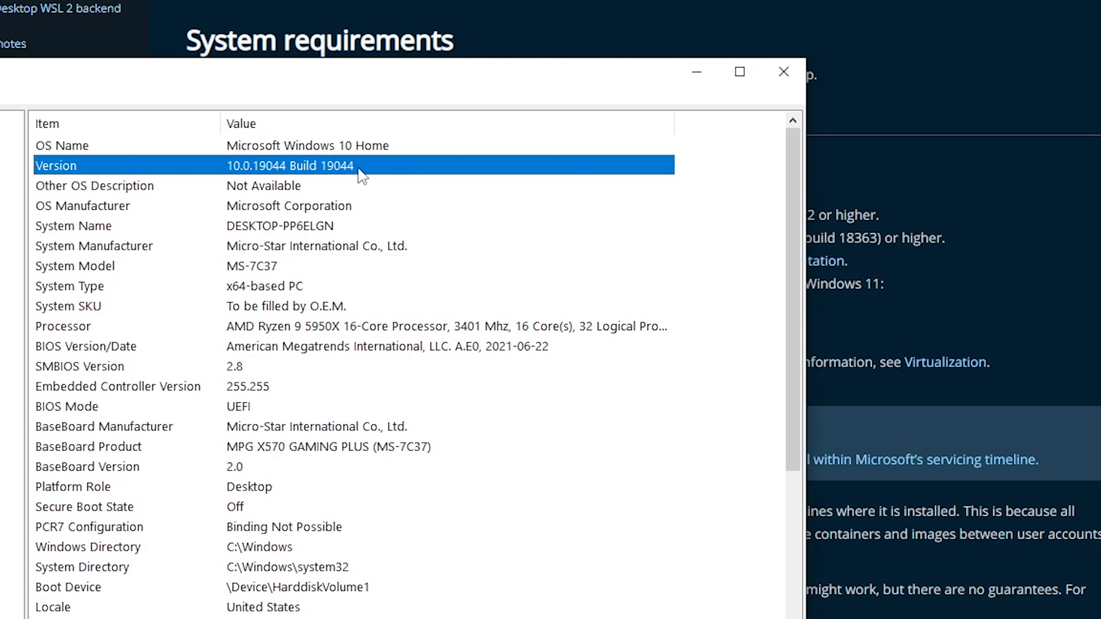
{"action": "left_click", "coordinate": [783, 72]}
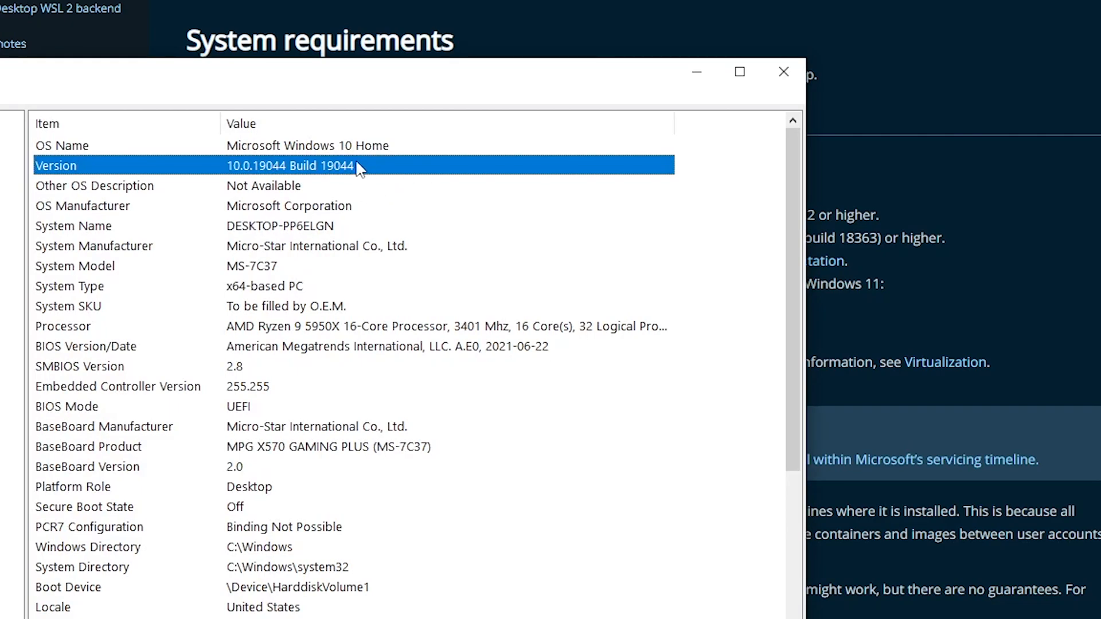
{"action": "mouse_move", "coordinate": [403, 177]}
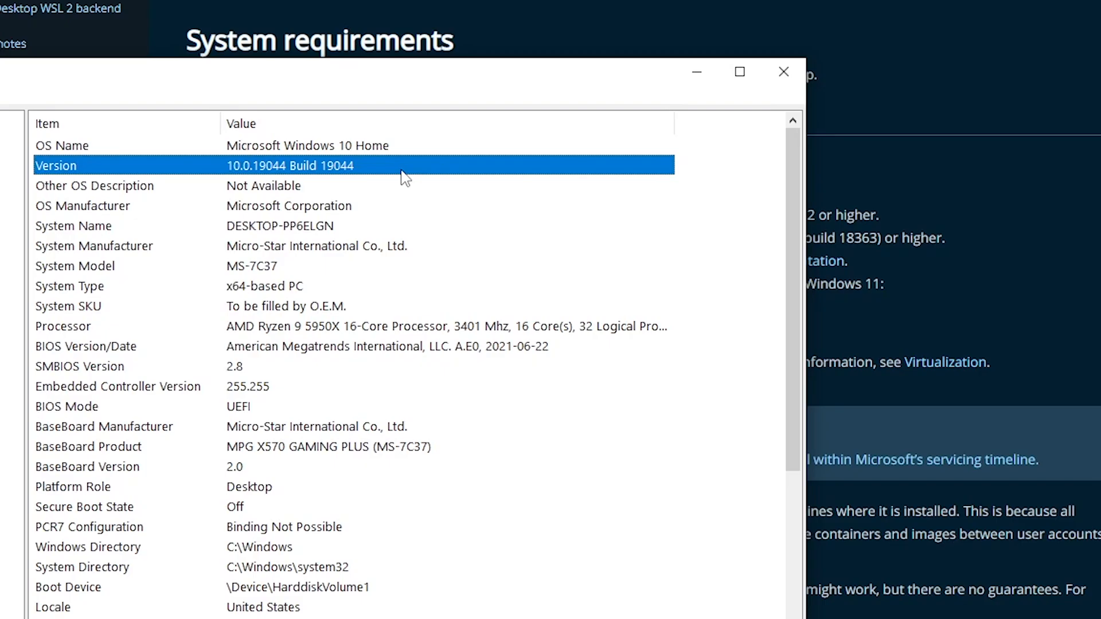
{"action": "left_click", "coordinate": [783, 72]}
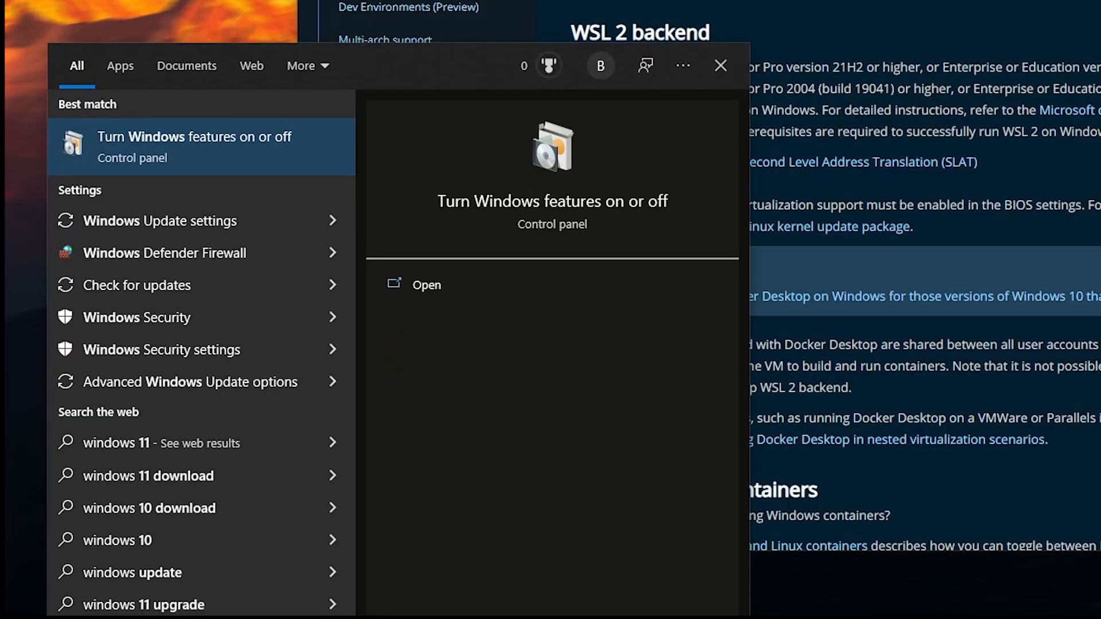
- Confirm Virtual Machine Platform, Windows Hypervisor Platform and WSL are checked in Windows Features, then accept
{"action": "left_click", "coordinate": [424, 284]}
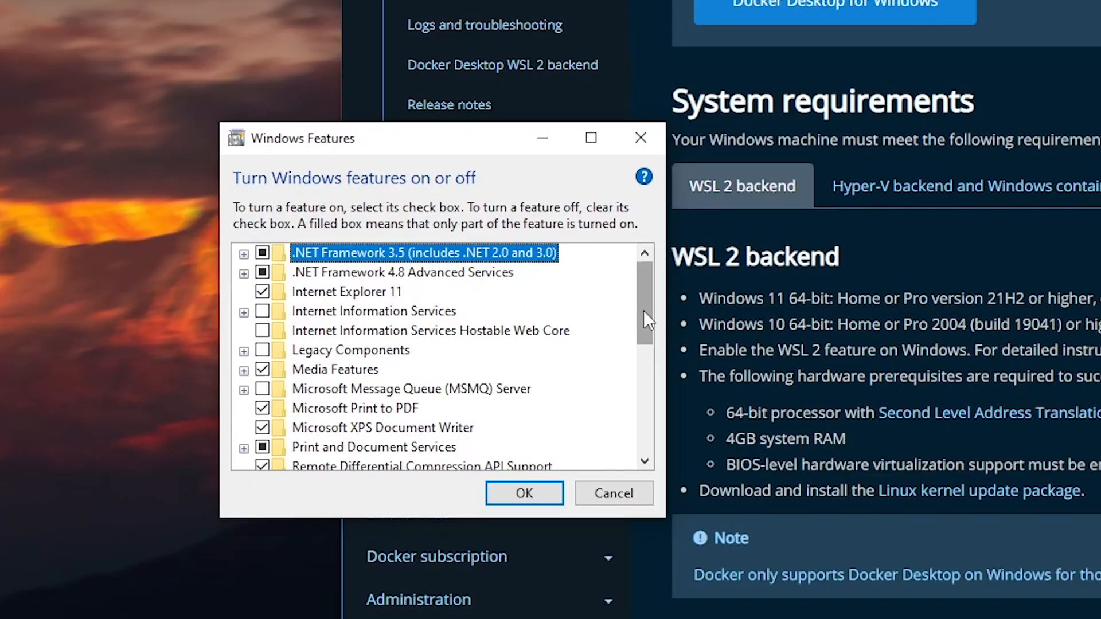
{"action": "scroll", "scroll_direction": "down", "scroll_amount": 3}
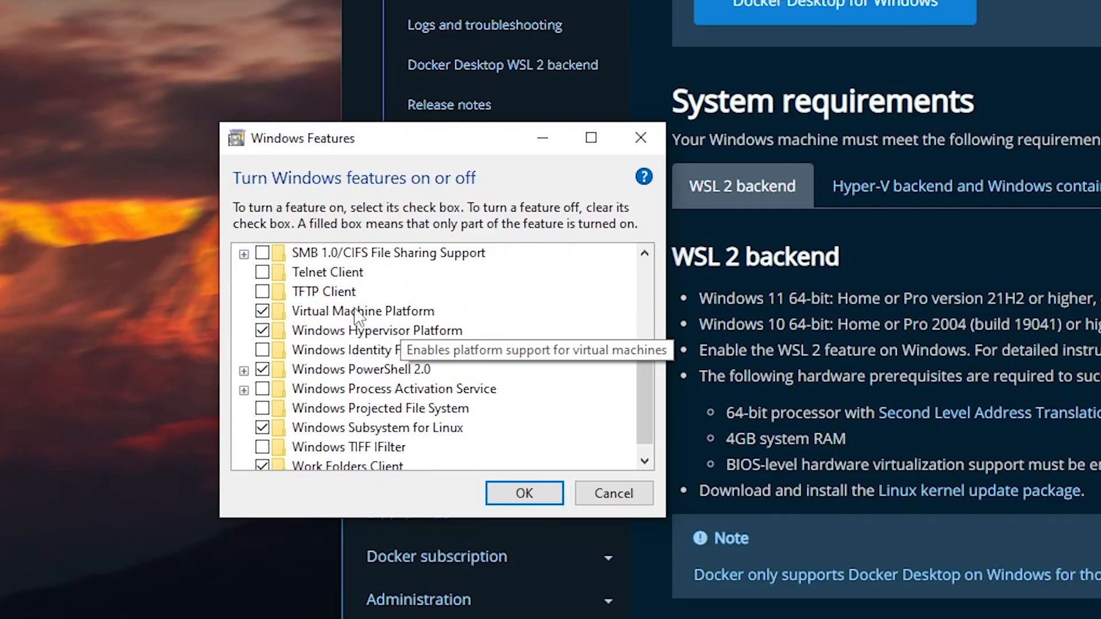
{"action": "mouse_move", "coordinate": [435, 341]}
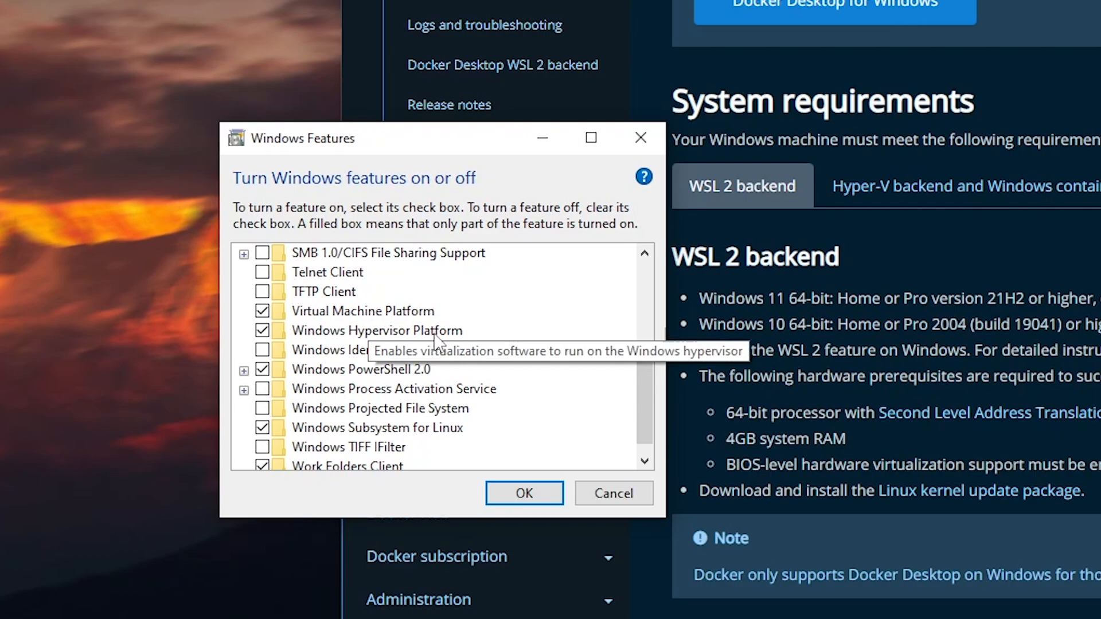
{"action": "scroll", "scroll_direction": "down", "scroll_amount": 3}
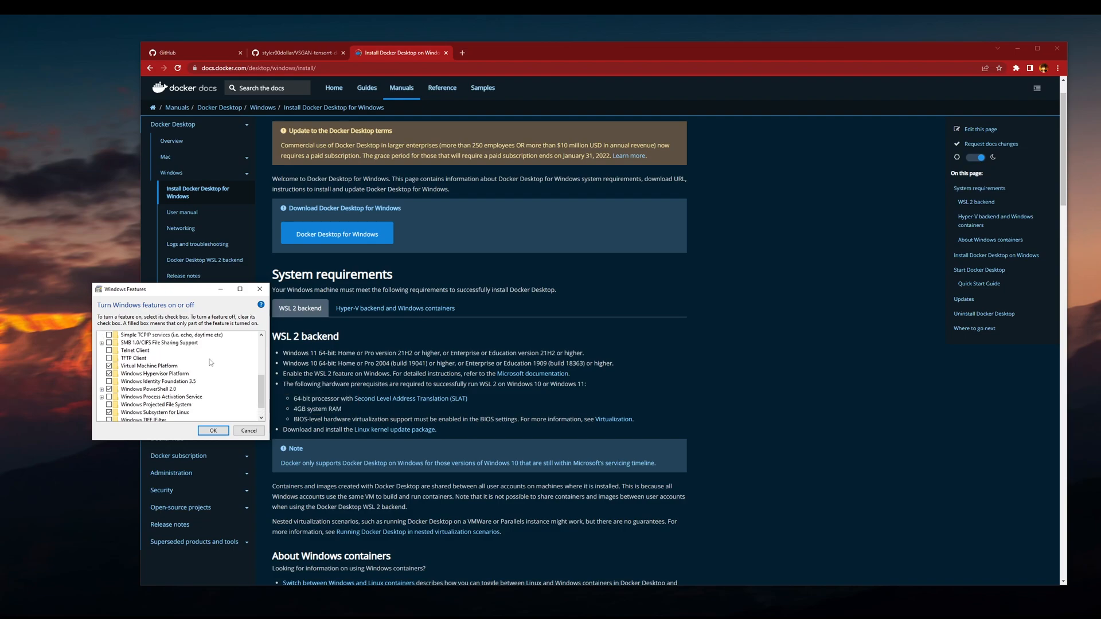
{"action": "scroll", "scroll_direction": "down", "scroll_amount": 3}
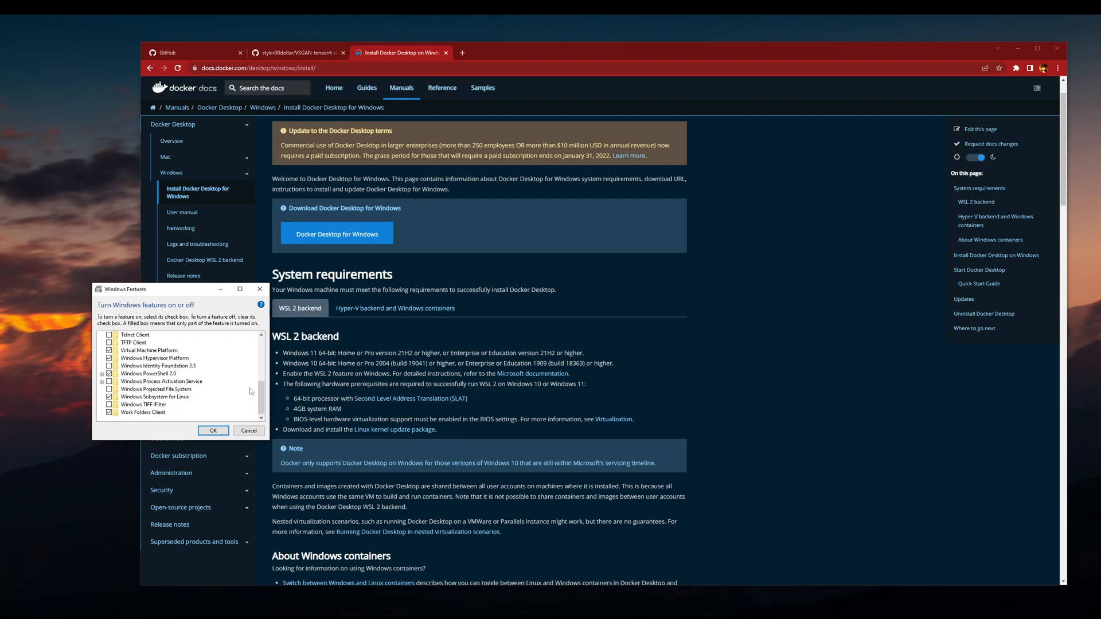
{"action": "mouse_move", "coordinate": [214, 430]}
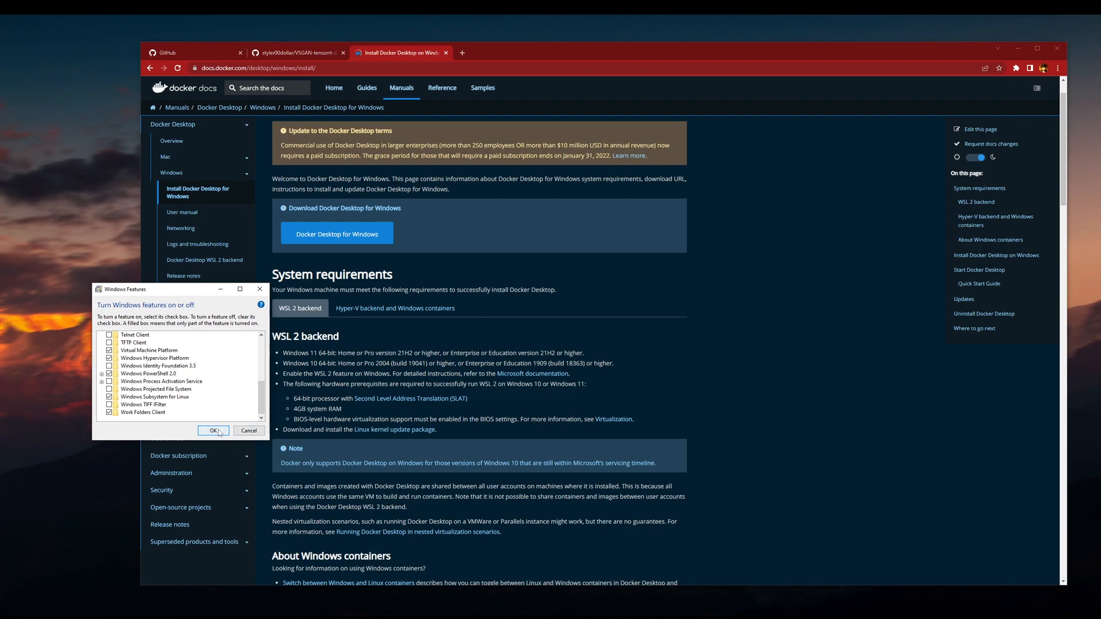
{"action": "left_click", "coordinate": [213, 431]}
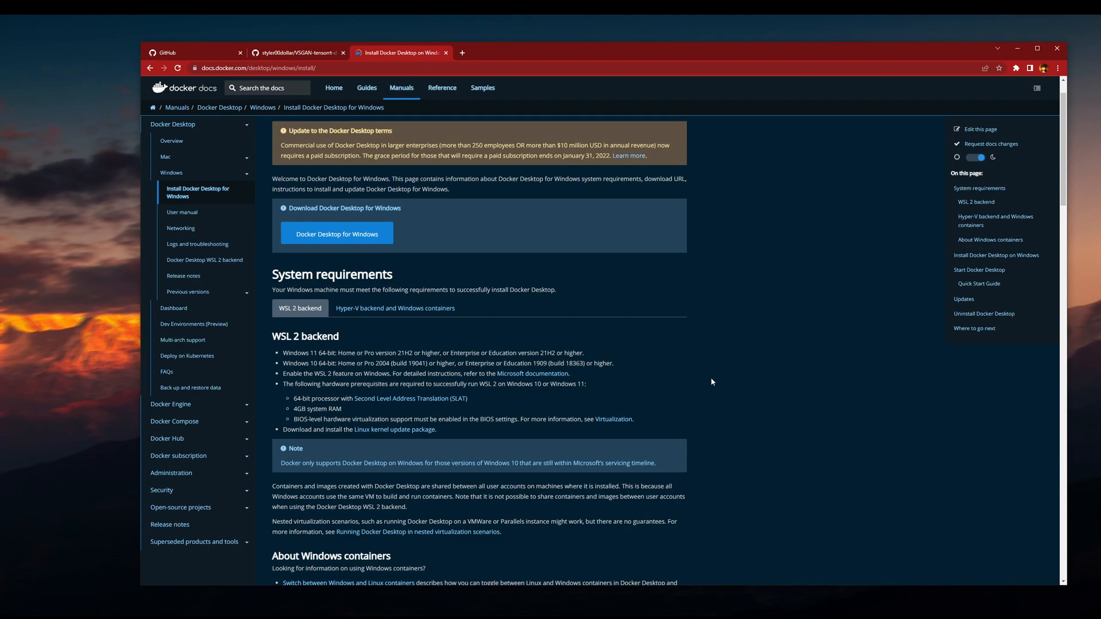
{"action": "mouse_move", "coordinate": [762, 360]}
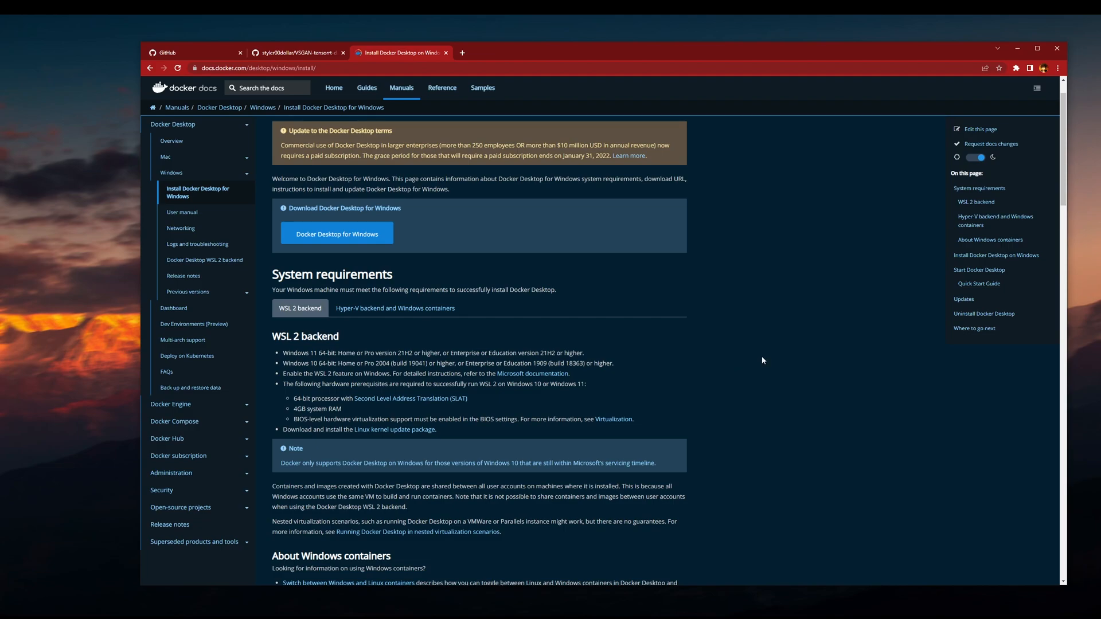
{"action": "mouse_move", "coordinate": [798, 353]}
{"action": "type", "text": "bio"}
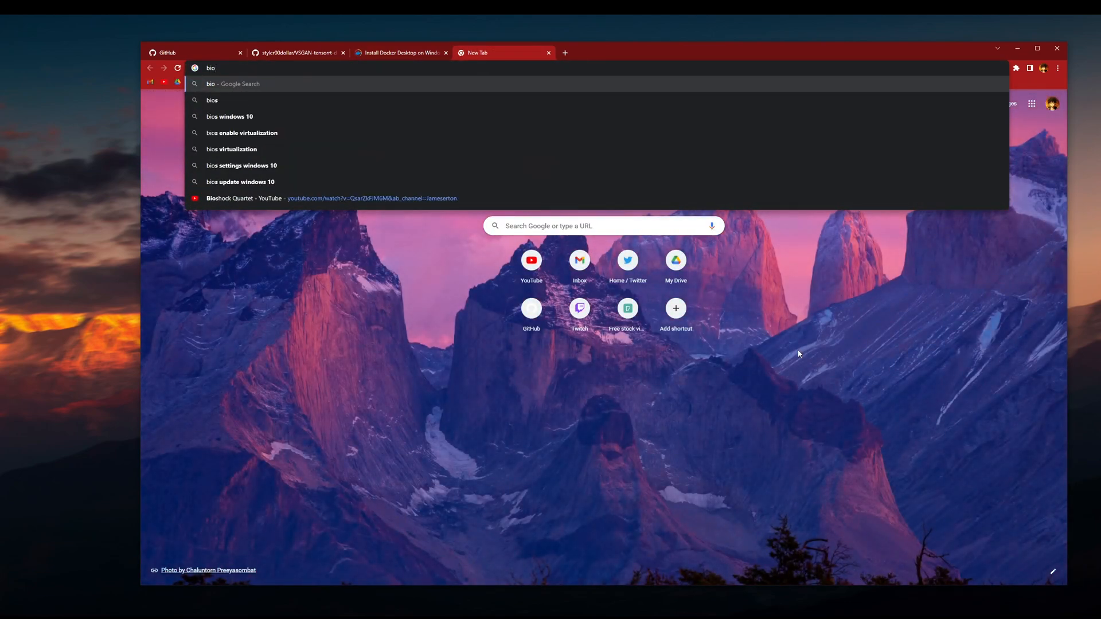
- Search 'msi click bios 5 virtualization' and read the Reddit thread's Enable SVM Mode answer
{"action": "type", "text": "msi bios 5 virtualization"}
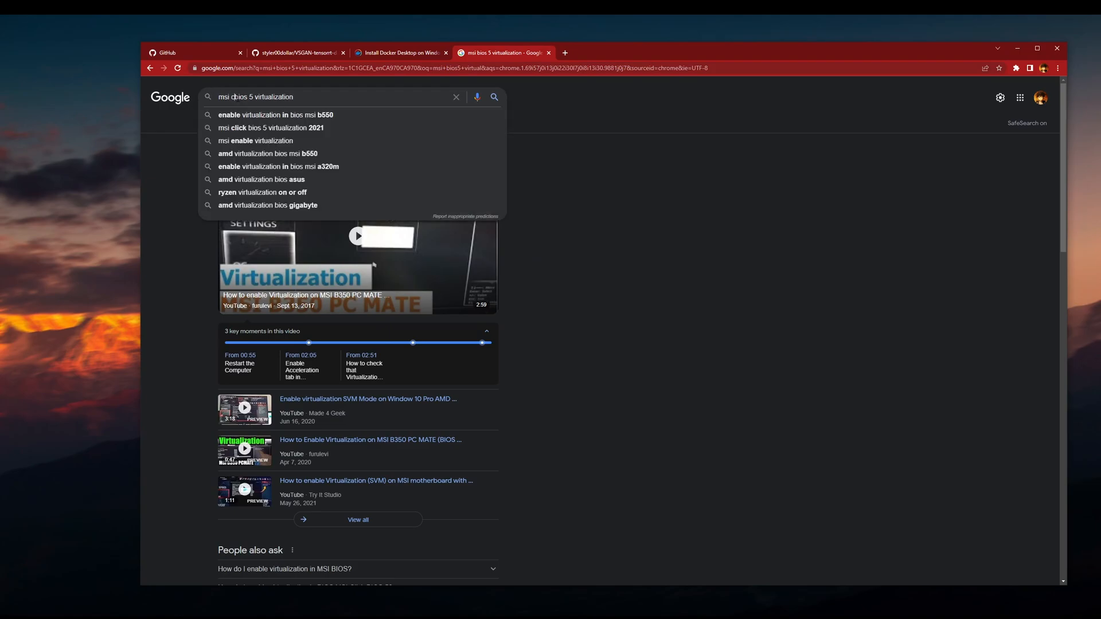
{"action": "left_click", "coordinate": [271, 127]}
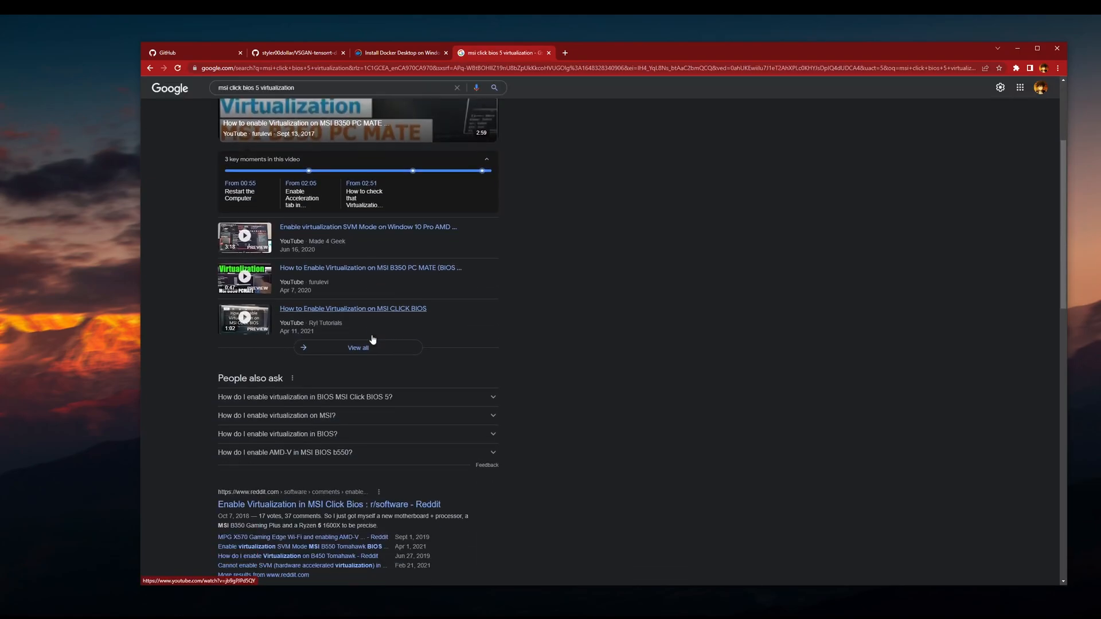
{"action": "left_click", "coordinate": [329, 504]}
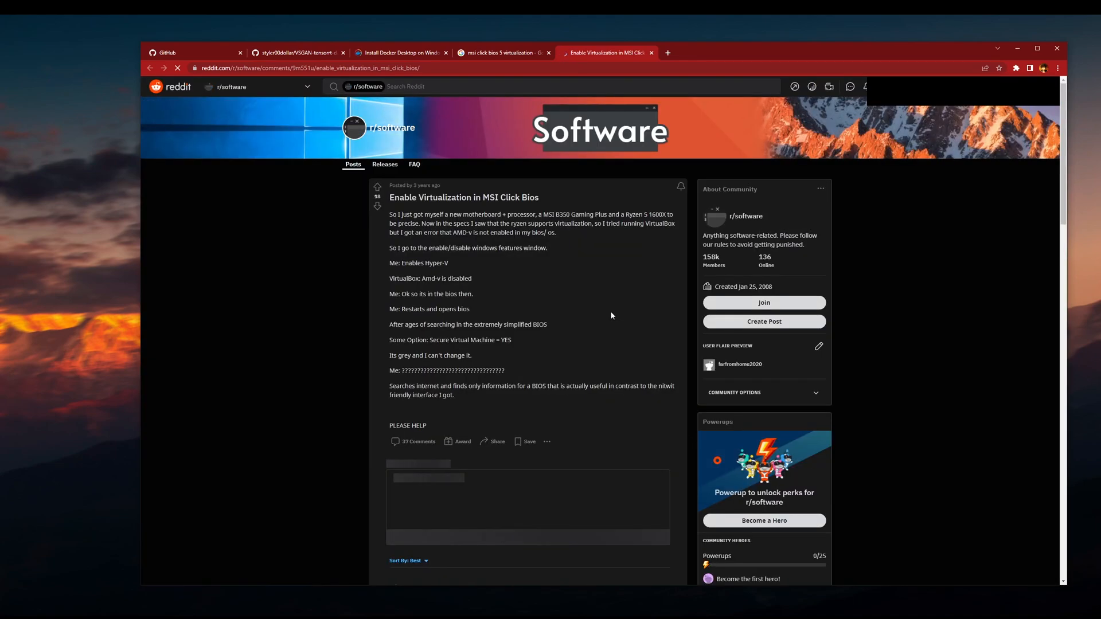
{"action": "scroll", "scroll_direction": "down", "scroll_amount": 3}
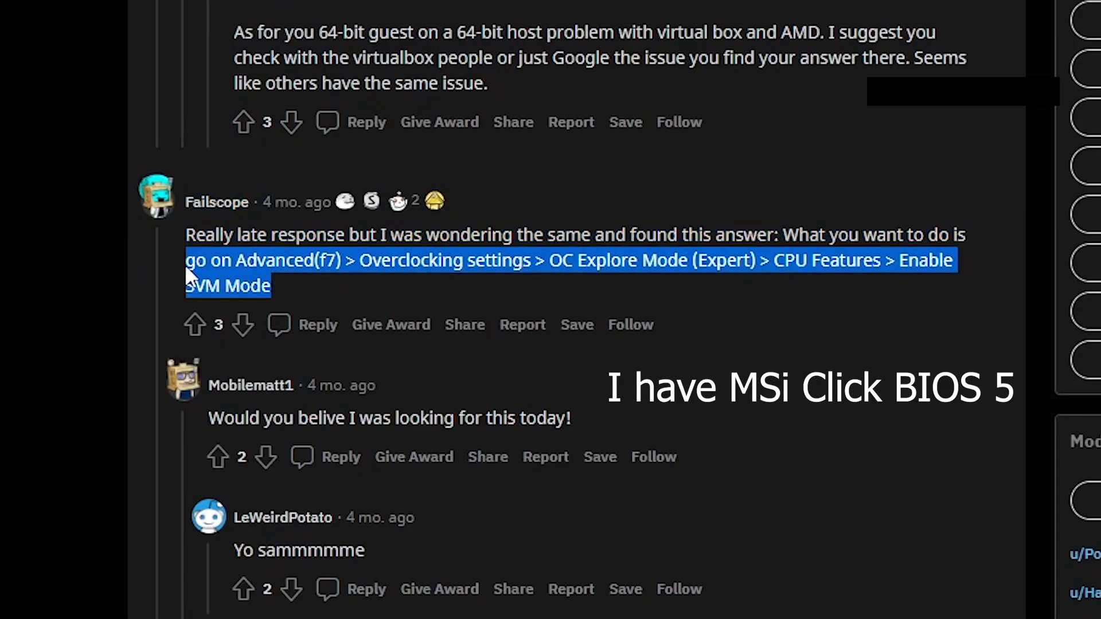
{"action": "left_click", "coordinate": [891, 300]}
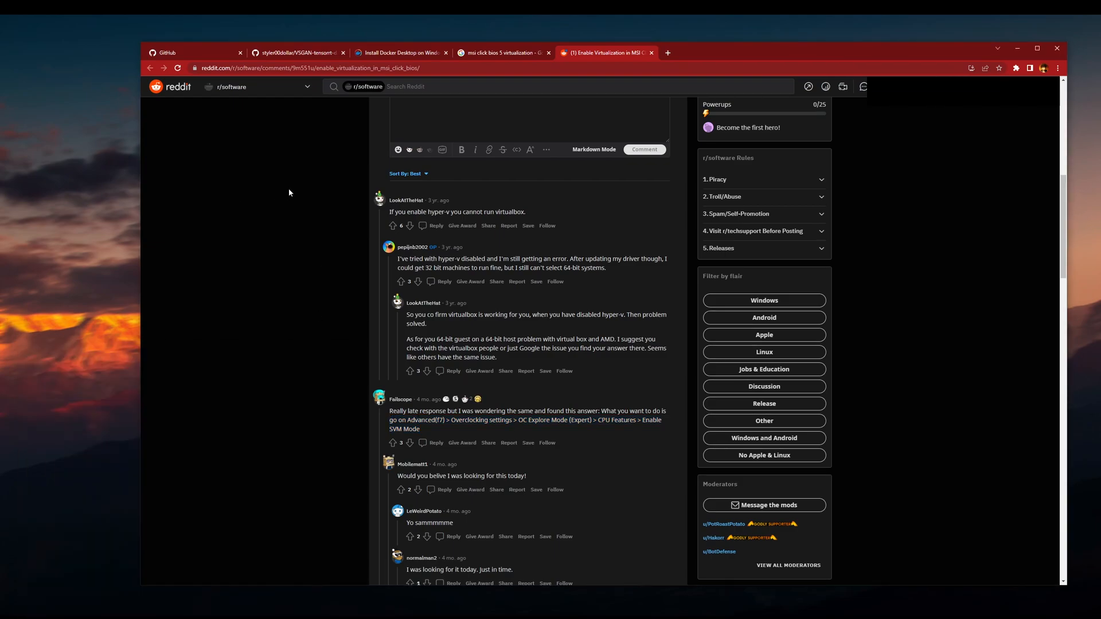
{"action": "mouse_move", "coordinate": [369, 218]}
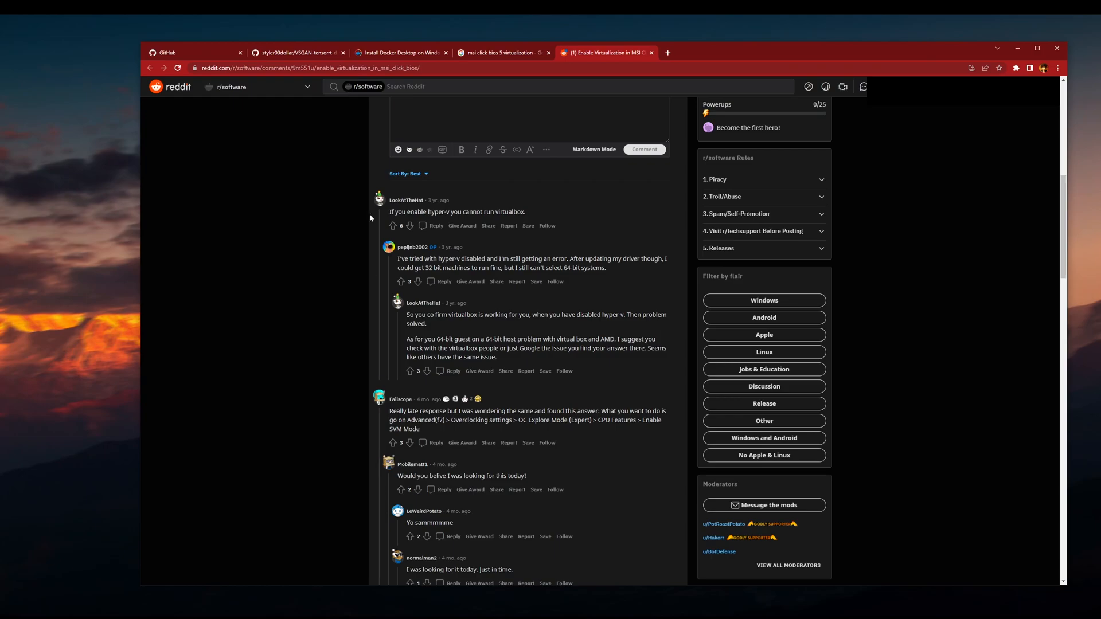
- Go back to the Docker Docs install guide tab and scroll down the page
{"action": "left_click", "coordinate": [401, 52]}
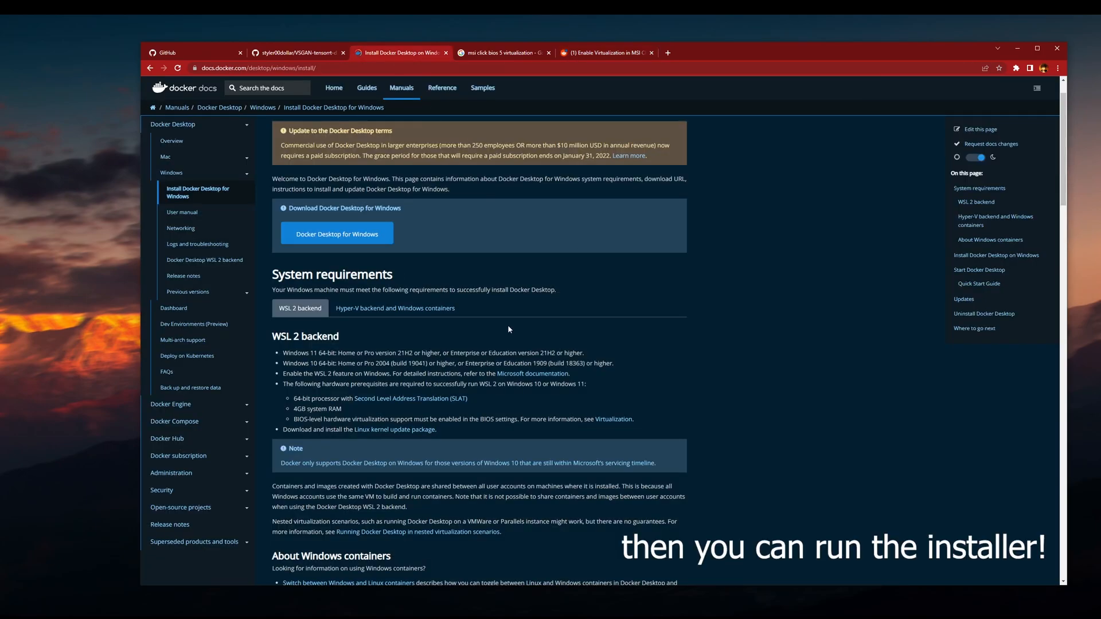
{"action": "mouse_move", "coordinate": [463, 321]}
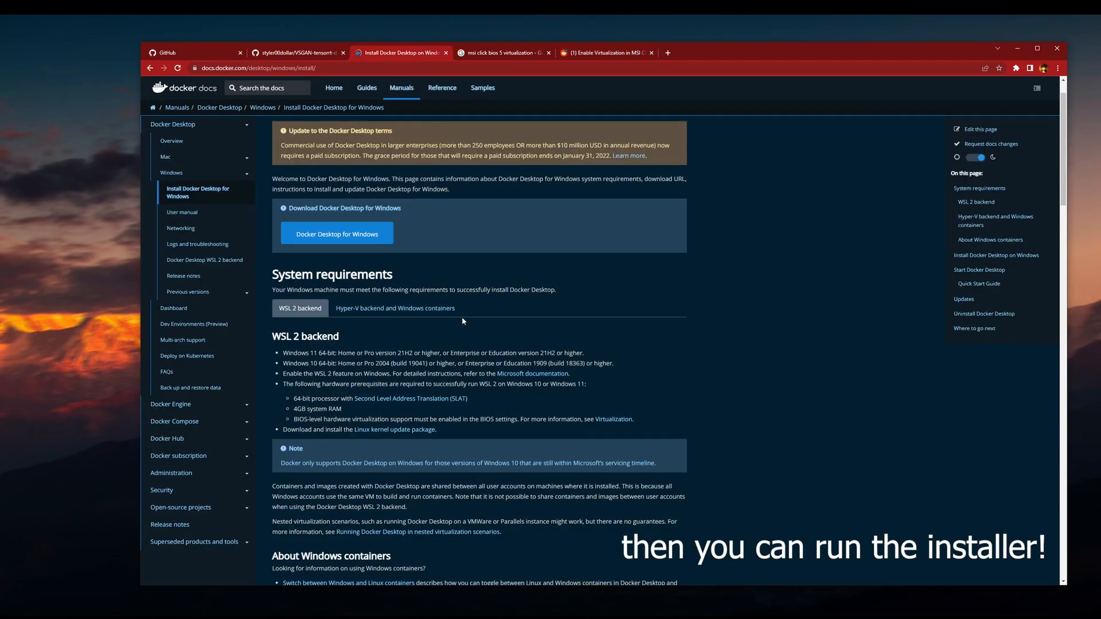
{"action": "scroll", "scroll_direction": "down", "scroll_amount": 3}
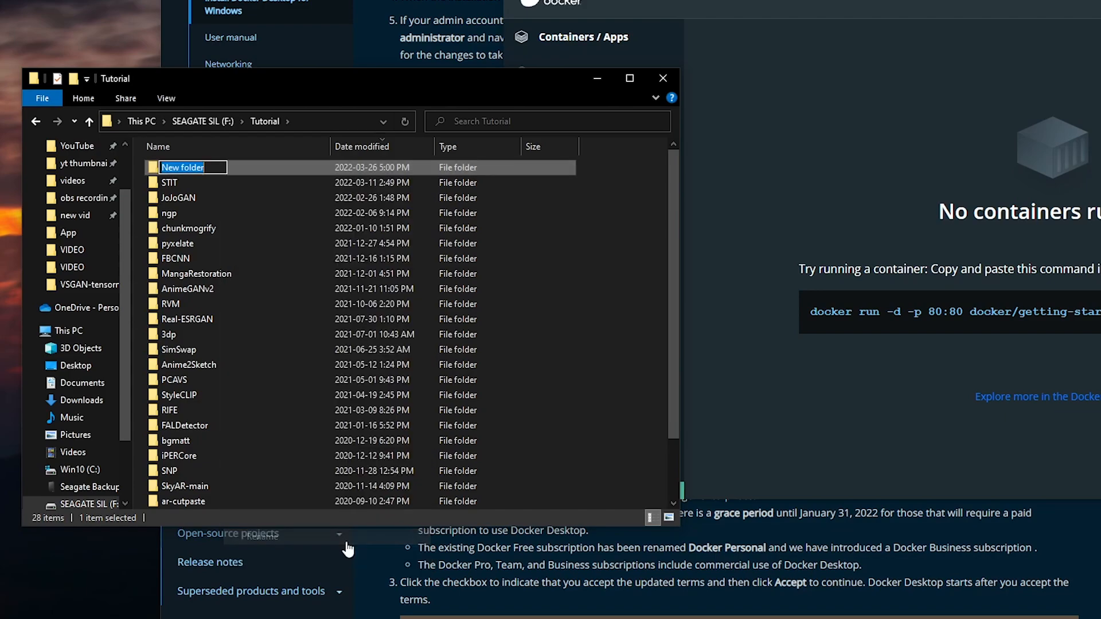
- Name the new folder in F:\Tutorial 'VSGAN' and open it
{"action": "type", "text": "VSGAN"}
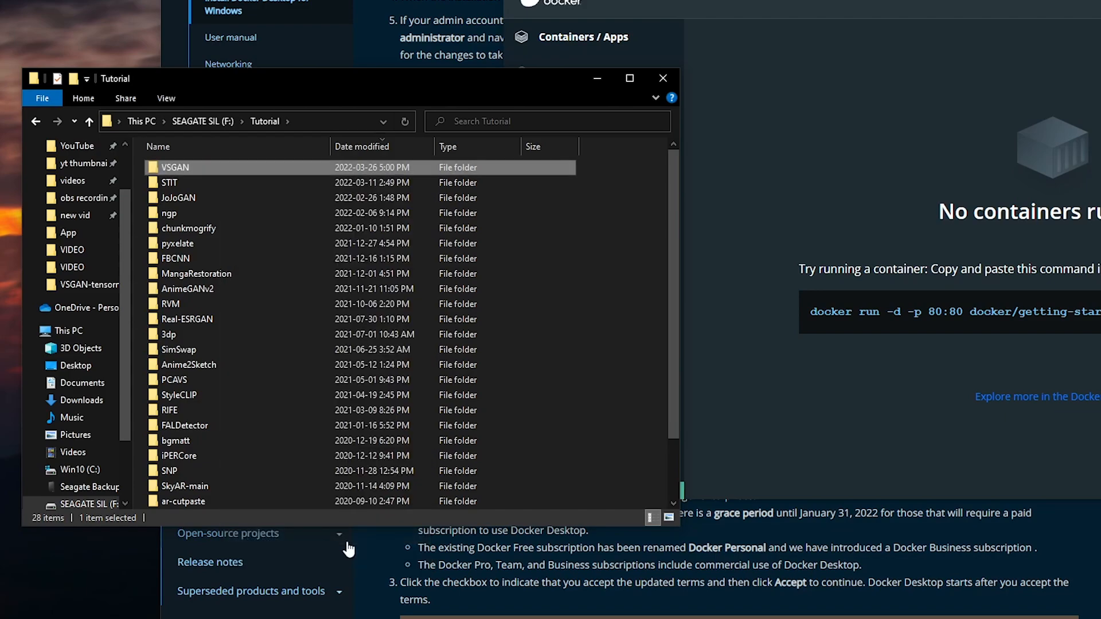
{"action": "double_click", "coordinate": [175, 167]}
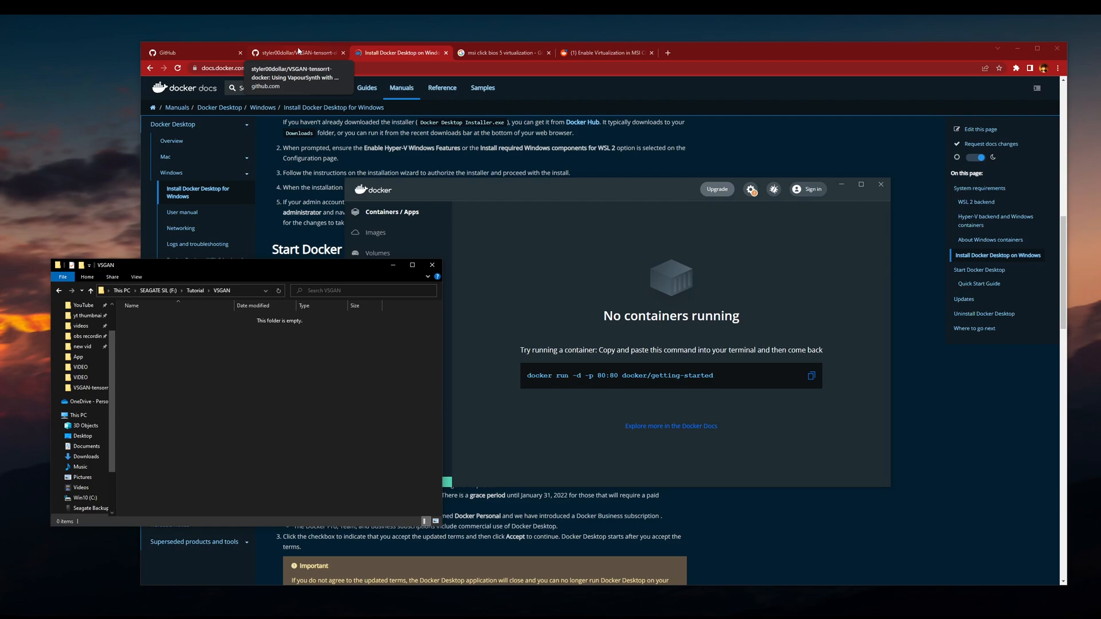
{"action": "left_click", "coordinate": [294, 52]}
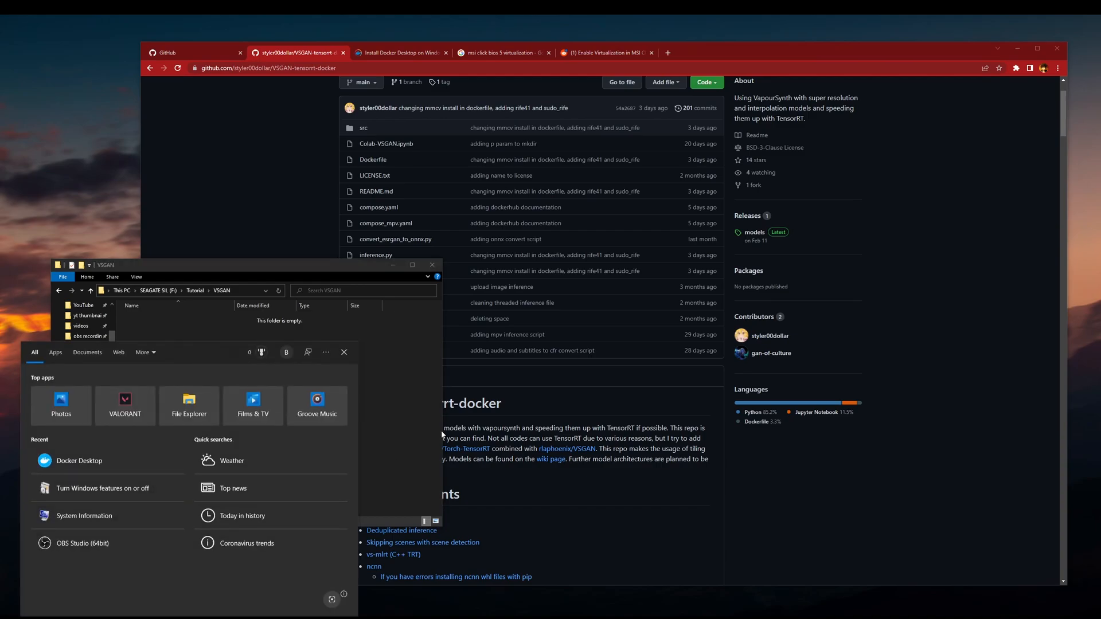
- Launch Anaconda Prompt and change directory to F:\Tutorial\VSGAN on the F: drive
{"action": "type", "text": "conda"}
{"action": "type", "text": "cd"}
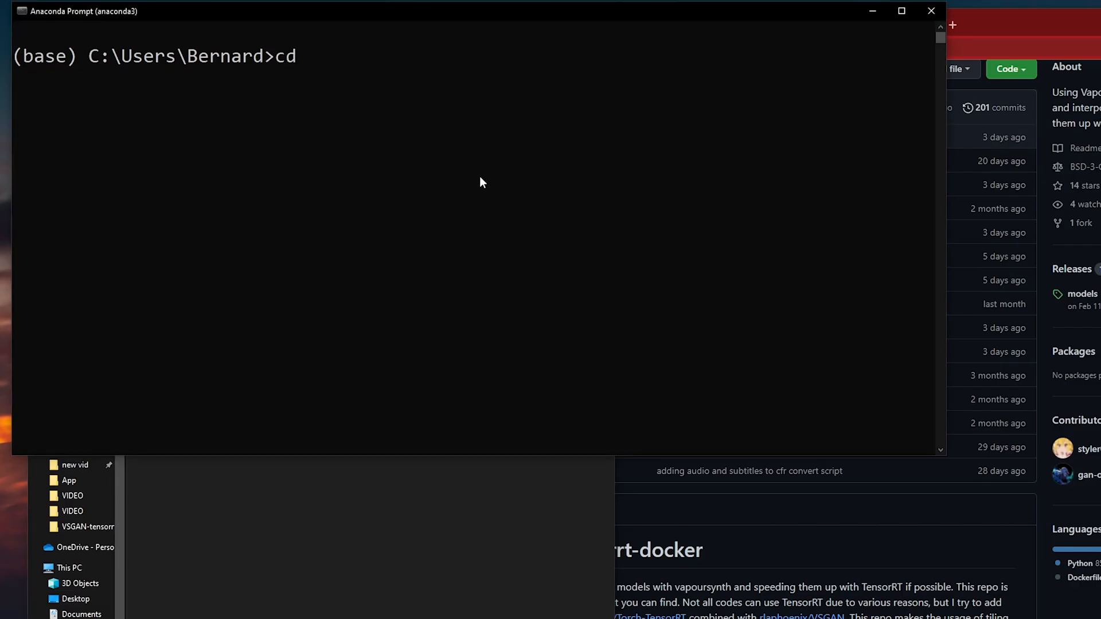
{"action": "key", "text": "Return"}
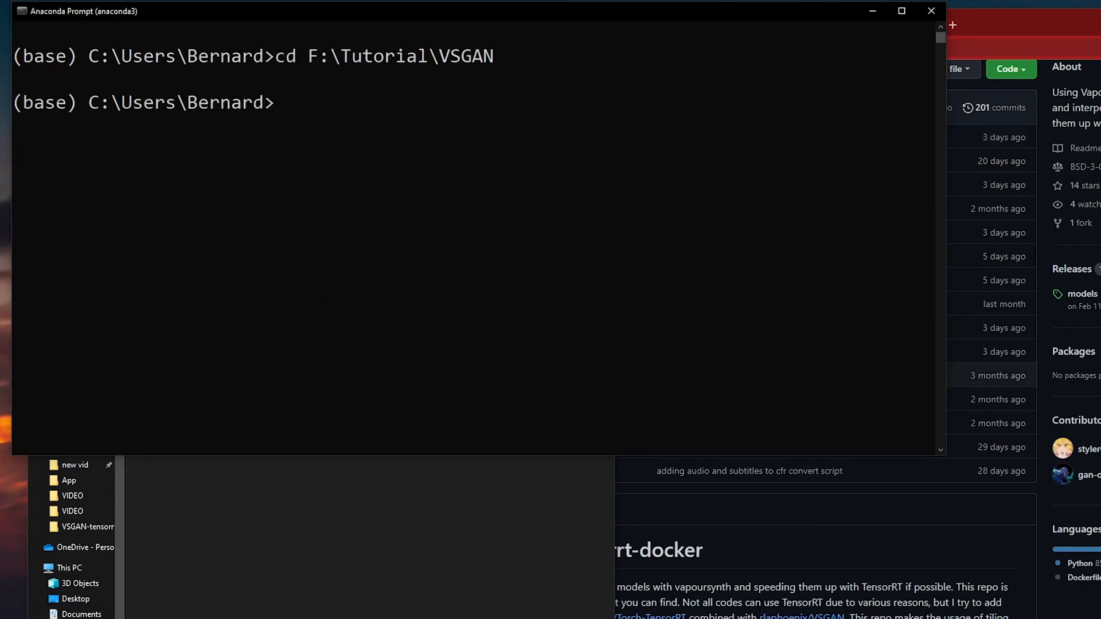
{"action": "key", "text": "Return"}
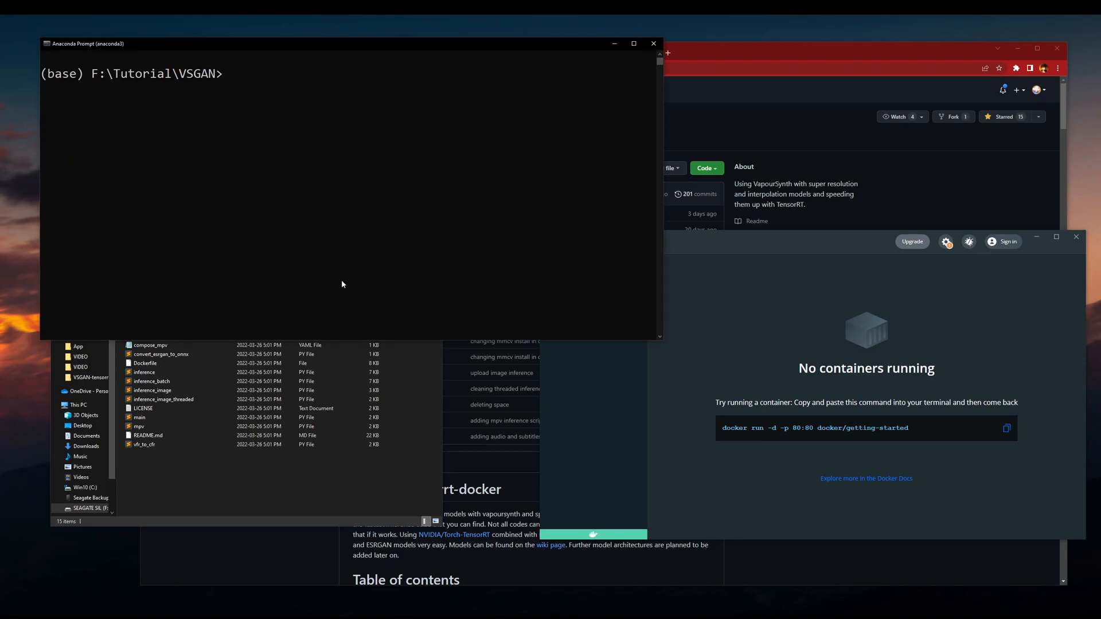
- Check that docker runs, enter VSGAN-tensorrt-docker, and build the vsgan_tensorrt image
{"action": "type", "text": "docker"}
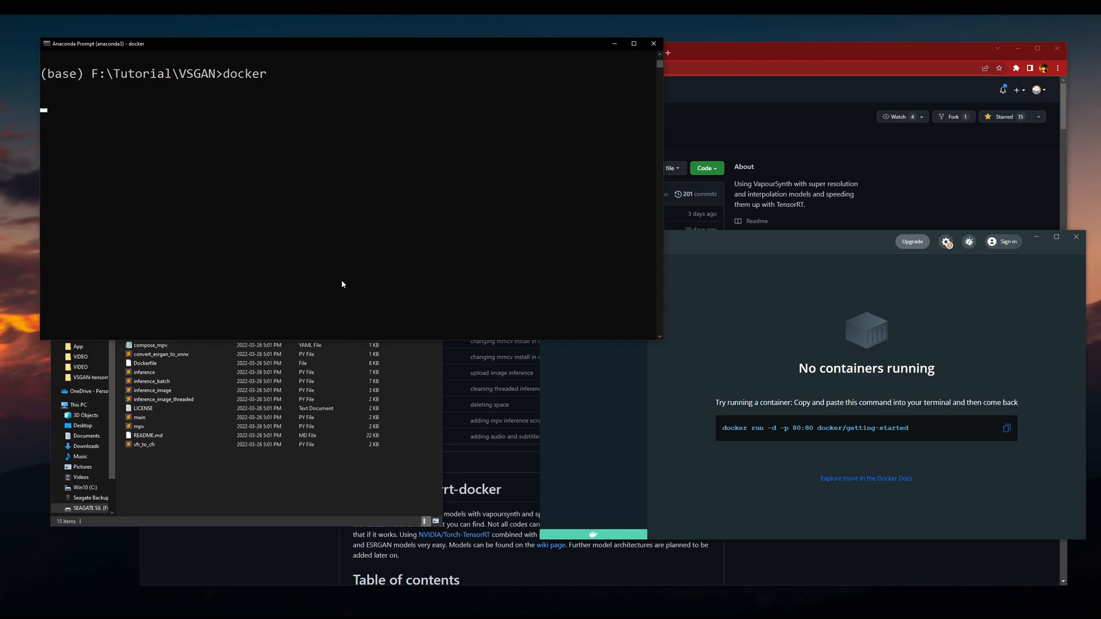
{"action": "key", "text": "Return"}
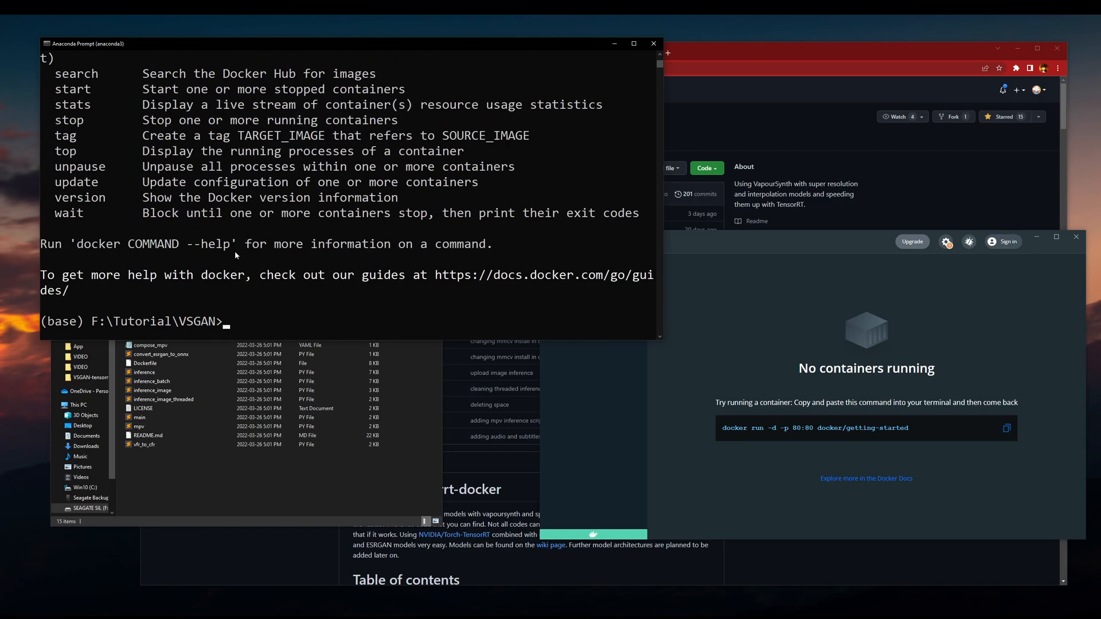
{"action": "type", "text": "c"}
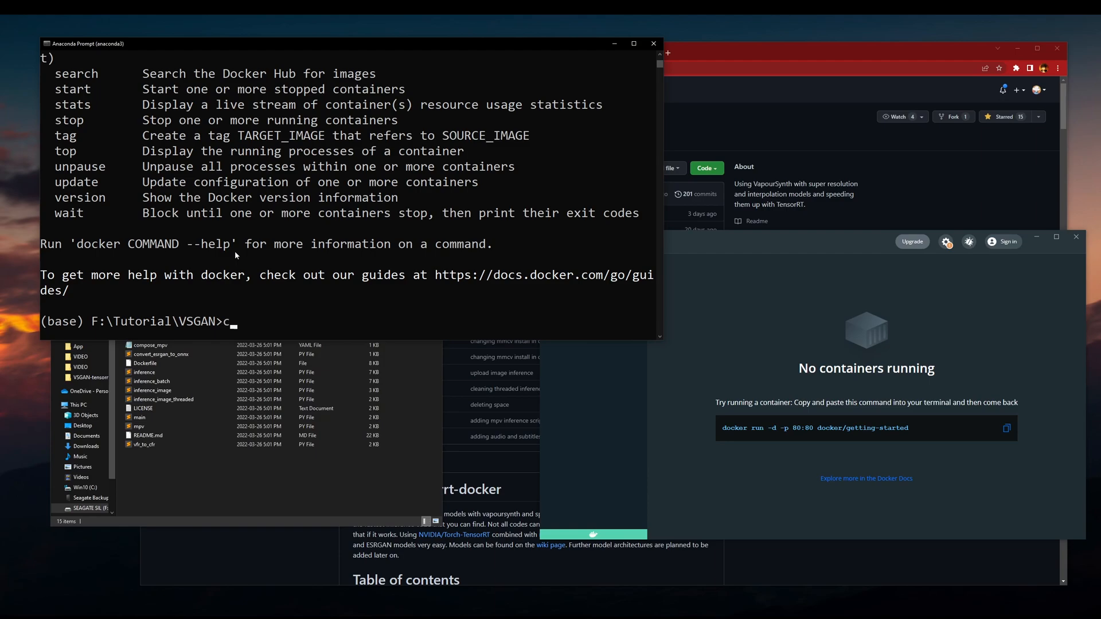
{"action": "type", "text": "d VSGAN-tensorrt-docker"}
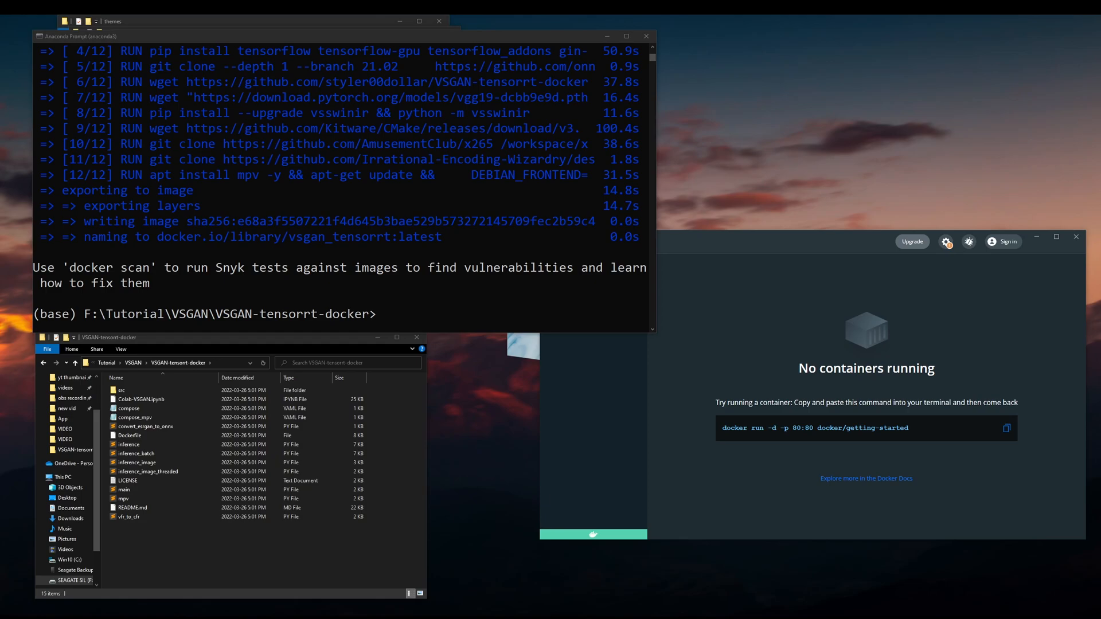
{"action": "mouse_move", "coordinate": [16, 87]}
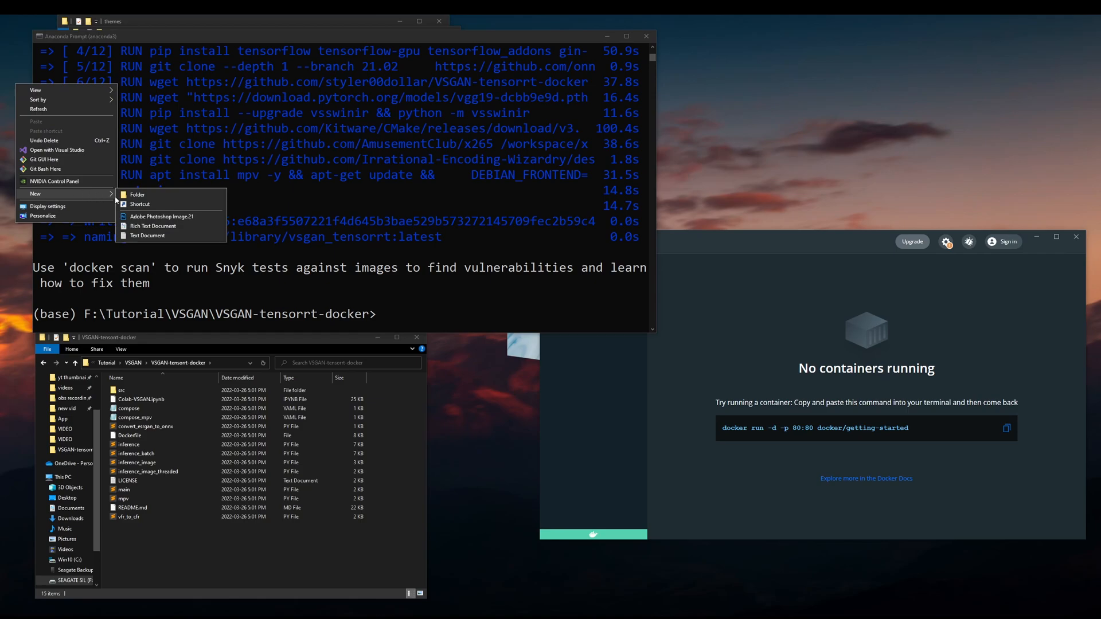
- Create a new desktop text document and paste in the docker run command
{"action": "left_click", "coordinate": [147, 235]}
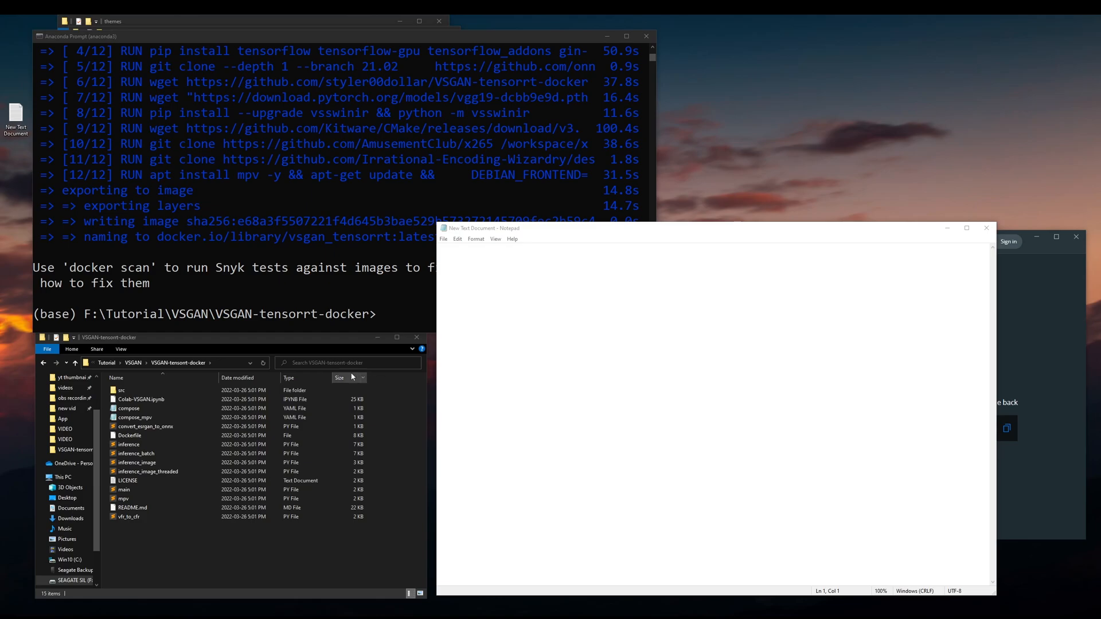
{"action": "type", "text": "docker run --privileged --gpus all -it --rm -v //n/Programs/VSGAN-tensorrt-docker-main:/workspace/tensorrt vsgan_tensorrt:latest"}
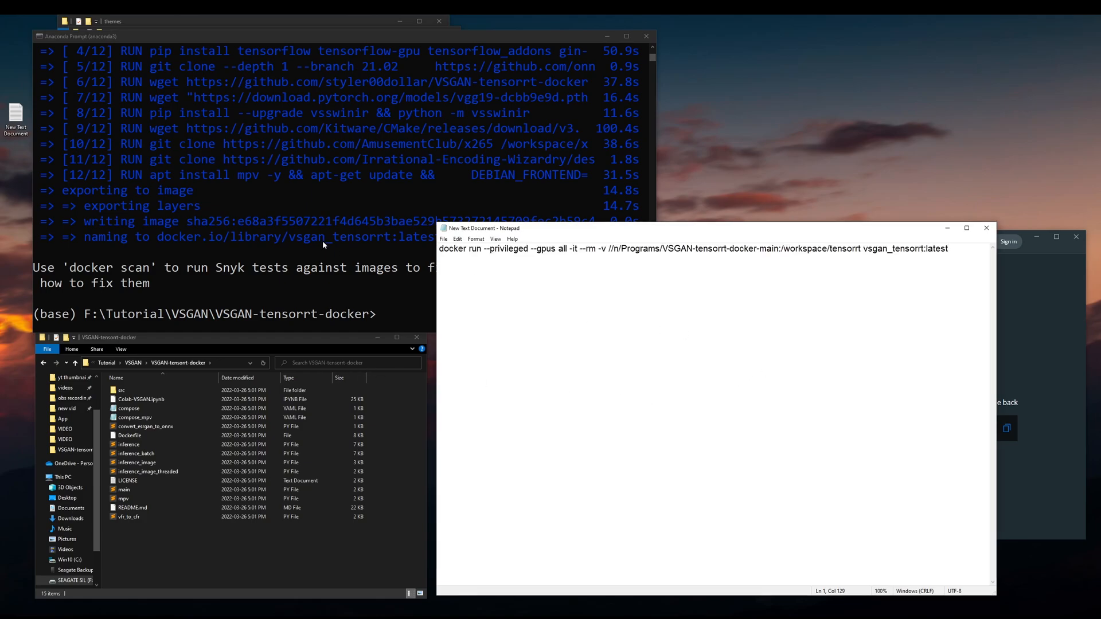
{"action": "left_click", "coordinate": [760, 248]}
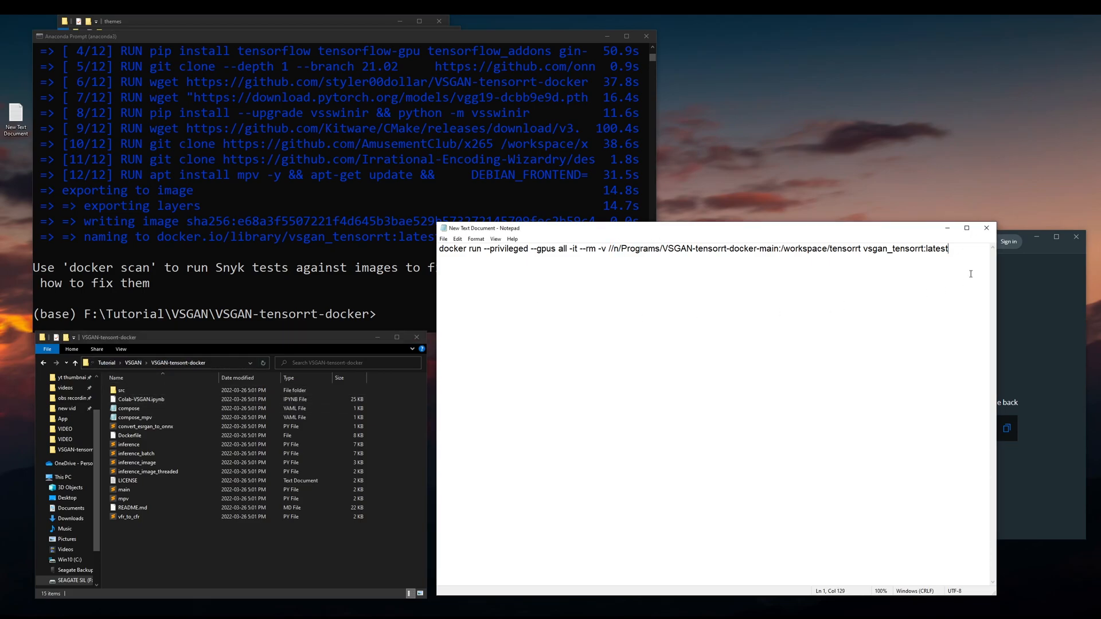
- Edit the -v mount path to //f/Tutorial/VSGAN/VSGAN-tensorrt-docker
{"action": "type", "text": "F:\\Tutorial\\VSGAN\\VSGAN-tensorrt-docker"}
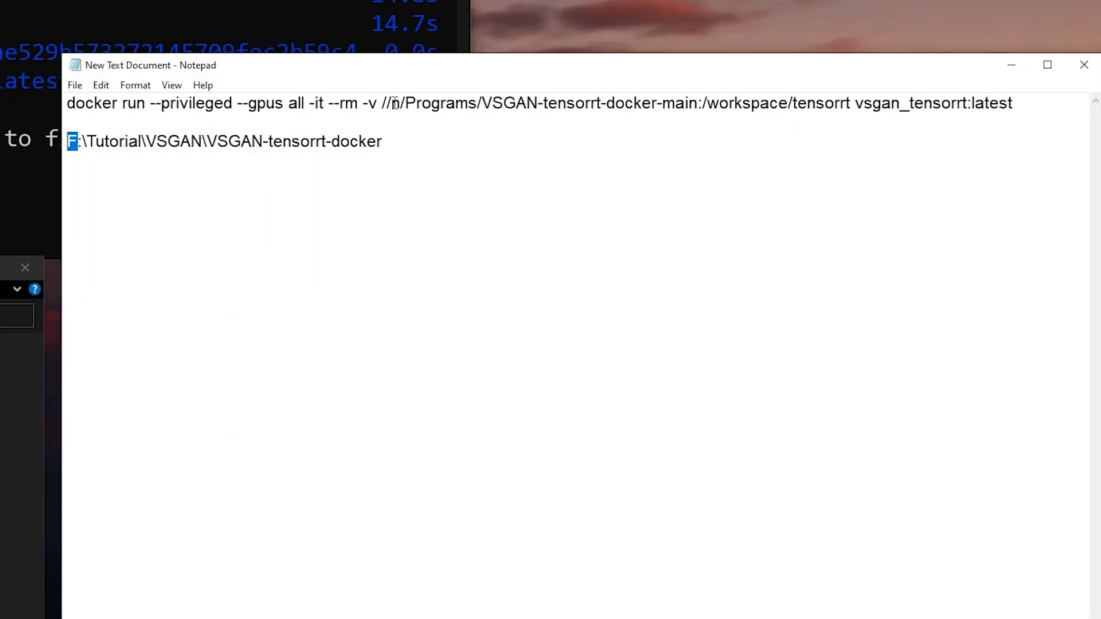
{"action": "type", "text": "f"}
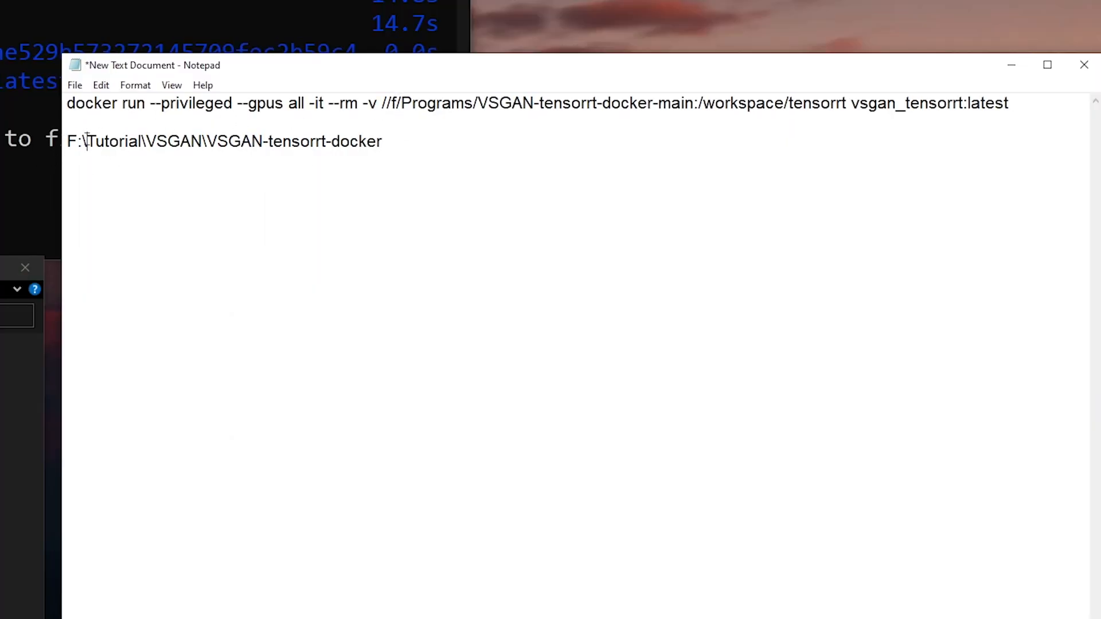
{"action": "double_click", "coordinate": [113, 141]}
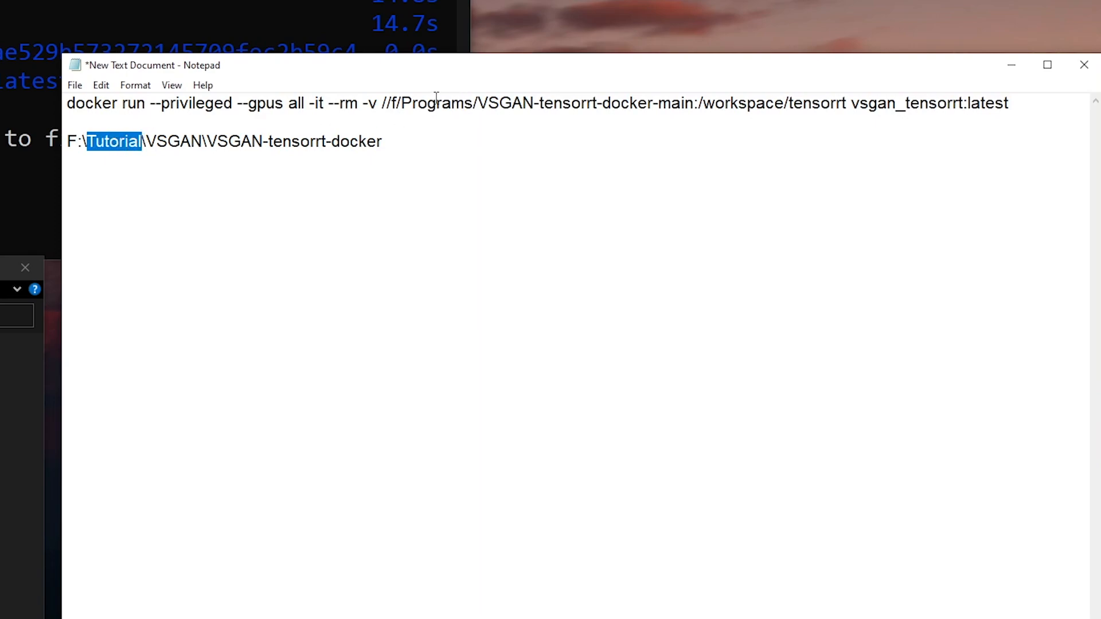
{"action": "double_click", "coordinate": [436, 103]}
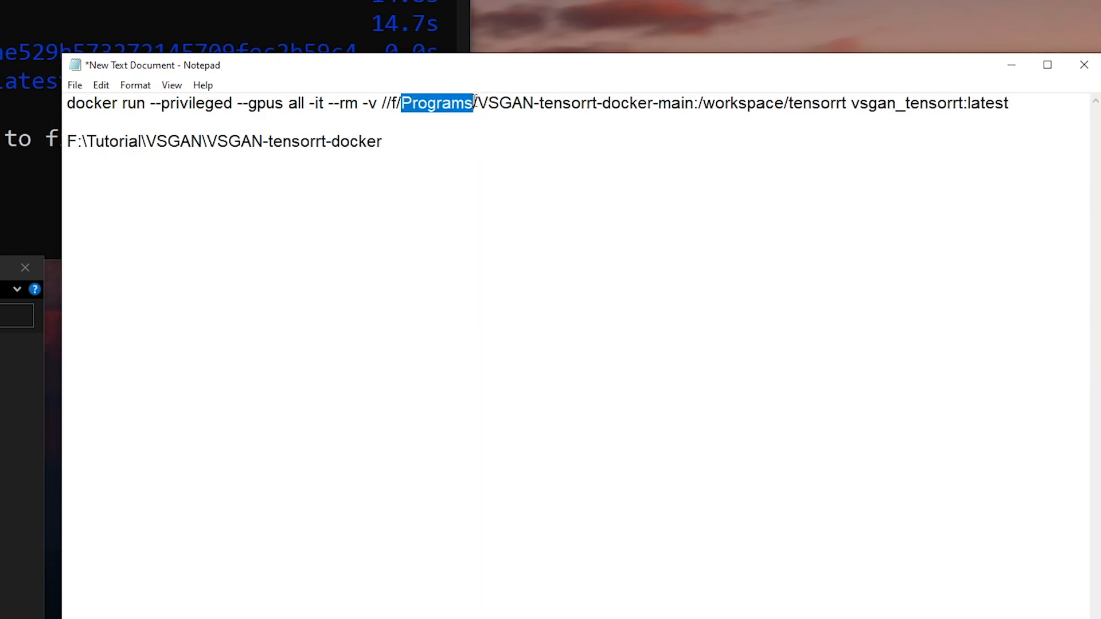
{"action": "type", "text": "Tutorial/"}
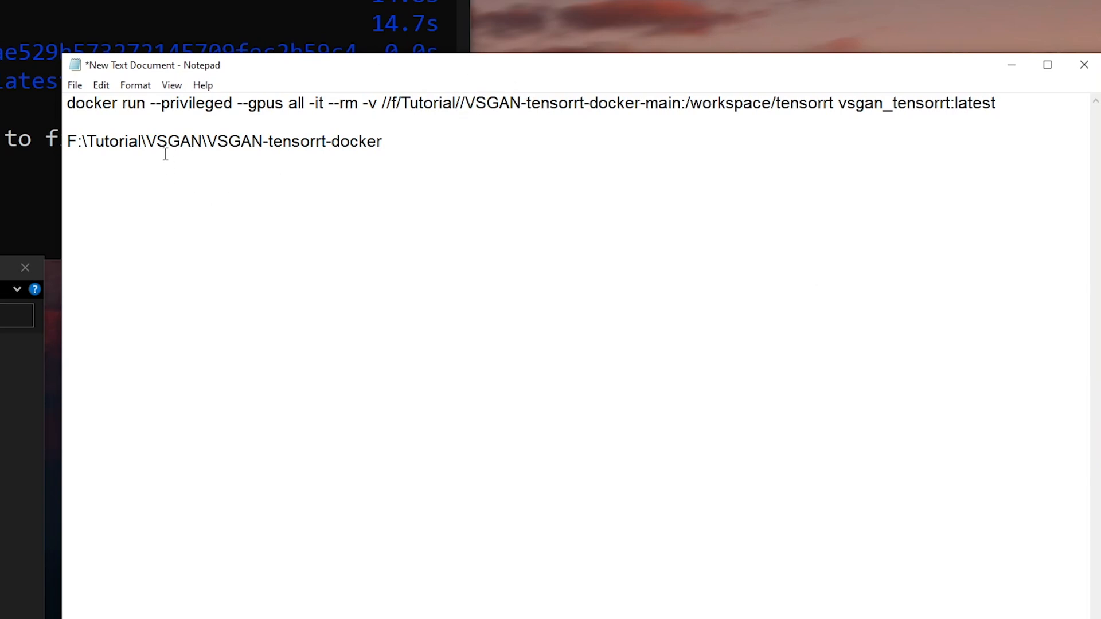
{"action": "double_click", "coordinate": [173, 141]}
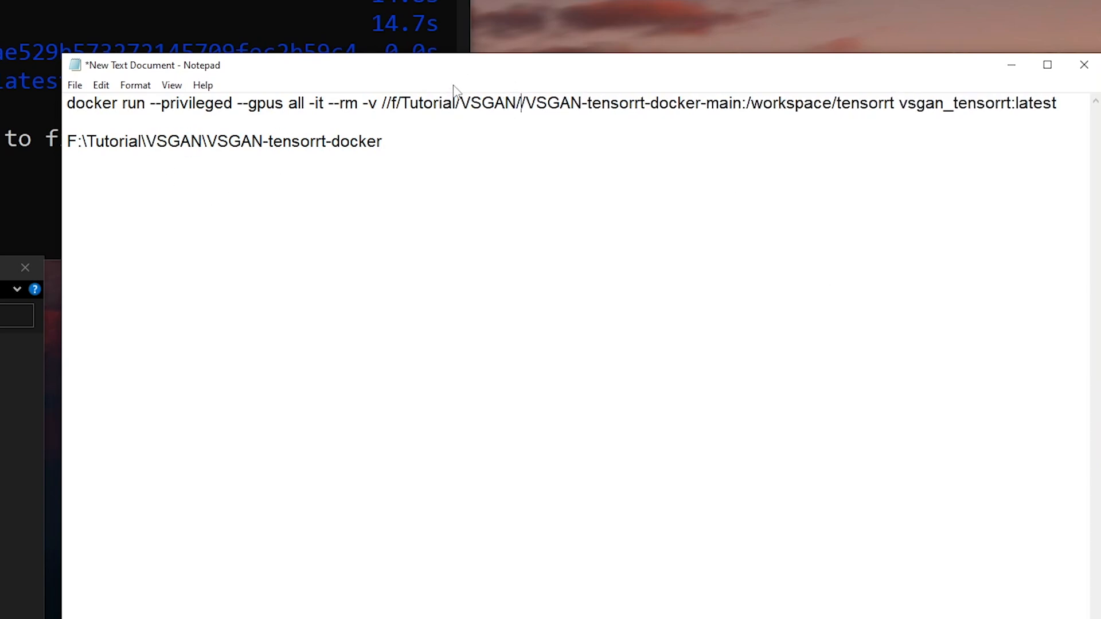
{"action": "double_click", "coordinate": [293, 141]}
{"action": "type", "text": "VSGAN-tensorrt-docker"}
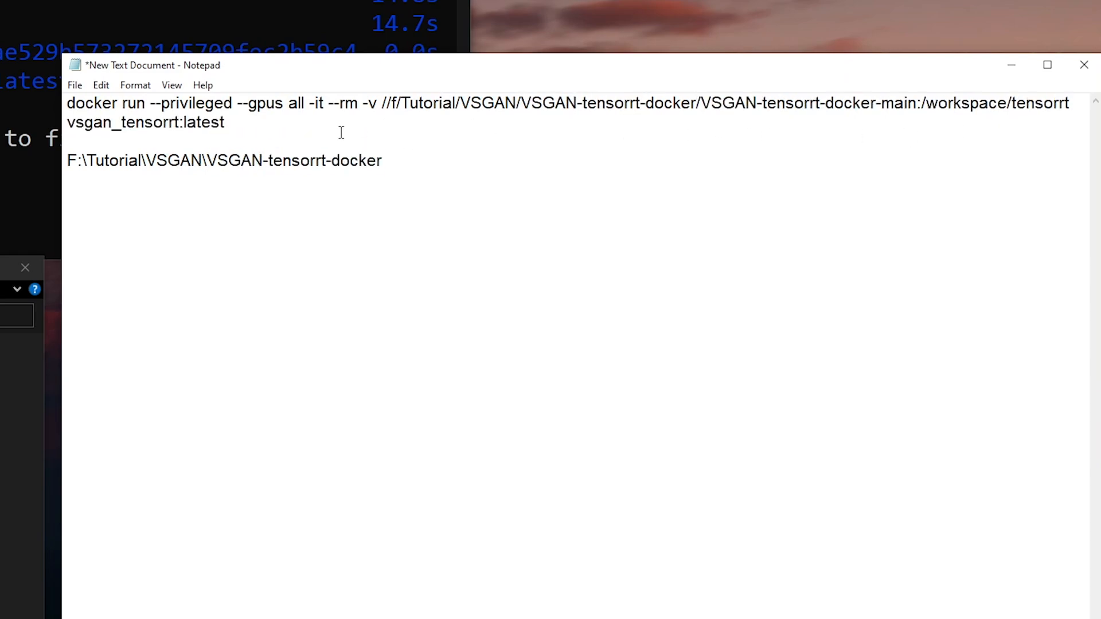
{"action": "mouse_move", "coordinate": [725, 116]}
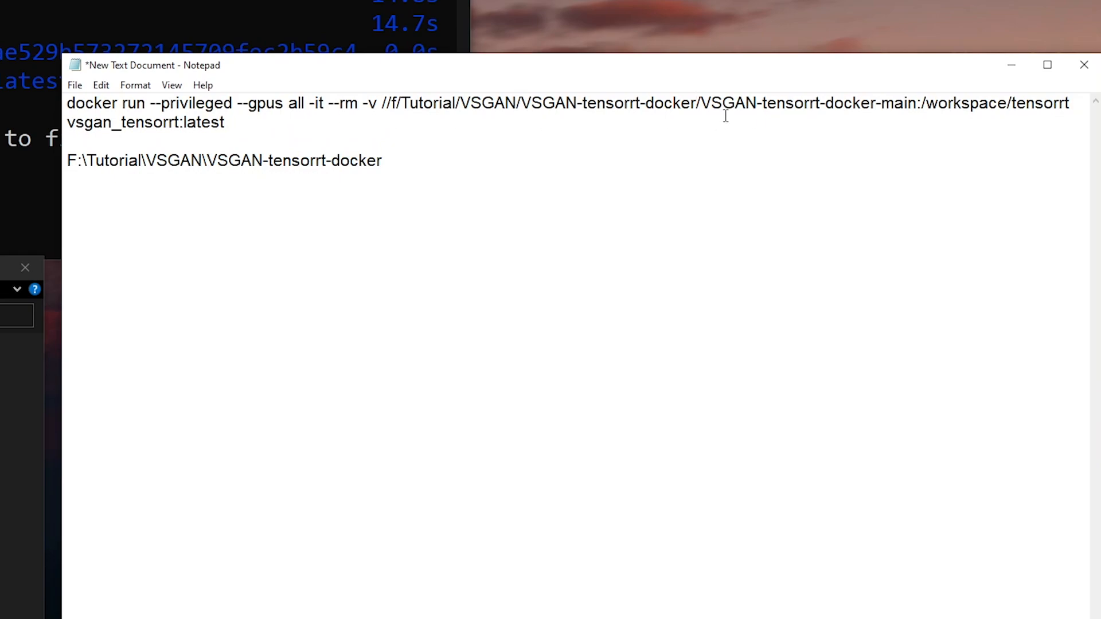
{"action": "left_click", "coordinate": [134, 85]}
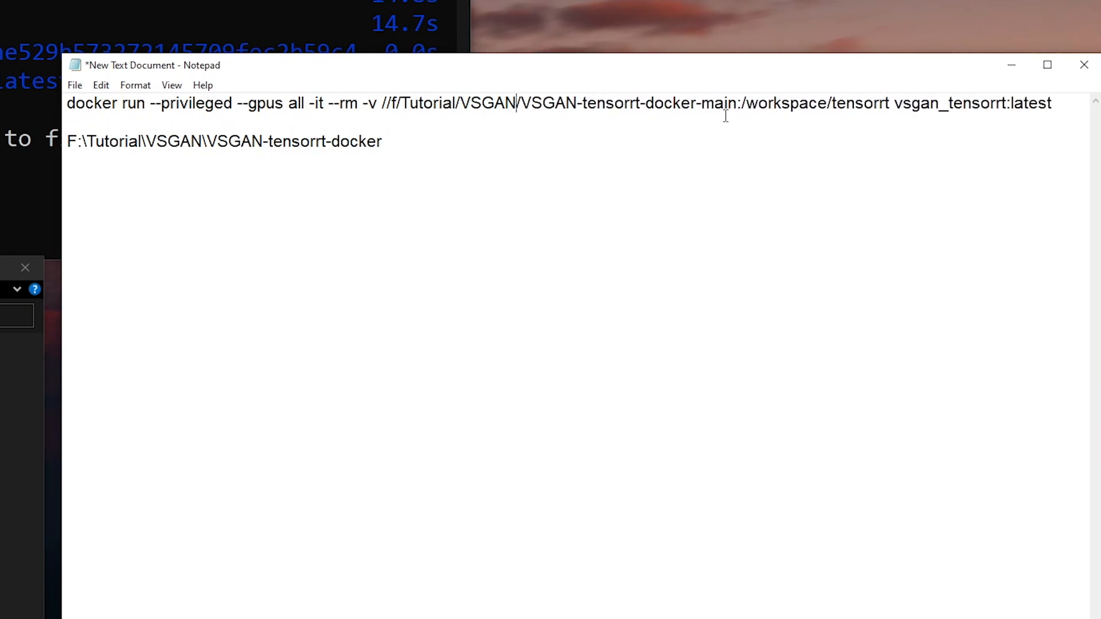
{"action": "double_click", "coordinate": [716, 103]}
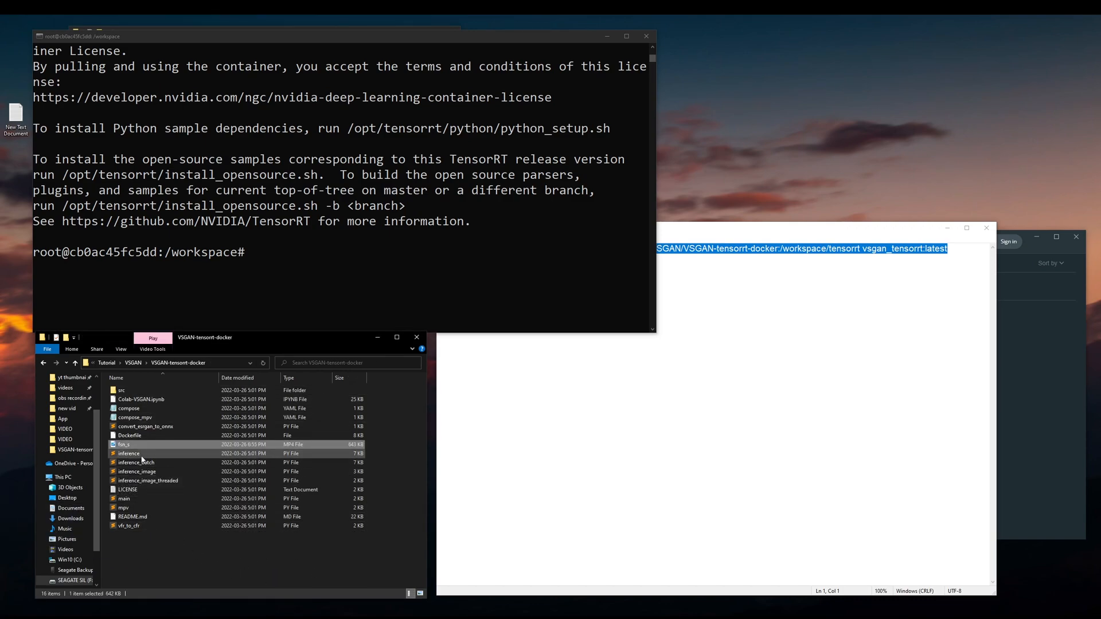
- Open inference.py from VSGAN-tensorrt-docker in Notepad using Open with
{"action": "left_click", "coordinate": [397, 337]}
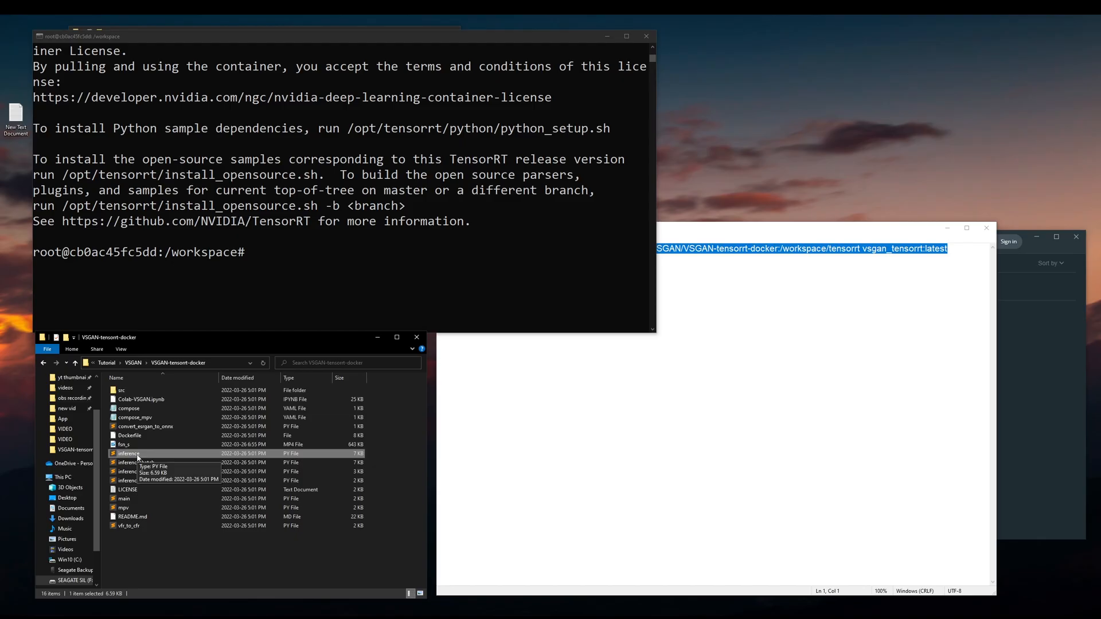
{"action": "mouse_move", "coordinate": [130, 454]}
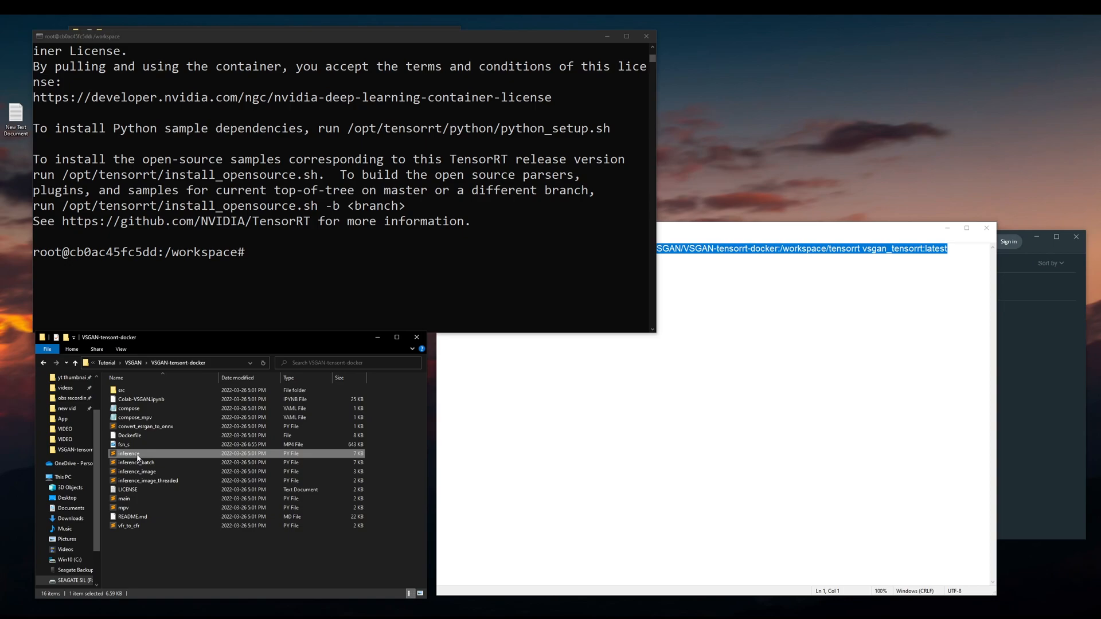
{"action": "right_click", "coordinate": [128, 454]}
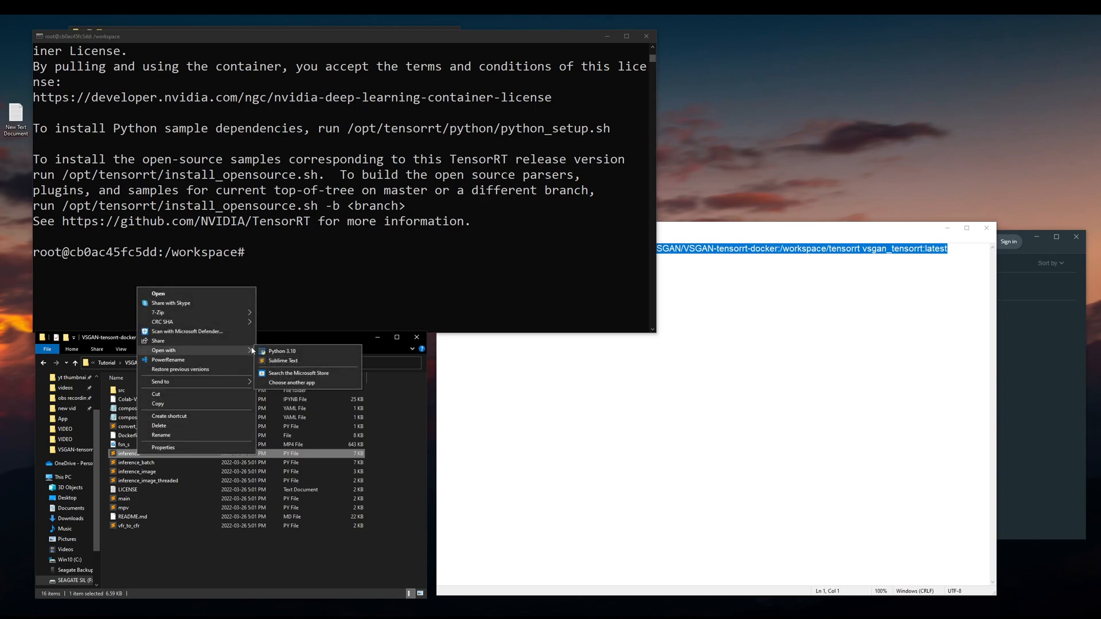
{"action": "left_click", "coordinate": [292, 382]}
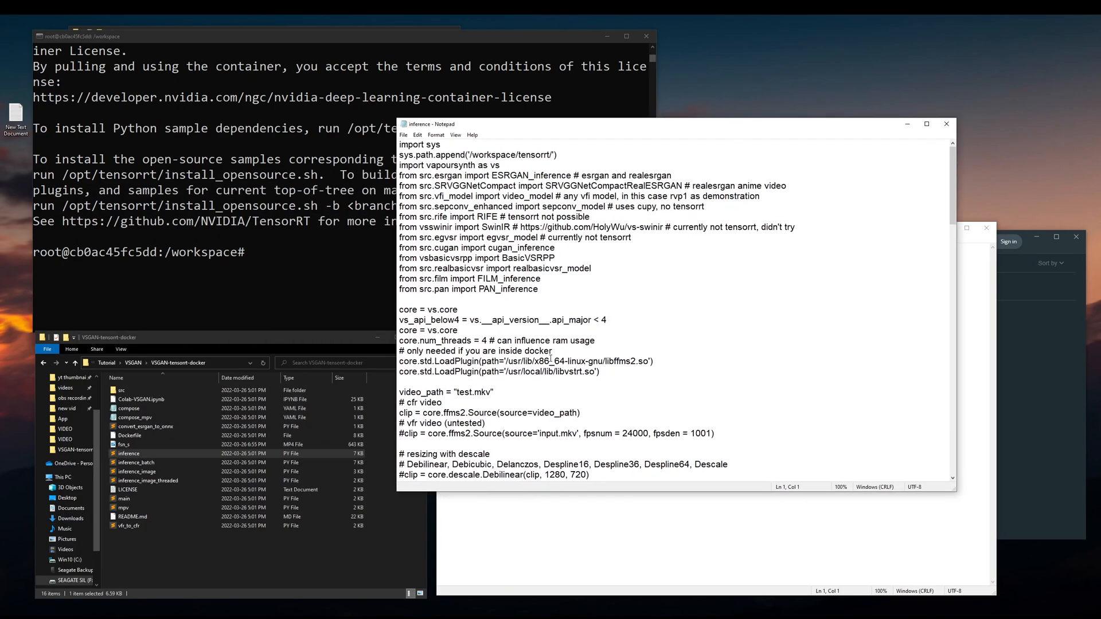
{"action": "mouse_move", "coordinate": [565, 228]}
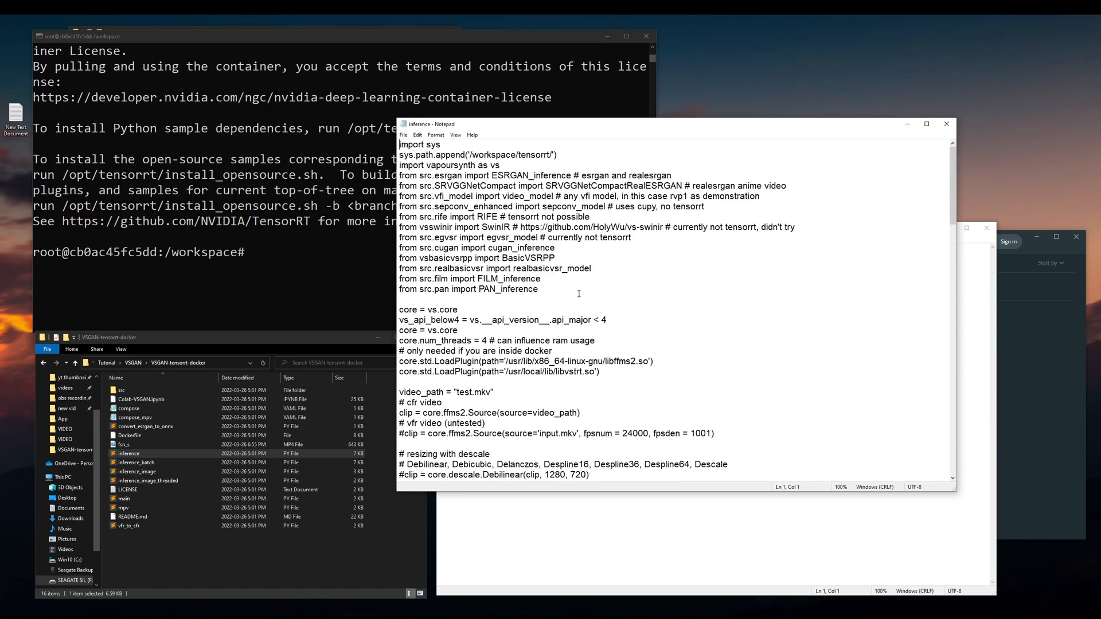
- Replace test.mkv in inference.py's video_path with the fsn_s clip name
{"action": "scroll", "scroll_direction": "down", "scroll_amount": 3}
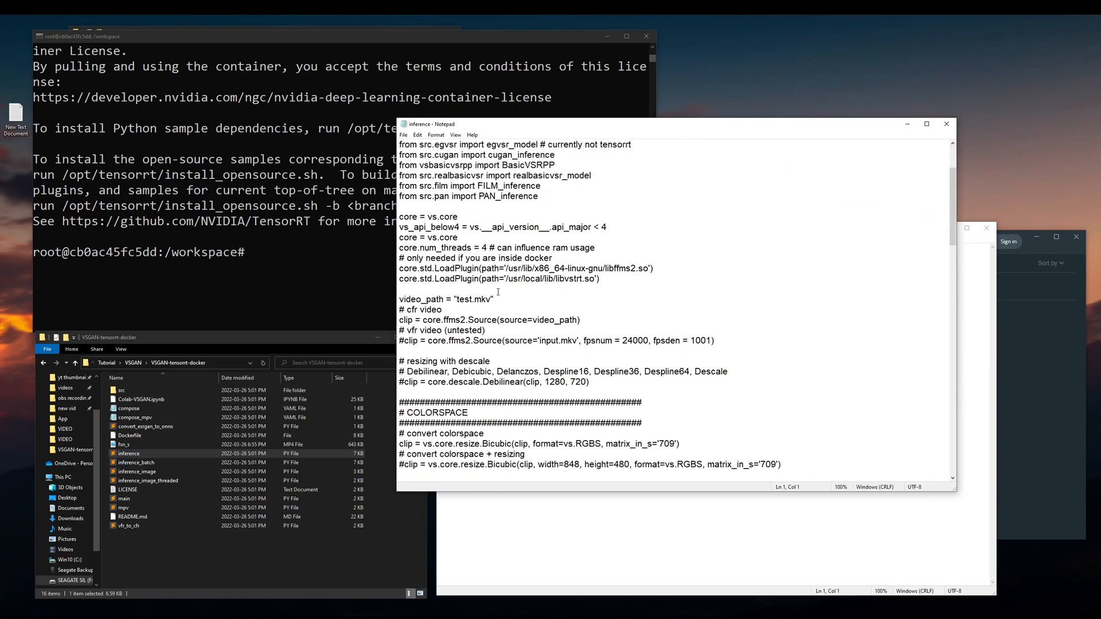
{"action": "double_click", "coordinate": [474, 299]}
{"action": "type", "text": "f"}
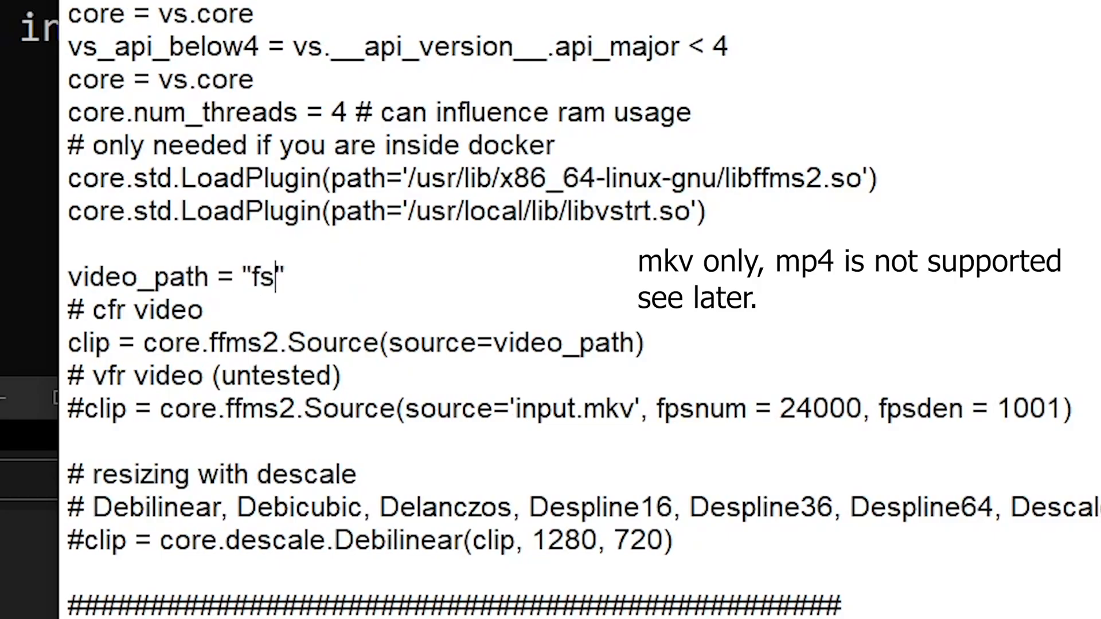
{"action": "type", "text": "n_s.mp4"}
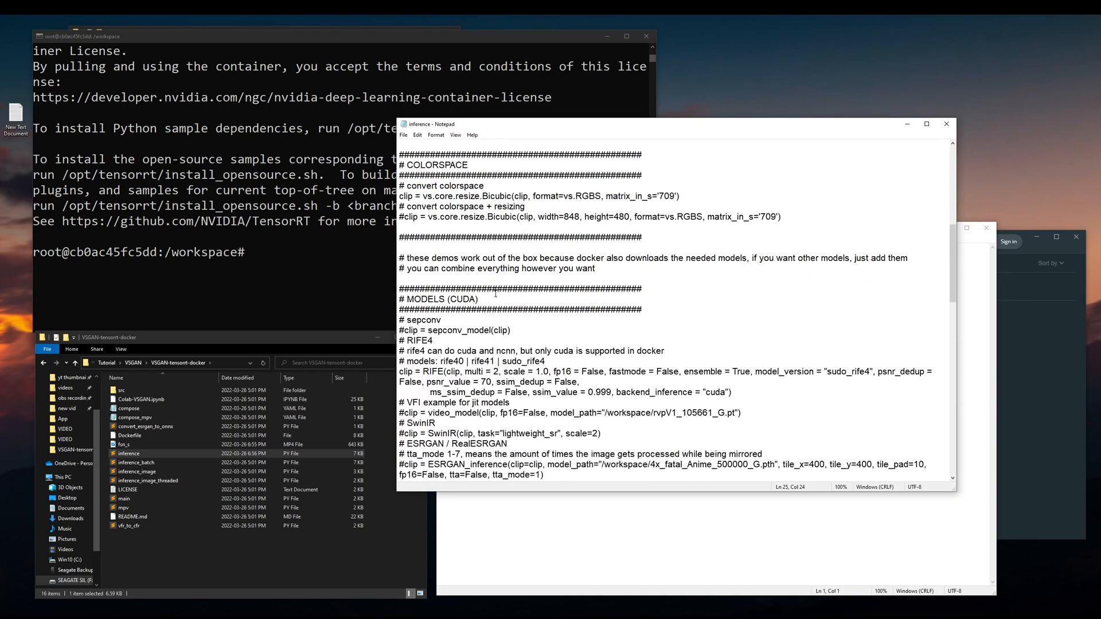
- Review the MODELS (CUDA) examples, noting the Anime ESRGAN model line
{"action": "scroll", "scroll_direction": "down", "scroll_amount": 3}
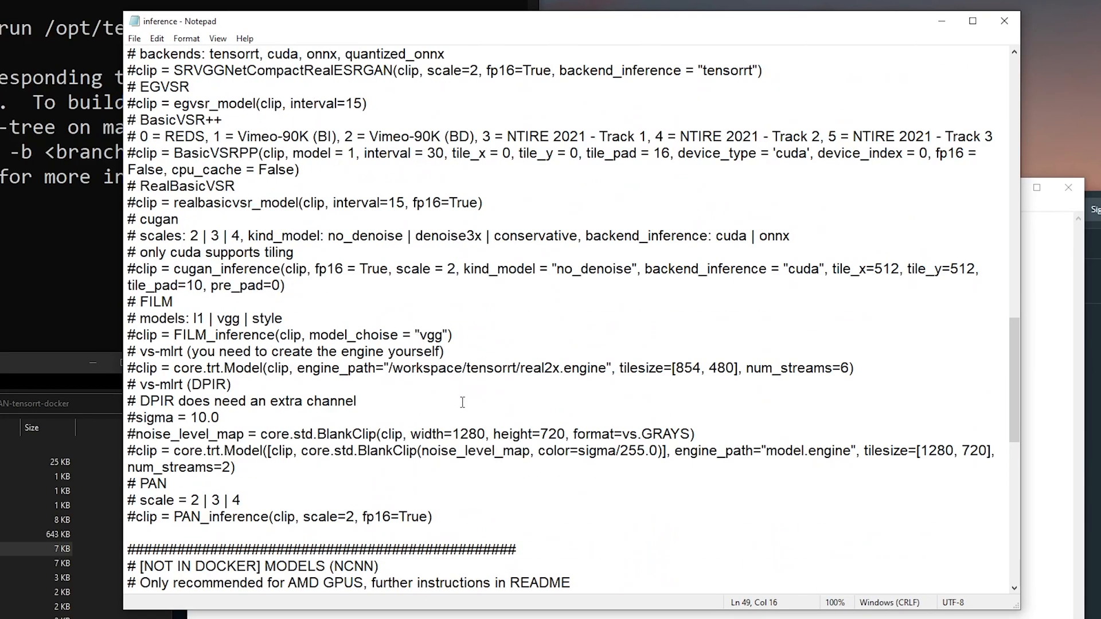
{"action": "scroll", "scroll_direction": "up", "scroll_amount": 3}
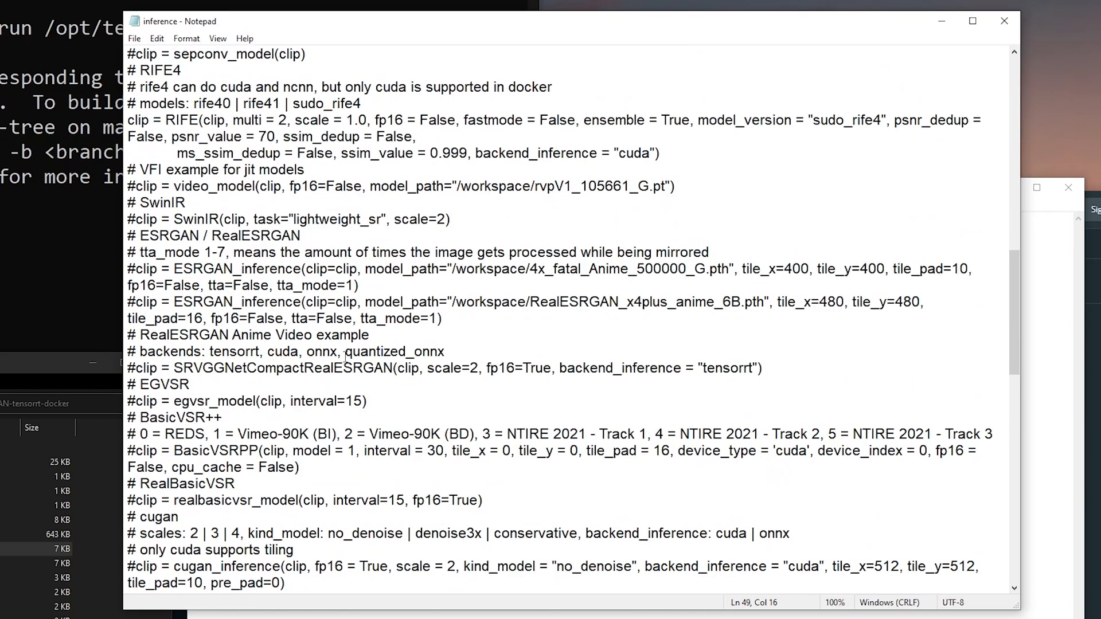
{"action": "scroll", "scroll_direction": "up", "scroll_amount": 3}
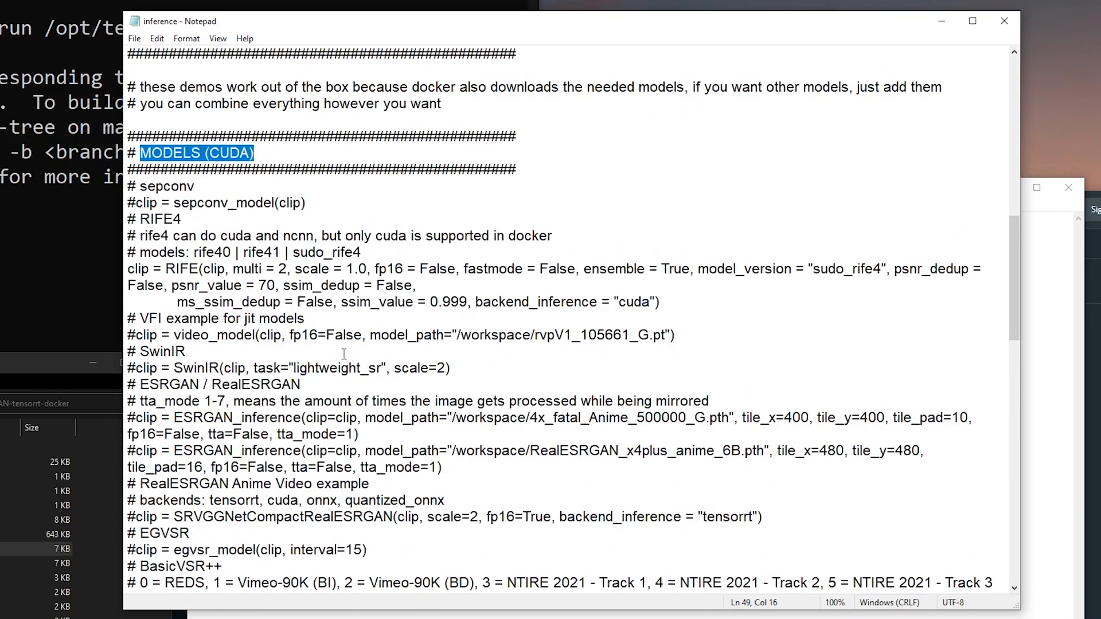
{"action": "scroll", "scroll_direction": "down", "scroll_amount": 3}
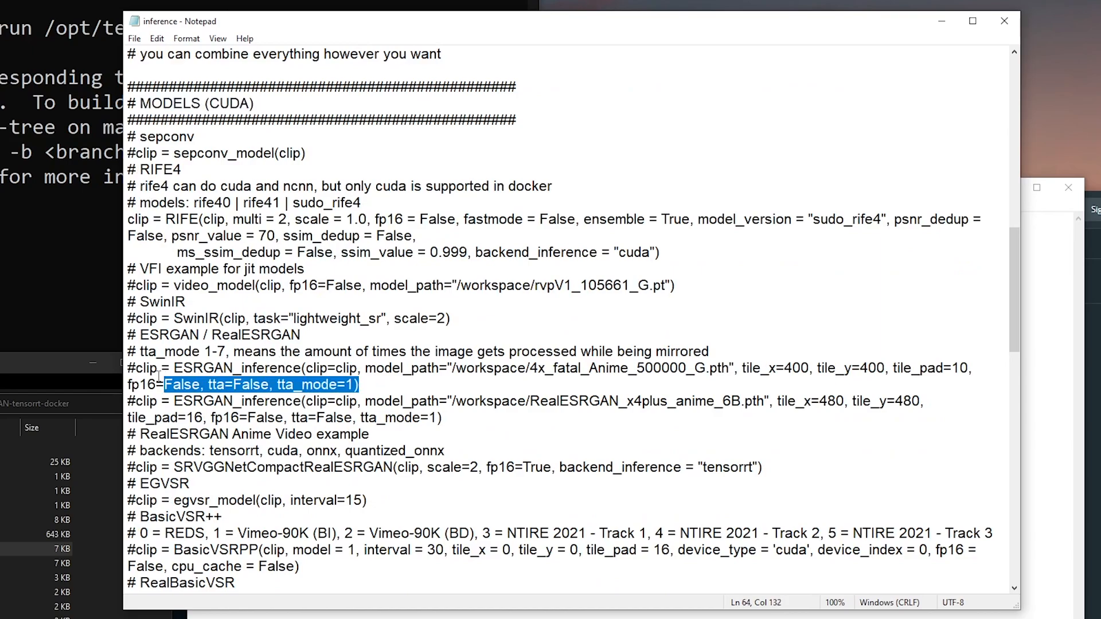
{"action": "left_click", "coordinate": [199, 335]}
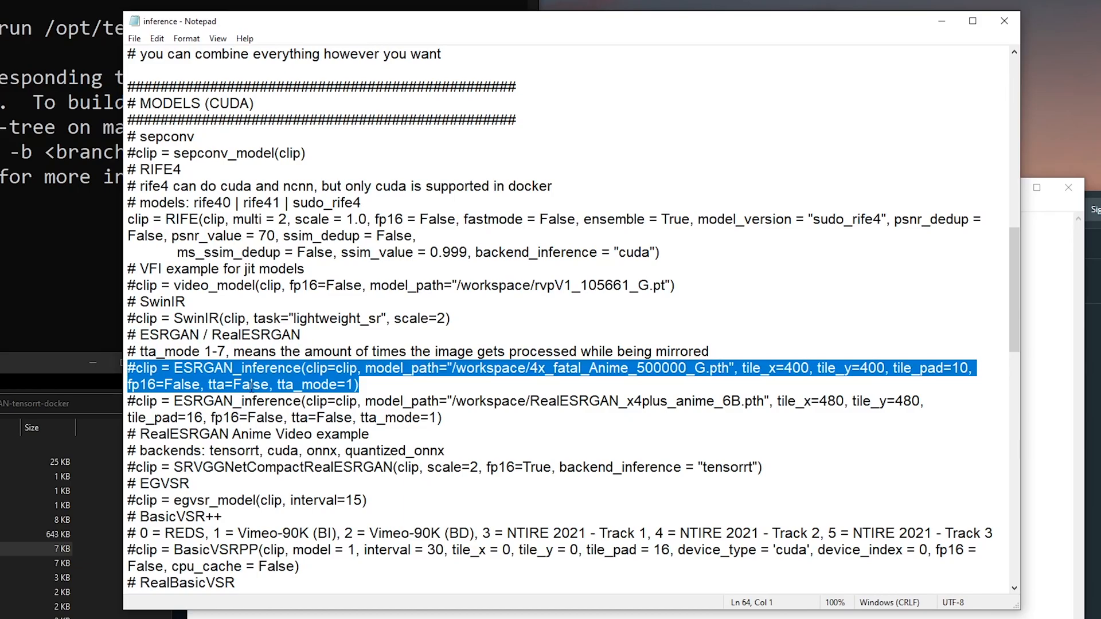
{"action": "scroll", "scroll_direction": "down", "scroll_amount": 3}
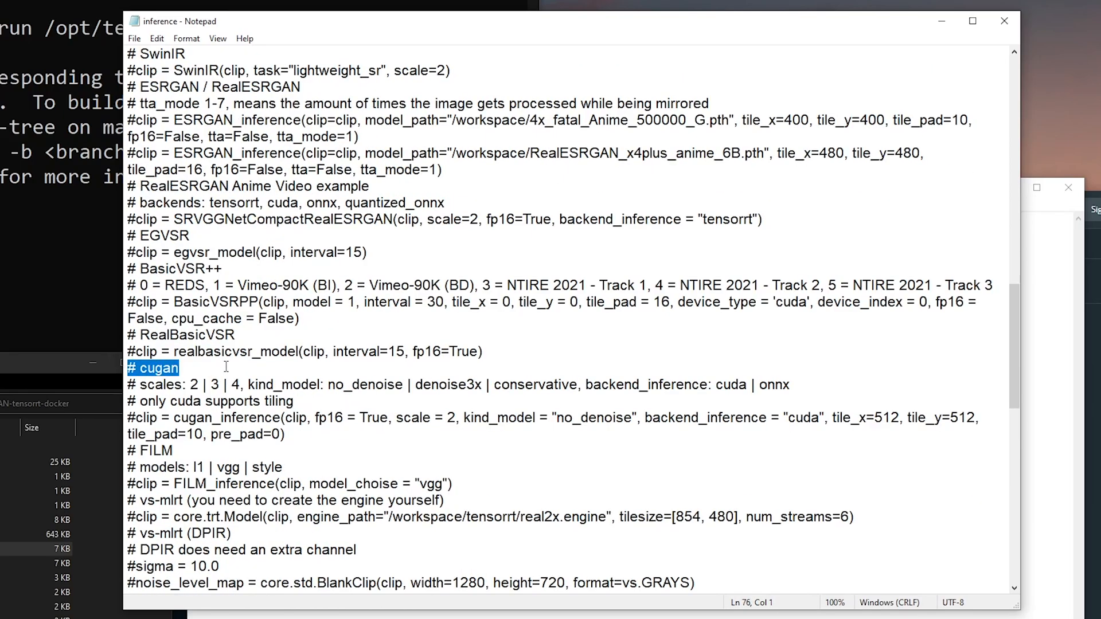
{"action": "mouse_move", "coordinate": [413, 409]}
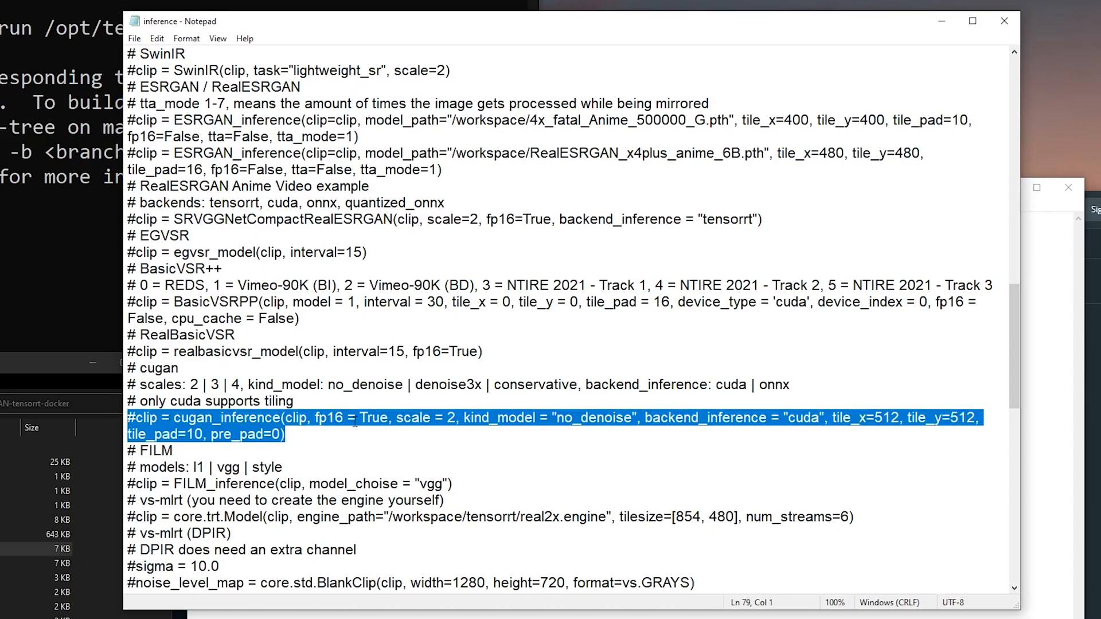
{"action": "scroll", "scroll_direction": "up", "scroll_amount": 3}
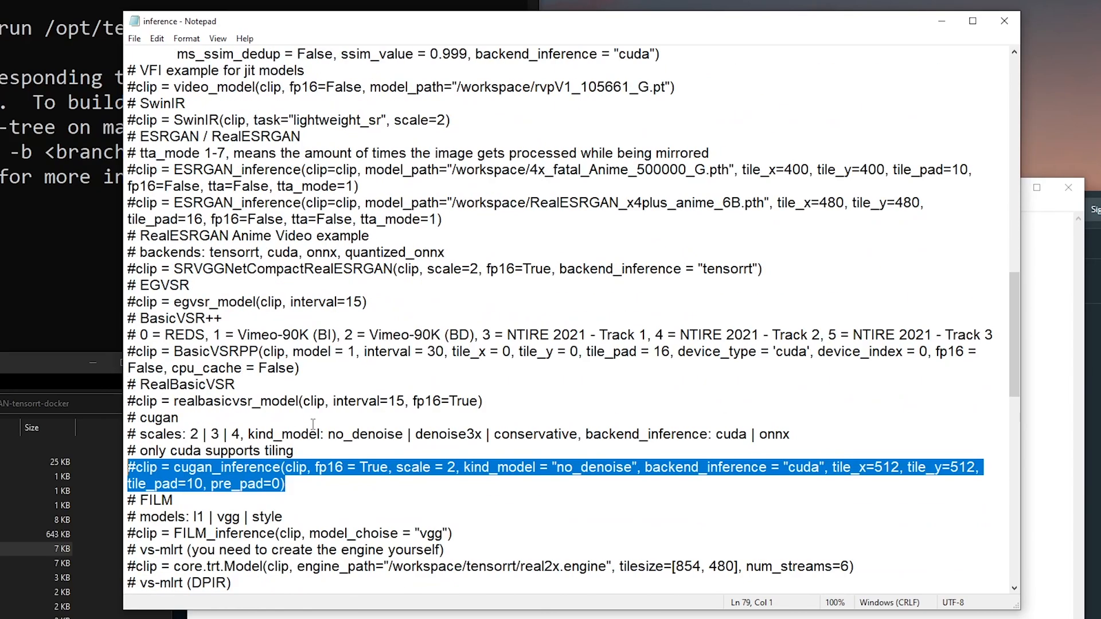
{"action": "scroll", "scroll_direction": "down", "scroll_amount": 3}
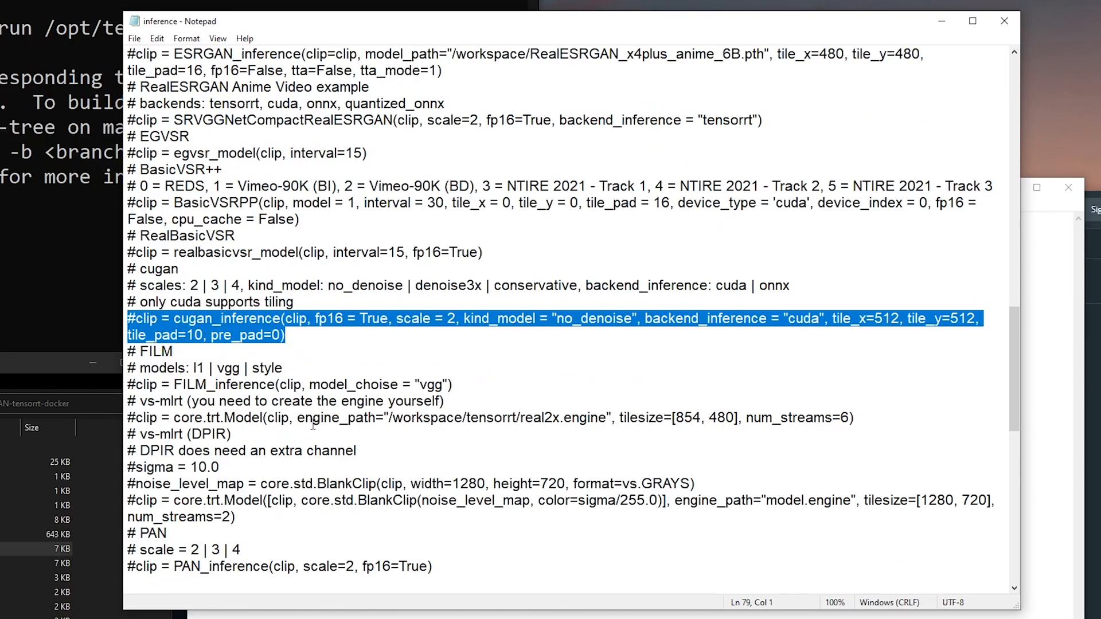
{"action": "scroll", "scroll_direction": "up", "scroll_amount": 3}
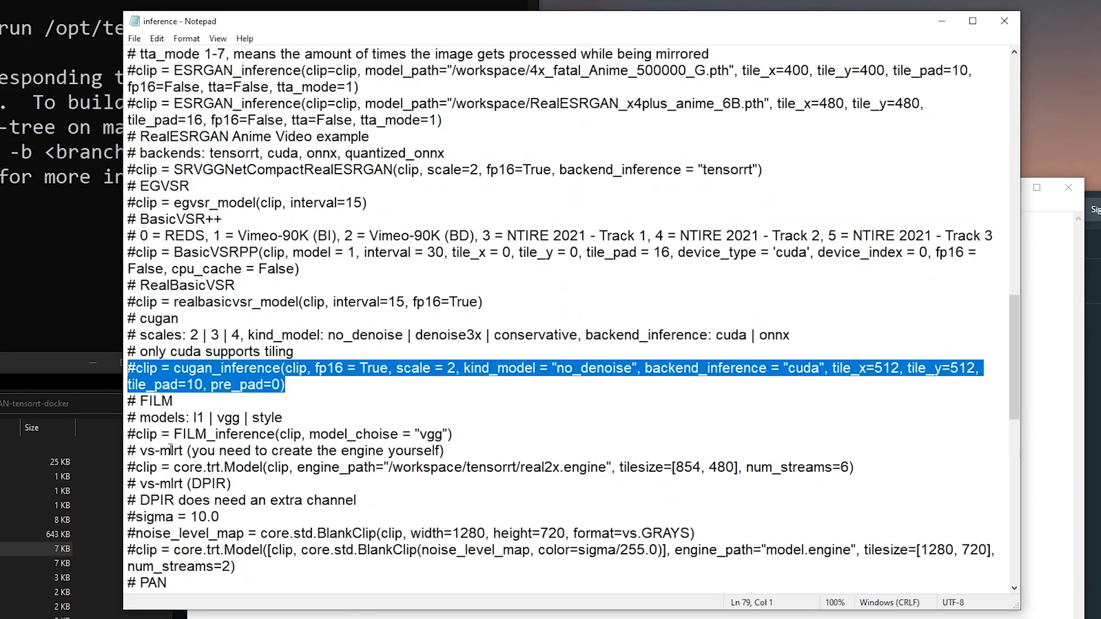
{"action": "scroll", "scroll_direction": "up", "scroll_amount": 3}
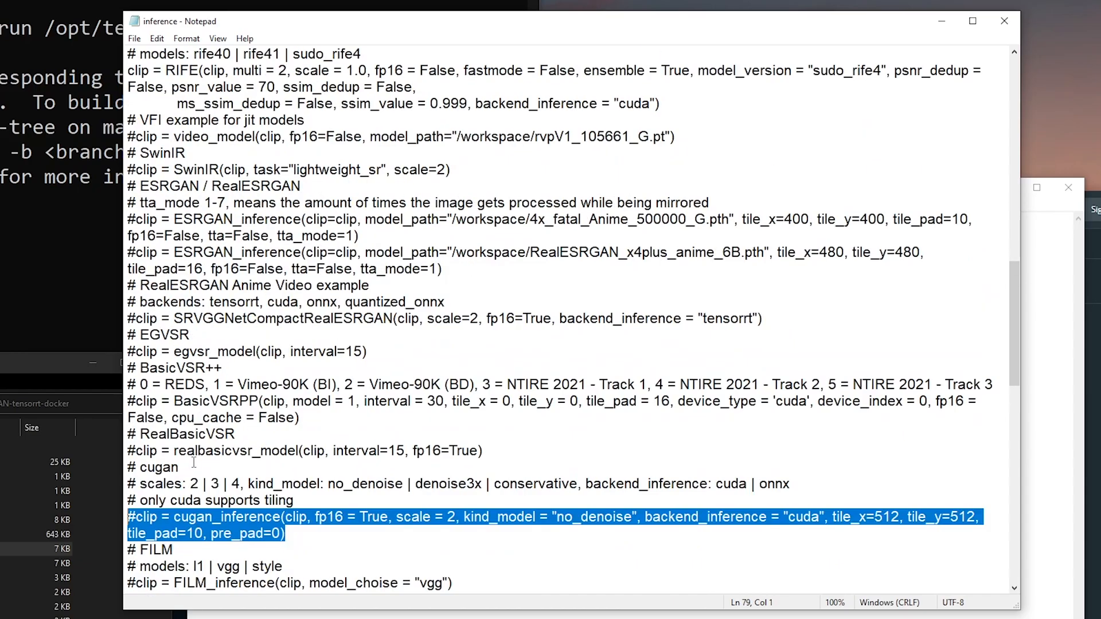
{"action": "scroll", "scroll_direction": "up", "scroll_amount": 3}
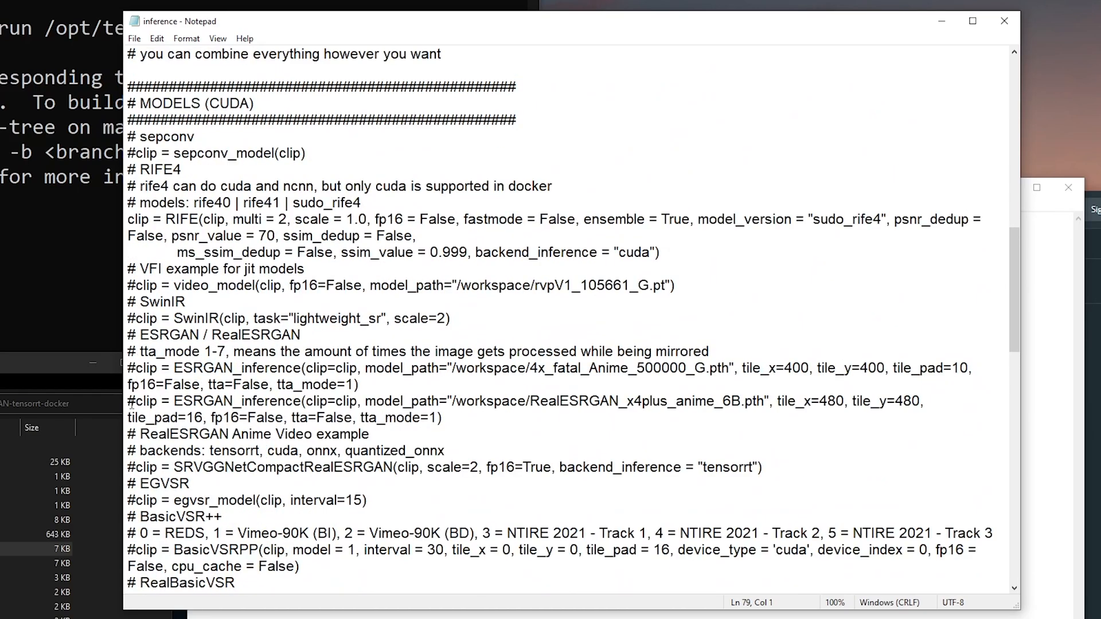
{"action": "scroll", "scroll_direction": "up", "scroll_amount": 3}
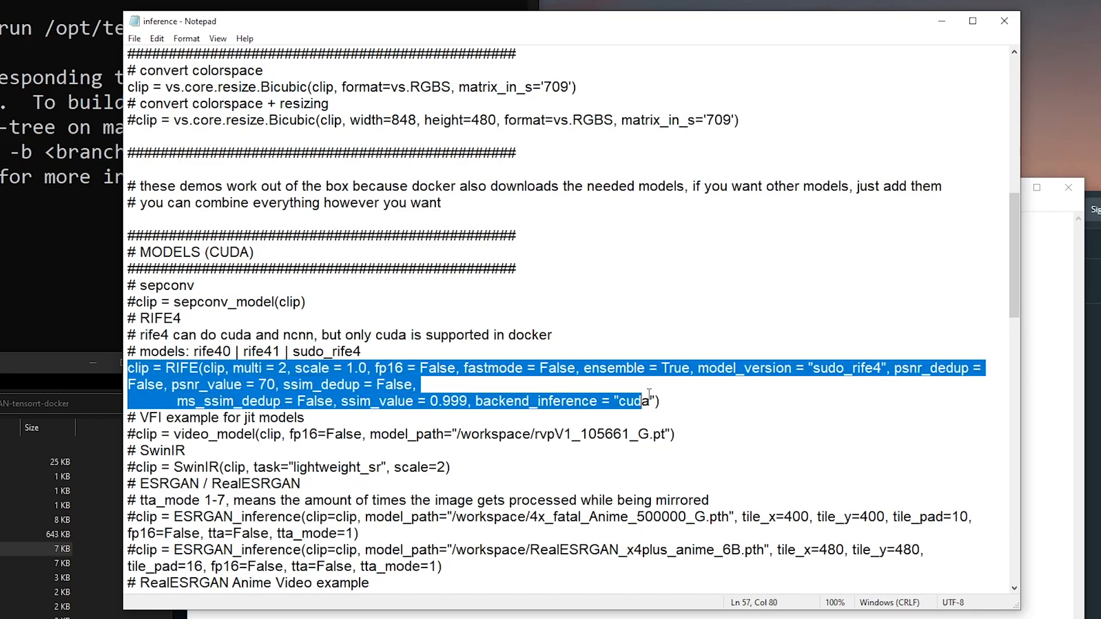
- Comment out the RIFE4 line and activate the RealESRGAN_x4plus_anime_6B ESRGAN line in inference.py
{"action": "left_click", "coordinate": [130, 368]}
{"action": "type", "text": "# "}
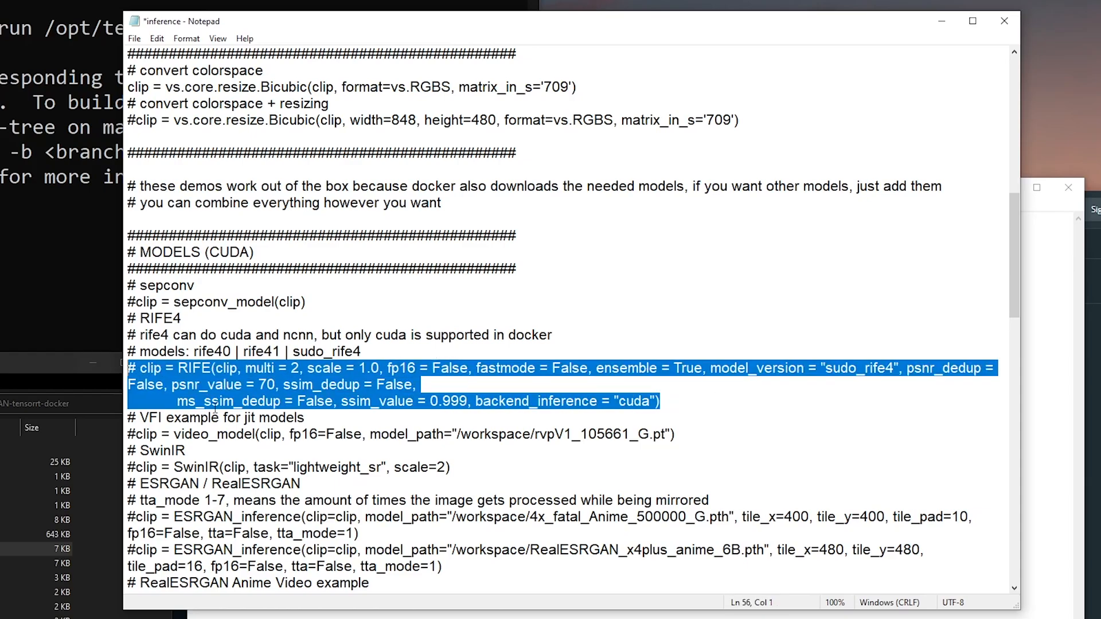
{"action": "scroll", "scroll_direction": "down", "scroll_amount": 3}
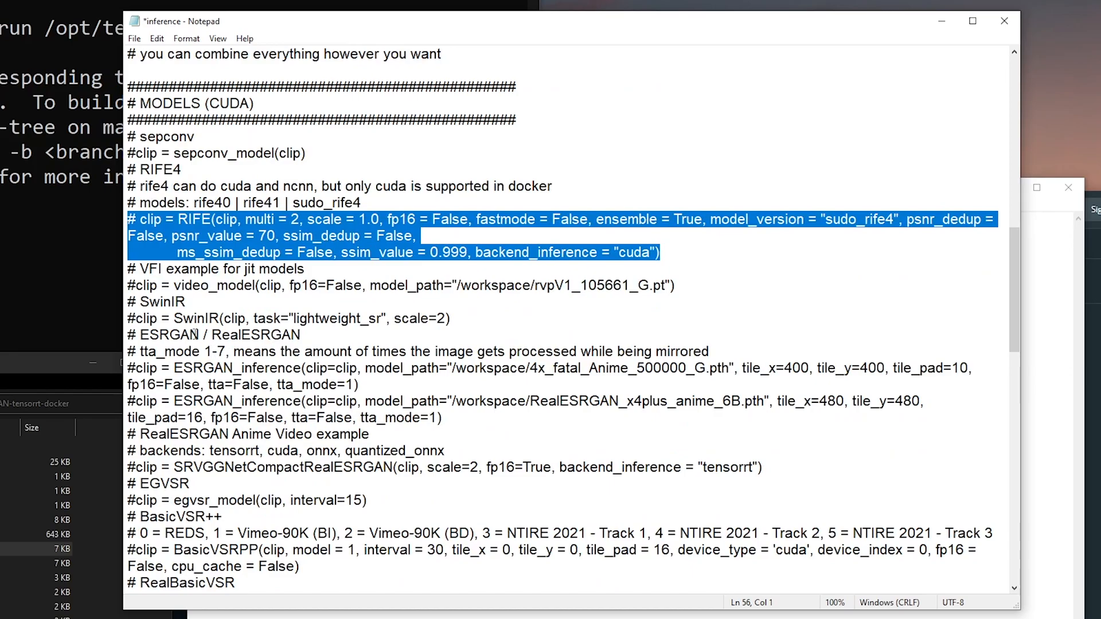
{"action": "double_click", "coordinate": [170, 335]}
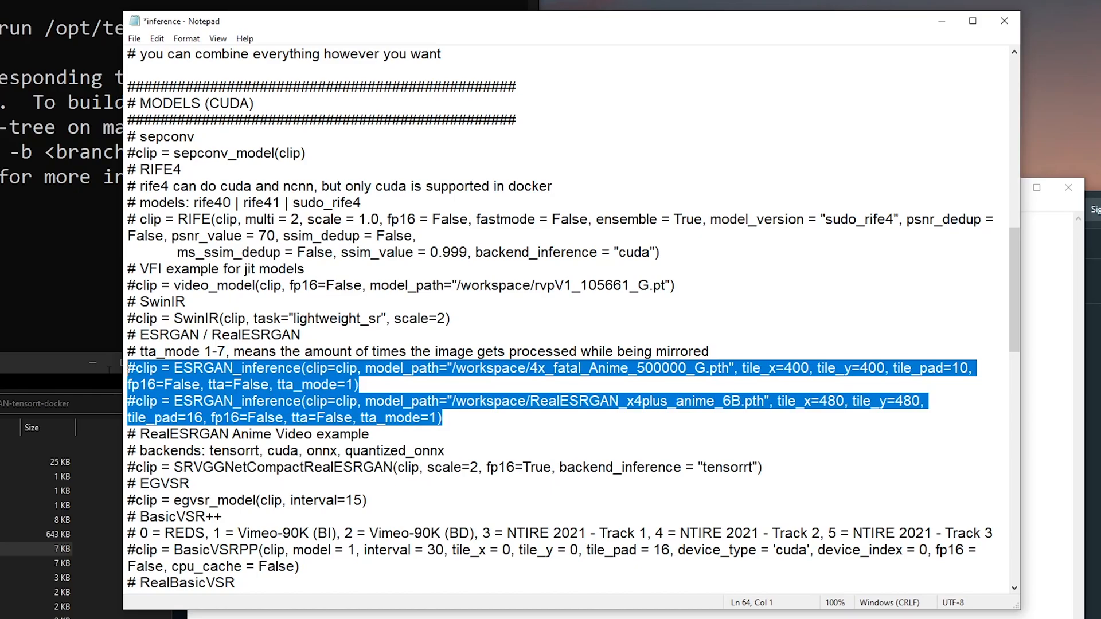
{"action": "double_click", "coordinate": [600, 401]}
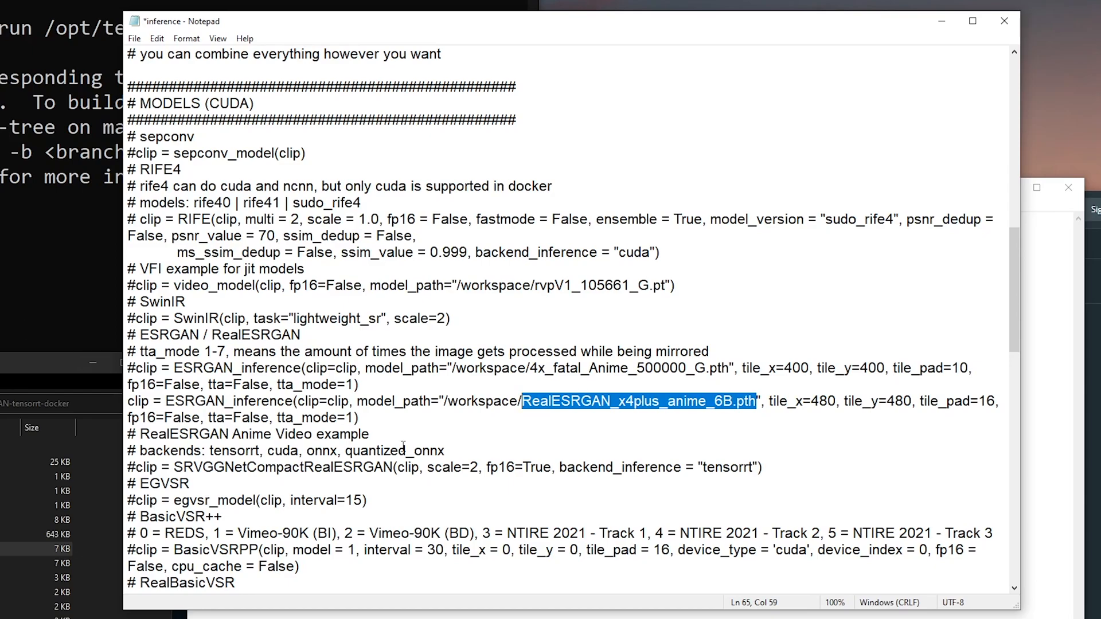
{"action": "mouse_move", "coordinate": [752, 422]}
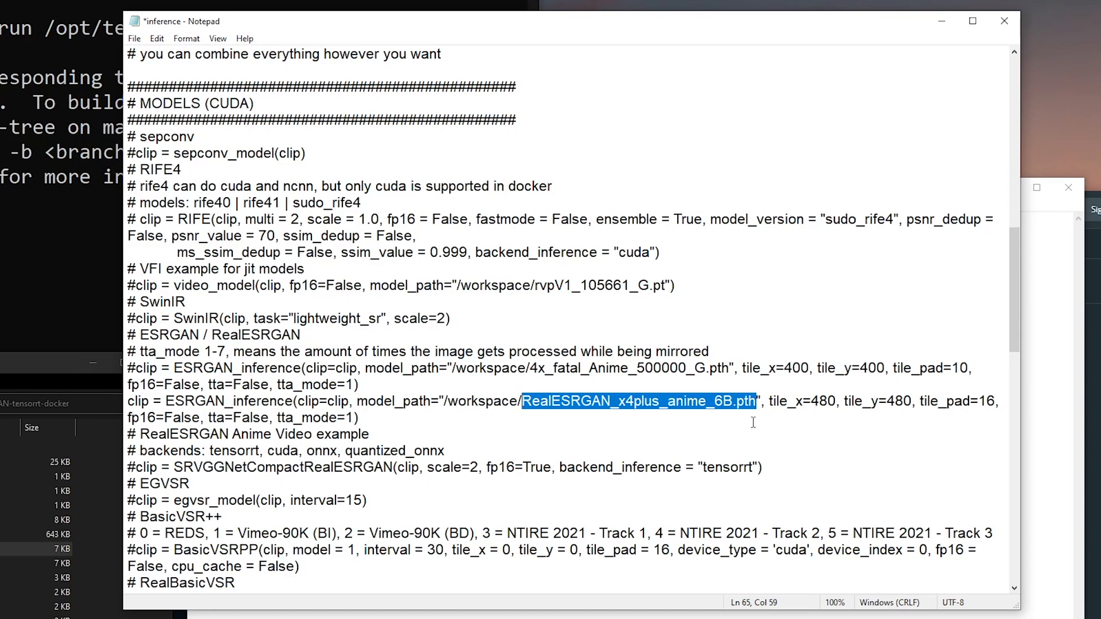
{"action": "left_click", "coordinate": [765, 401]}
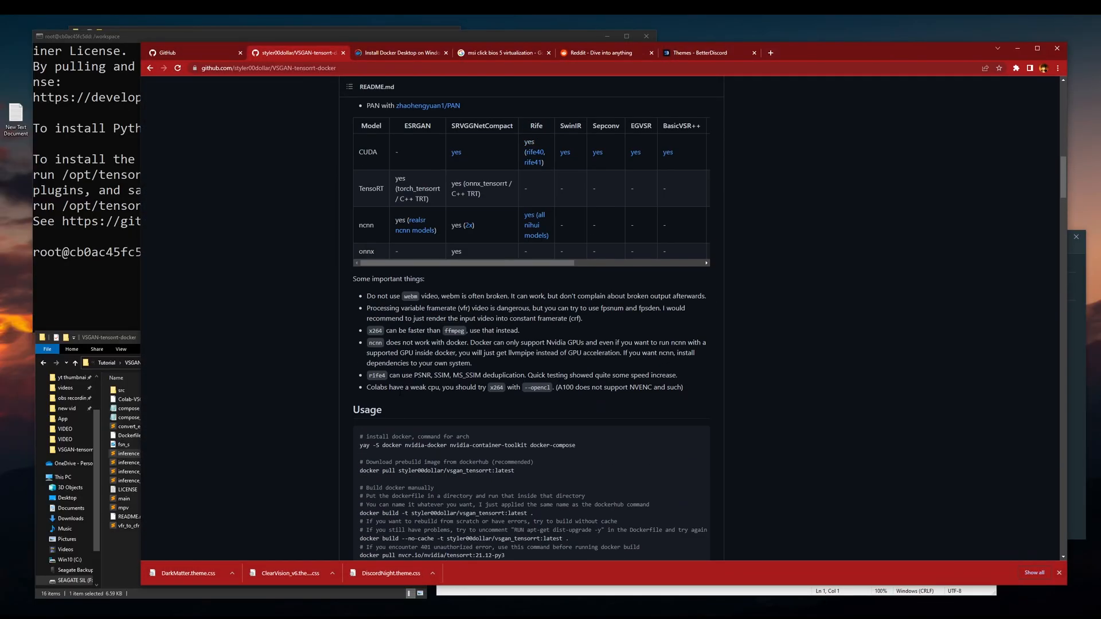
{"action": "scroll", "scroll_direction": "up", "scroll_amount": 3}
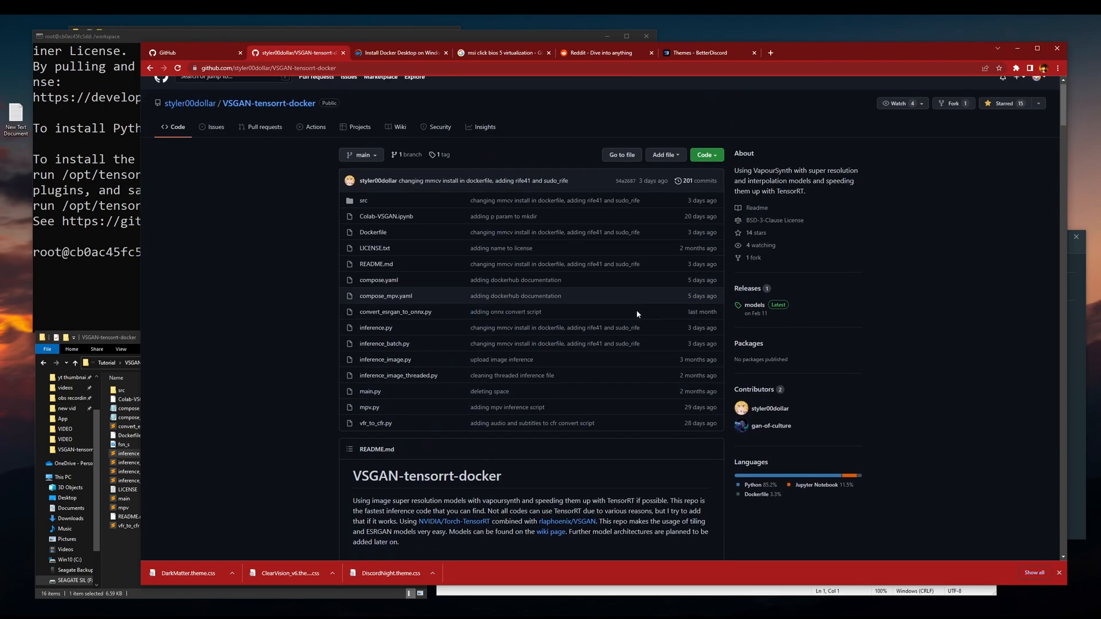
{"action": "scroll", "scroll_direction": "down", "scroll_amount": 3}
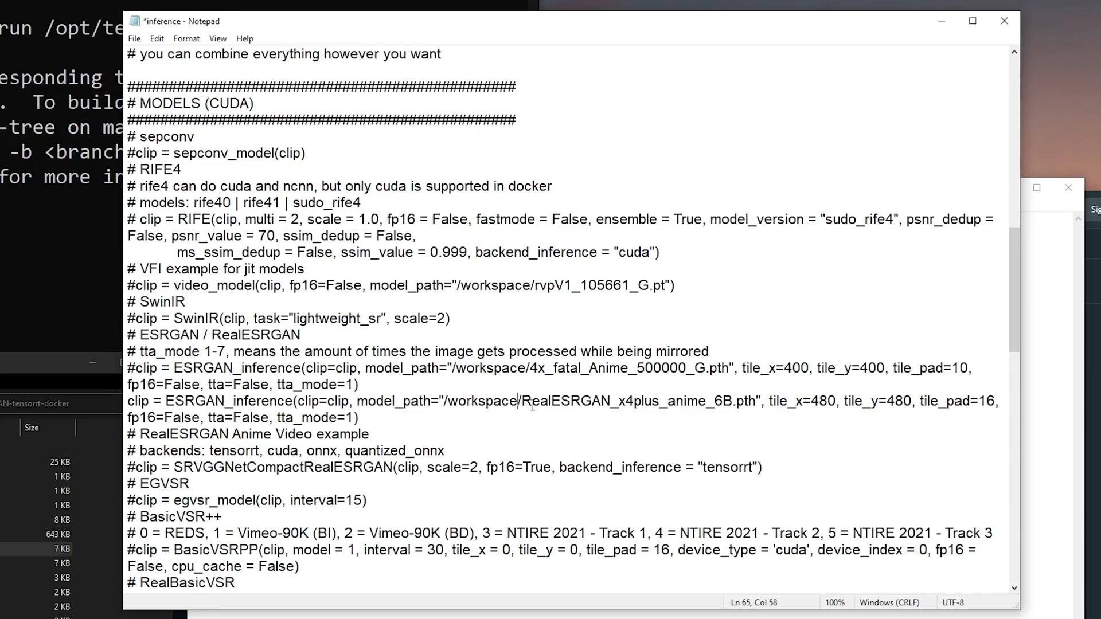
{"action": "double_click", "coordinate": [638, 400]}
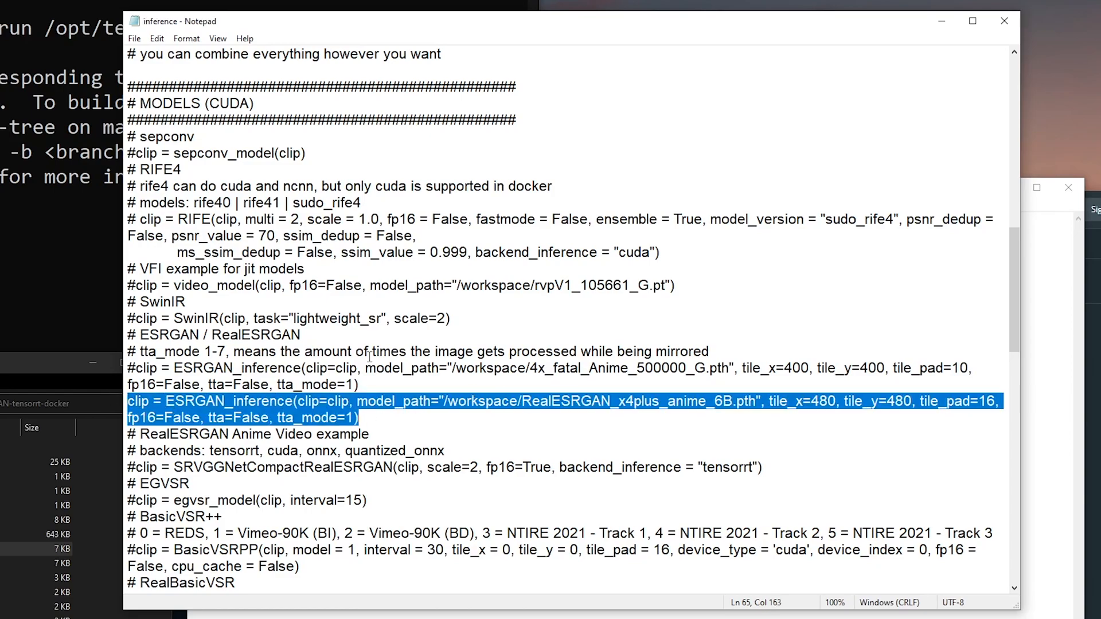
{"action": "scroll", "scroll_direction": "up", "scroll_amount": 3}
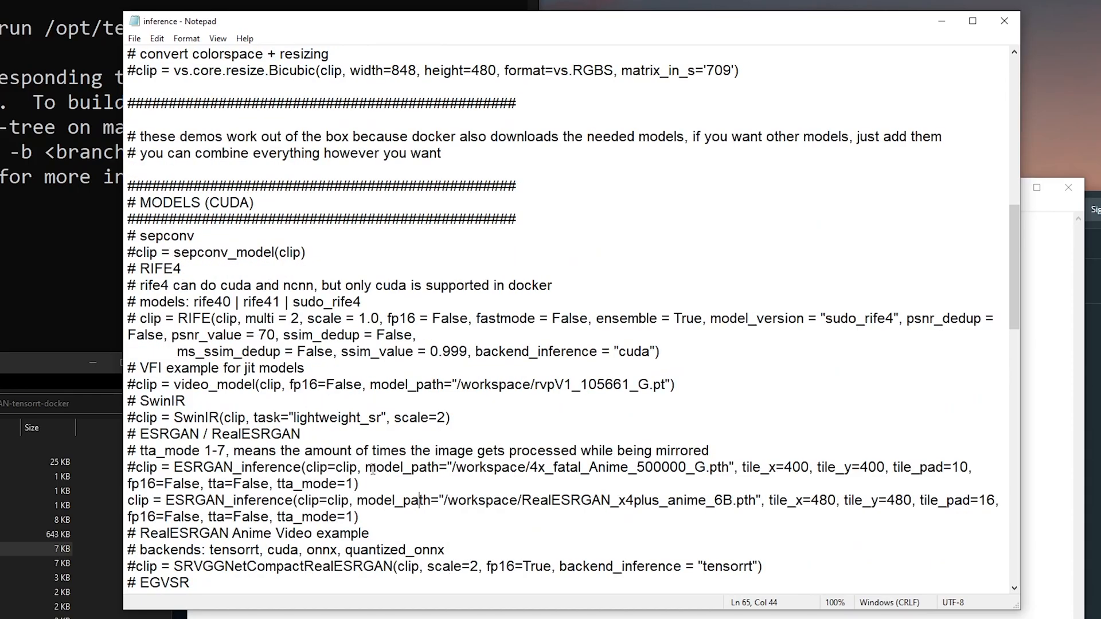
{"action": "scroll", "scroll_direction": "up", "scroll_amount": 3}
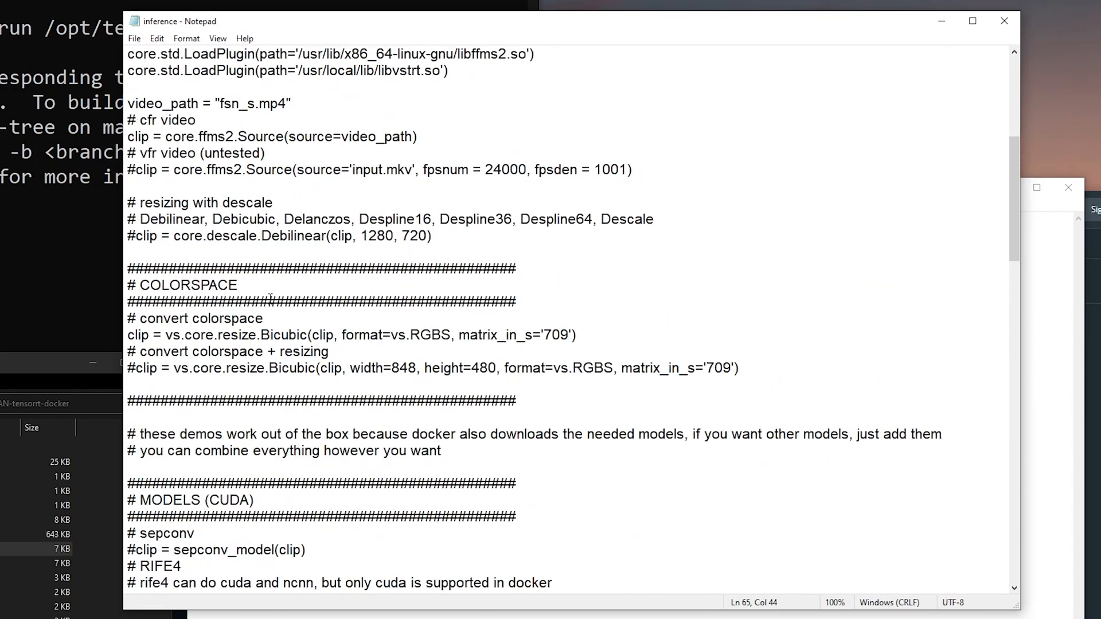
{"action": "scroll", "scroll_direction": "down", "scroll_amount": 3}
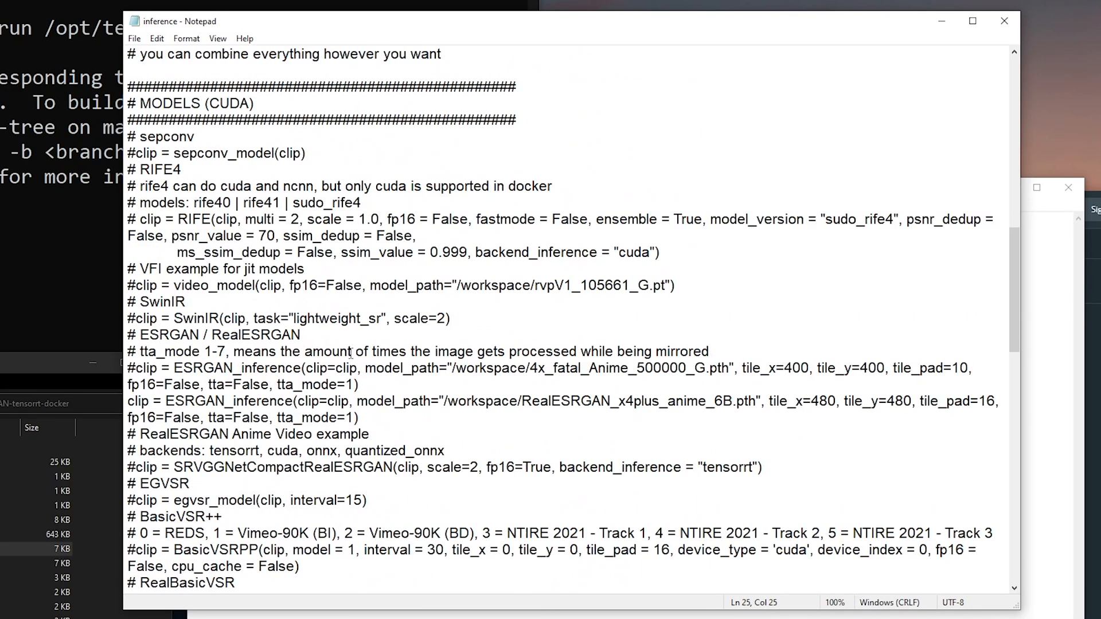
{"action": "left_click", "coordinate": [358, 418]}
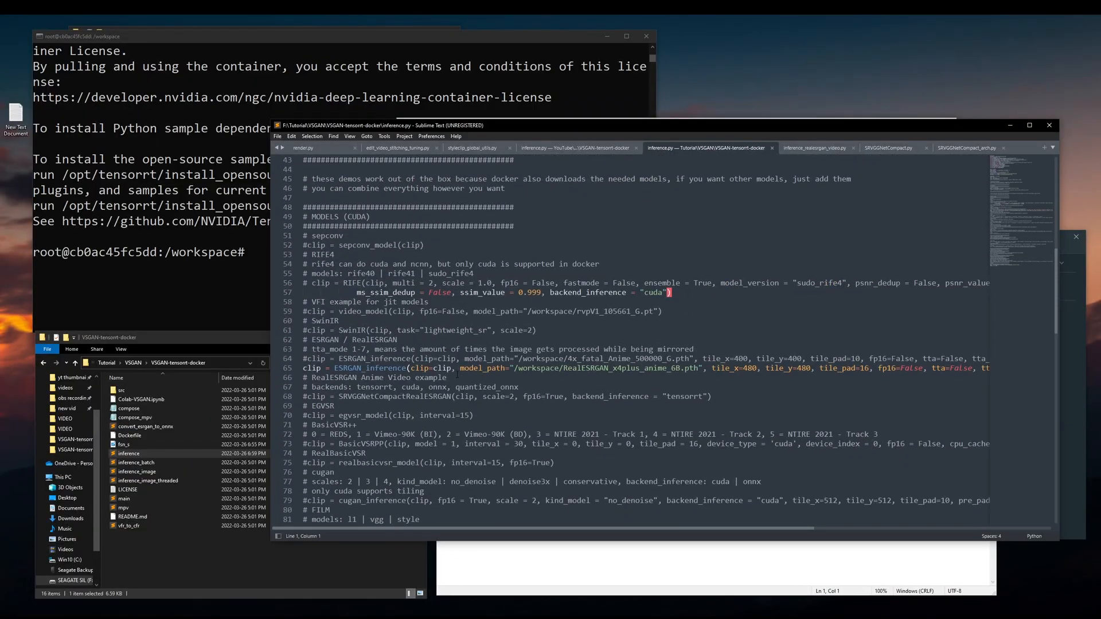
- Save inference.py in Sublime Text with Ctrl+S
{"action": "scroll", "scroll_direction": "up", "scroll_amount": 3}
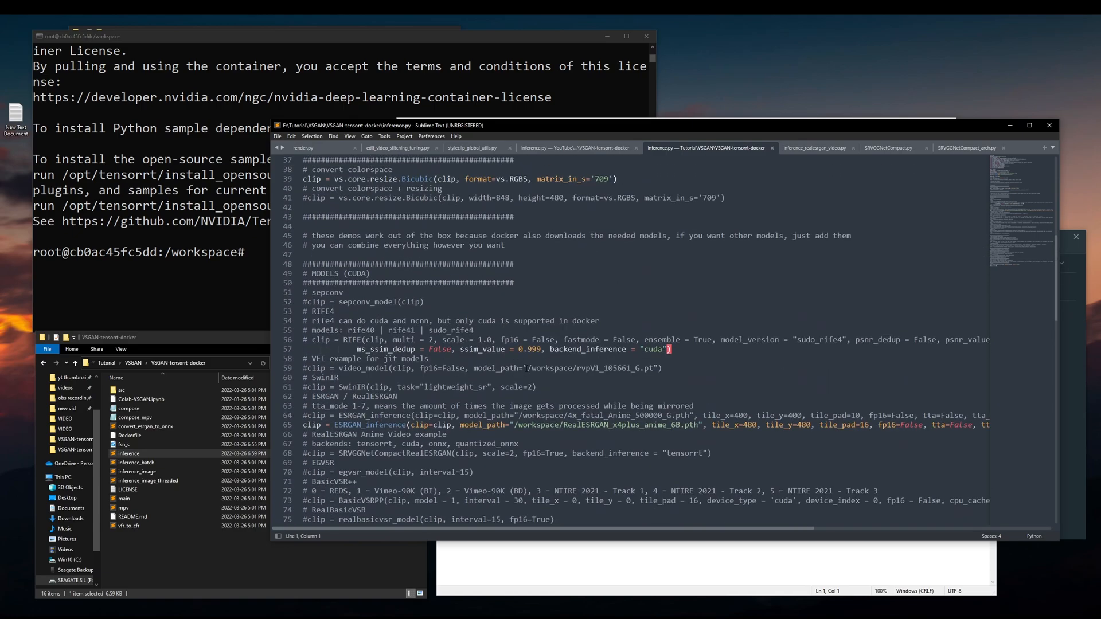
{"action": "left_click", "coordinate": [357, 349]}
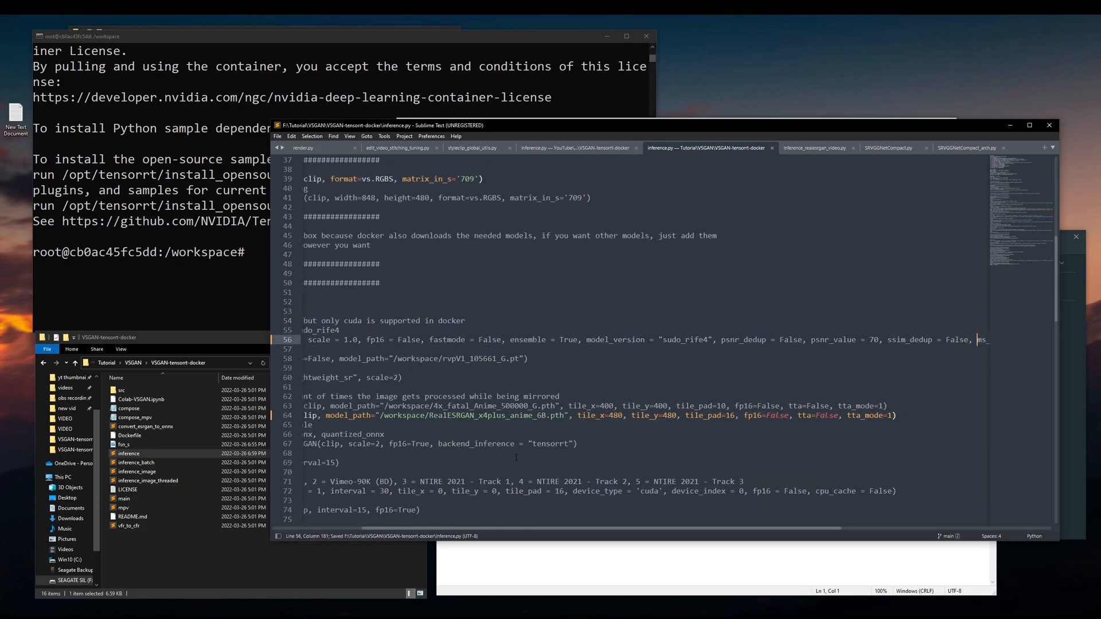
{"action": "scroll", "scroll_direction": "left", "scroll_amount": 3}
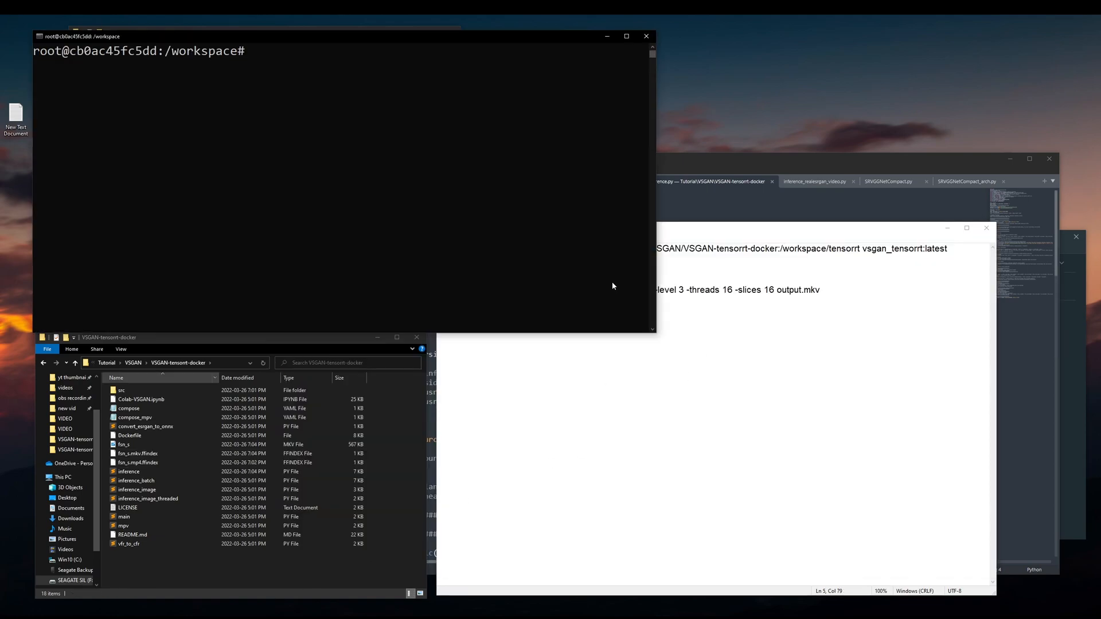
- Change into /workspace/tensorrt, confirm fsn_s.mkv is there, and copy the vspipe-to-ffmpeg command
{"action": "type", "text": "cd te"}
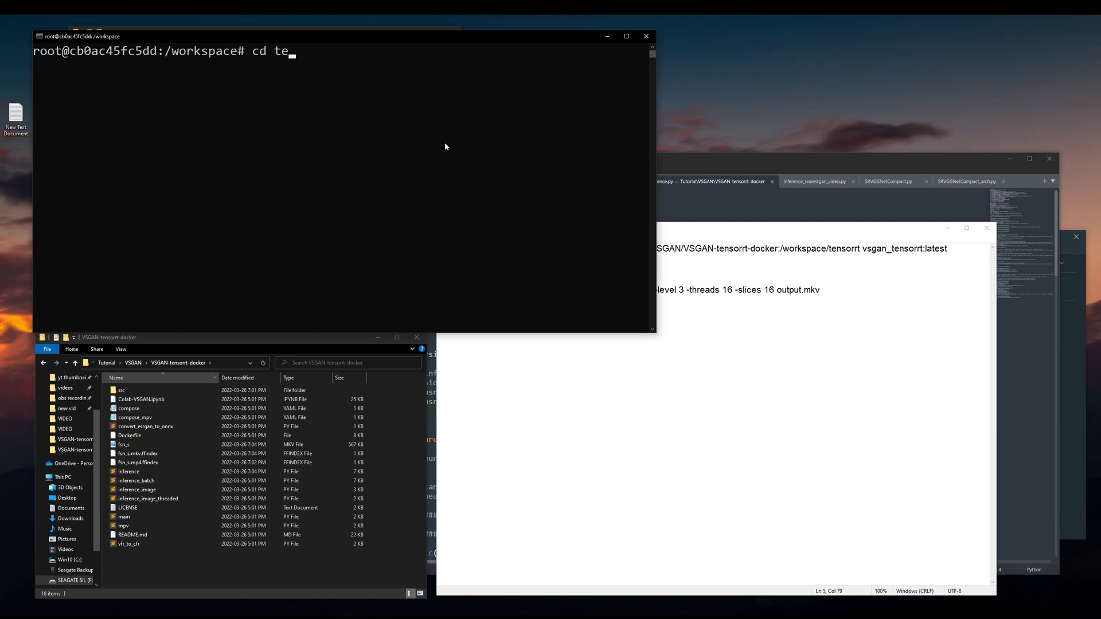
{"action": "key", "text": "Return"}
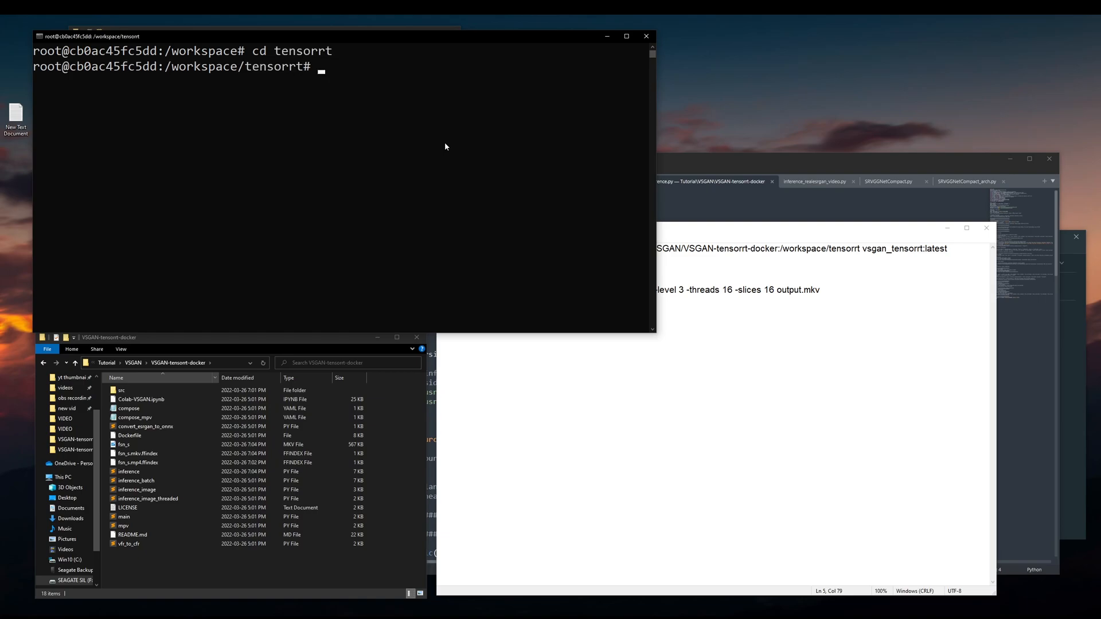
{"action": "mouse_move", "coordinate": [781, 307]}
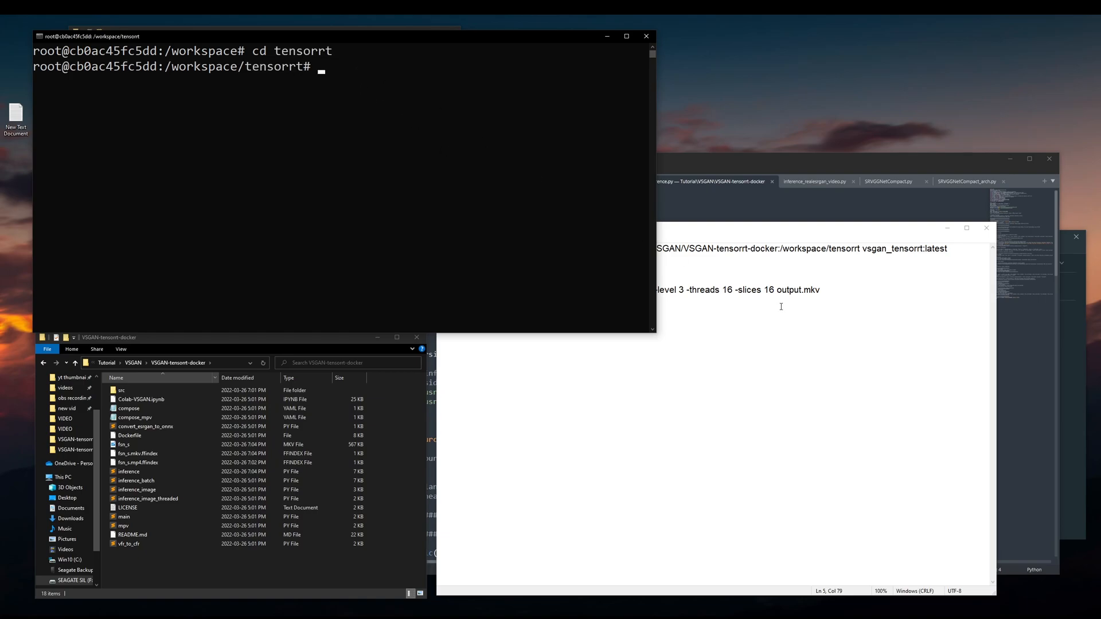
{"action": "mouse_move", "coordinate": [583, 253]}
{"action": "type", "text": "ls"}
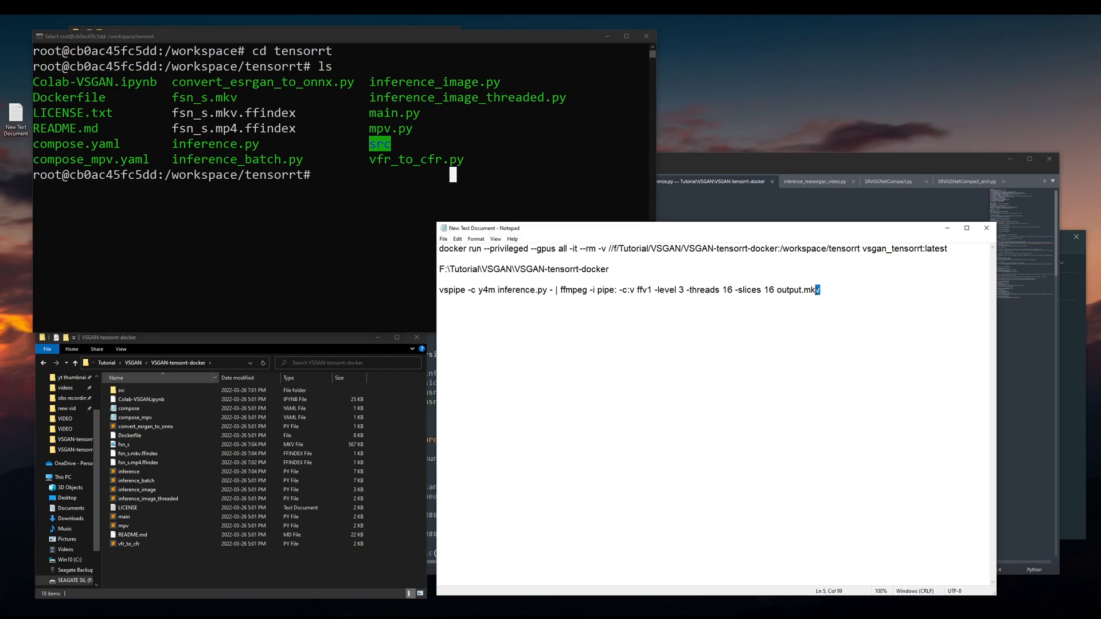
{"action": "double_click", "coordinate": [811, 290]}
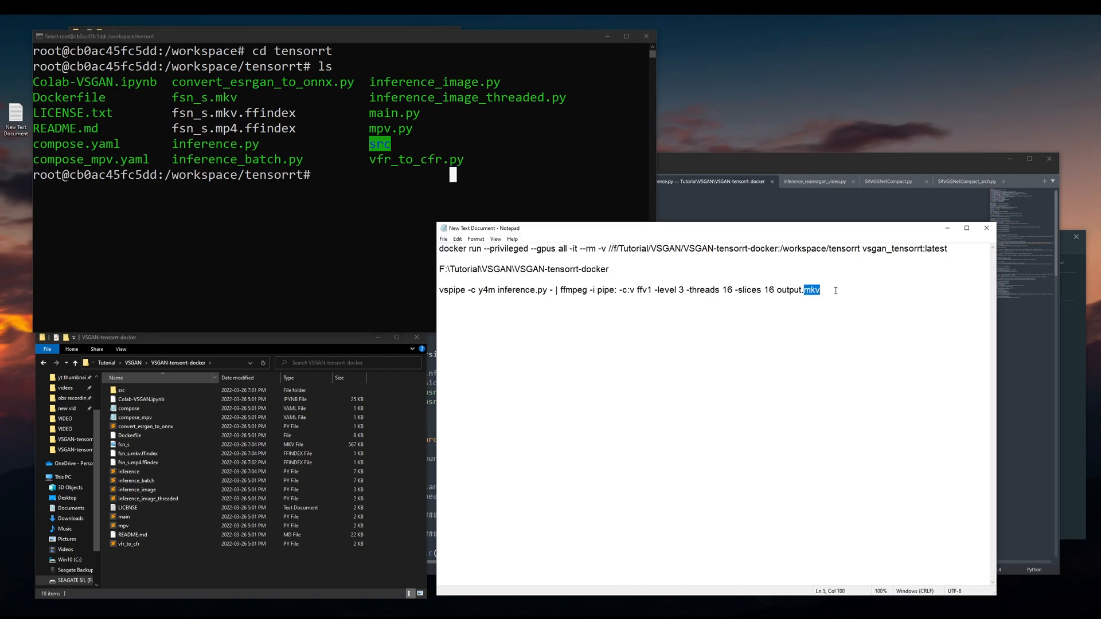
{"action": "left_click", "coordinate": [529, 340]}
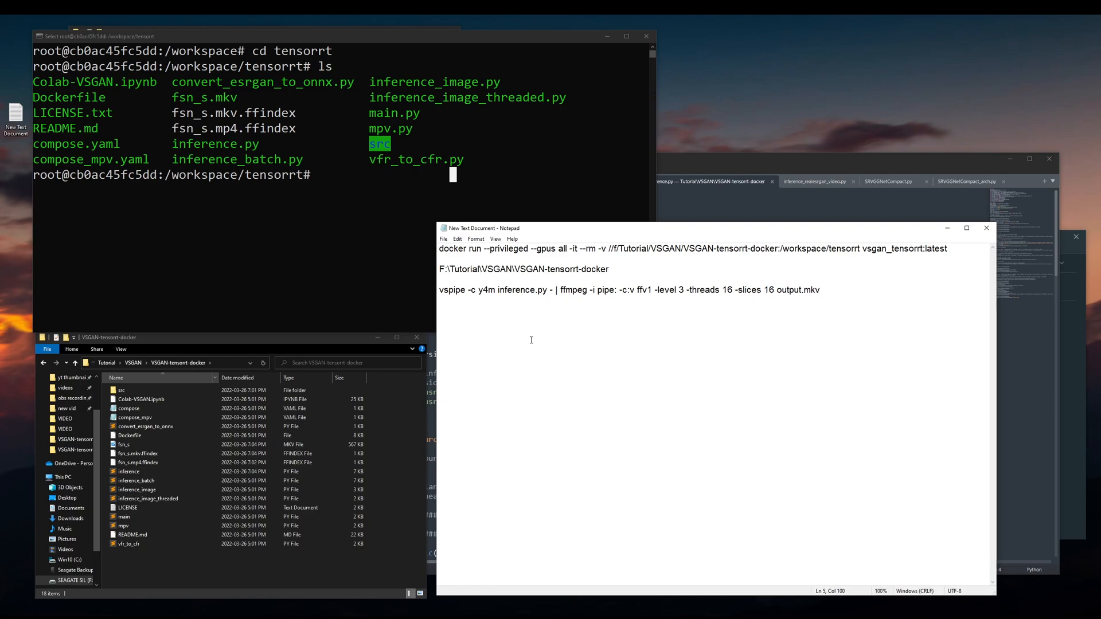
{"action": "left_click", "coordinate": [126, 444]}
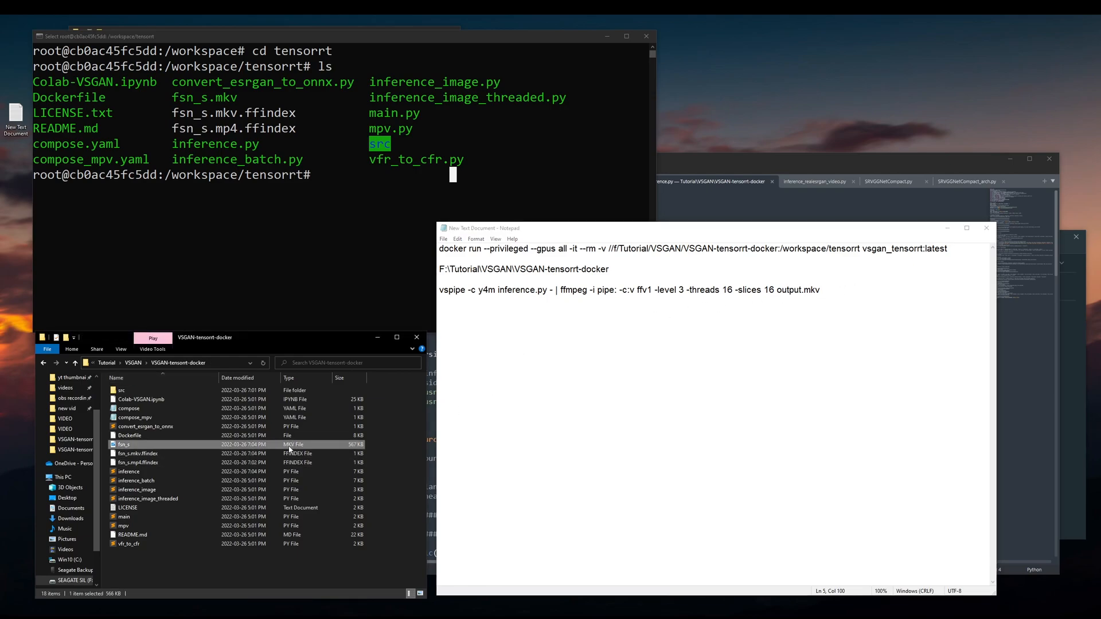
{"action": "mouse_move", "coordinate": [755, 332]}
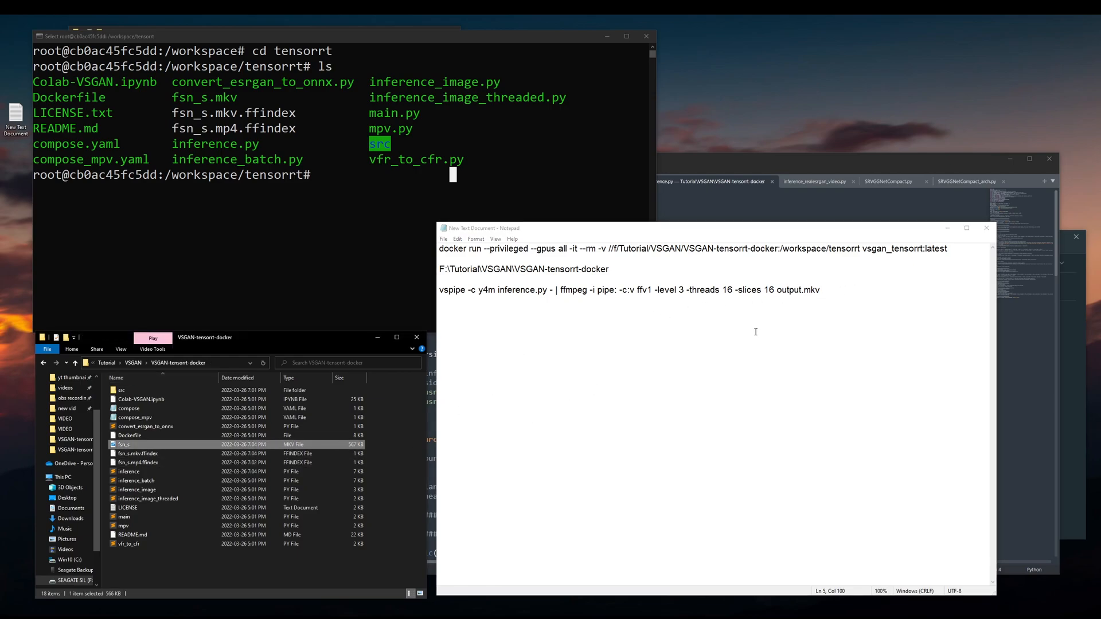
{"action": "triple_click", "coordinate": [629, 288]}
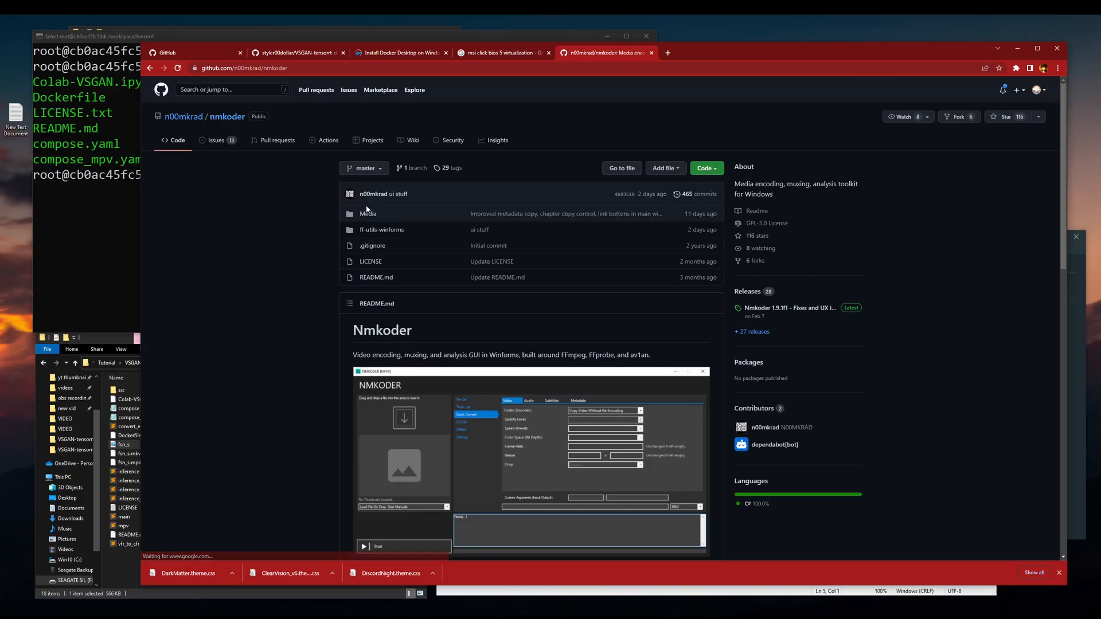
{"action": "left_click", "coordinate": [788, 307]}
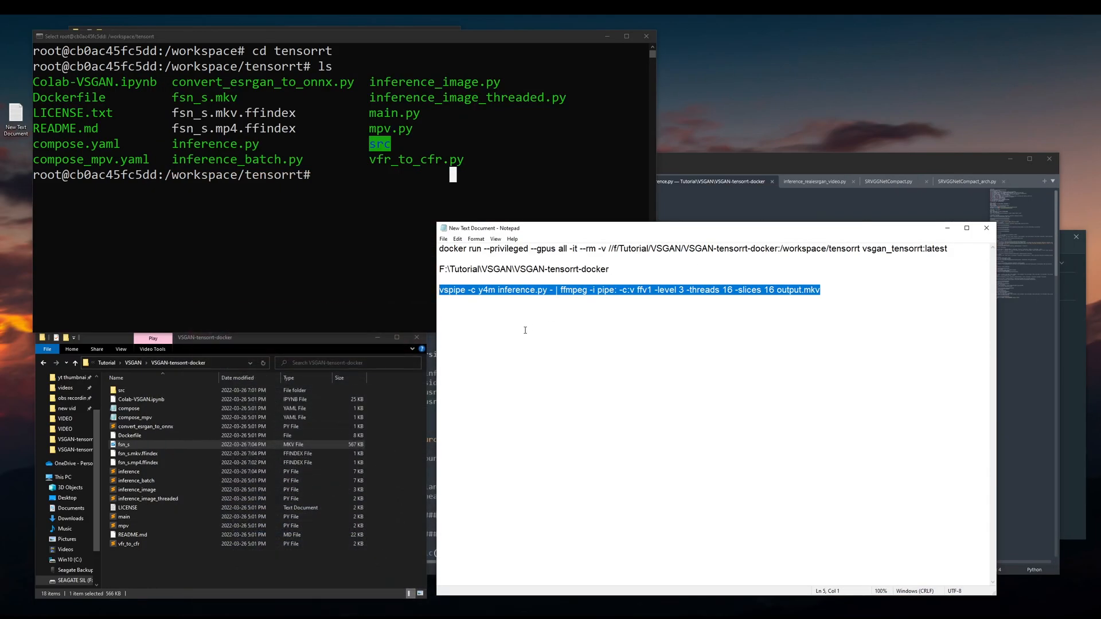
{"action": "mouse_move", "coordinate": [332, 251]}
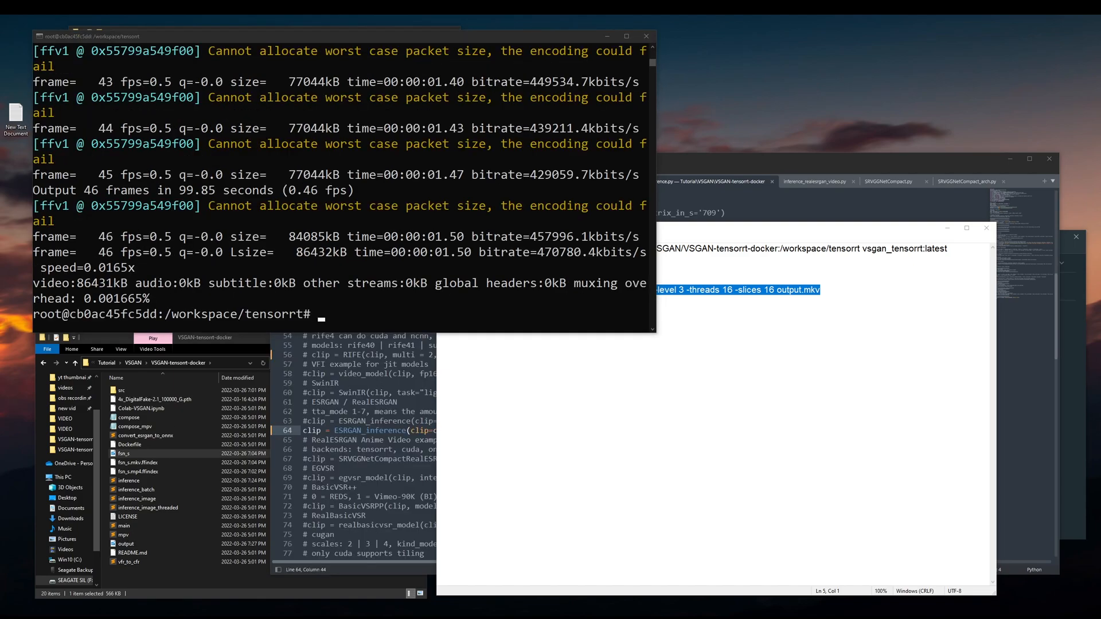
- Open the finished output.mkv from File Explorer in VLC media player
{"action": "left_click", "coordinate": [126, 544]}
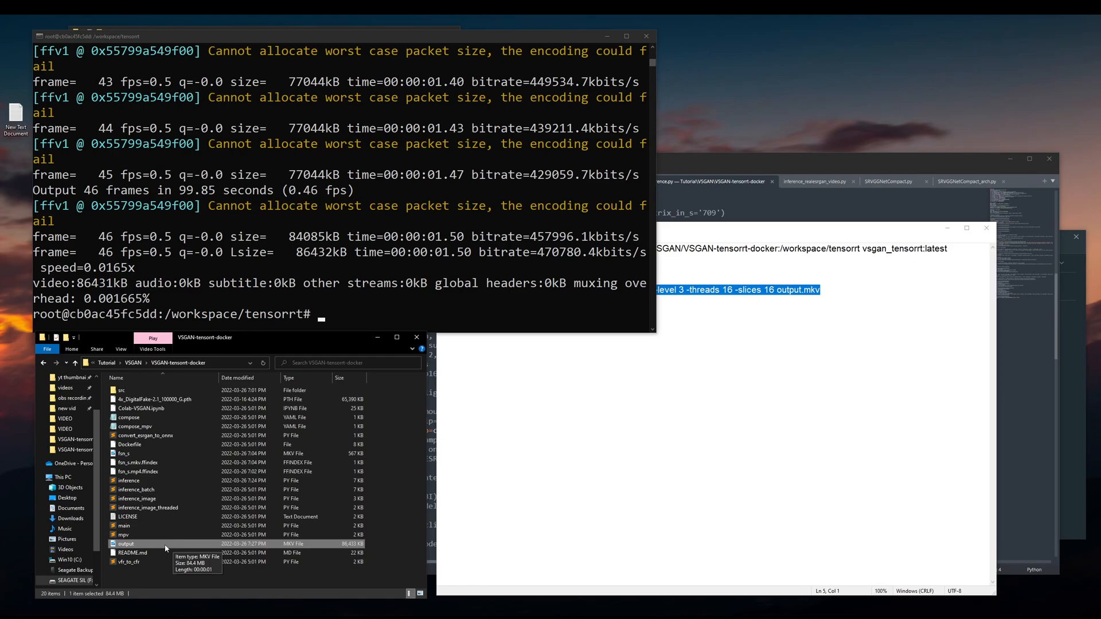
{"action": "right_click", "coordinate": [126, 543]}
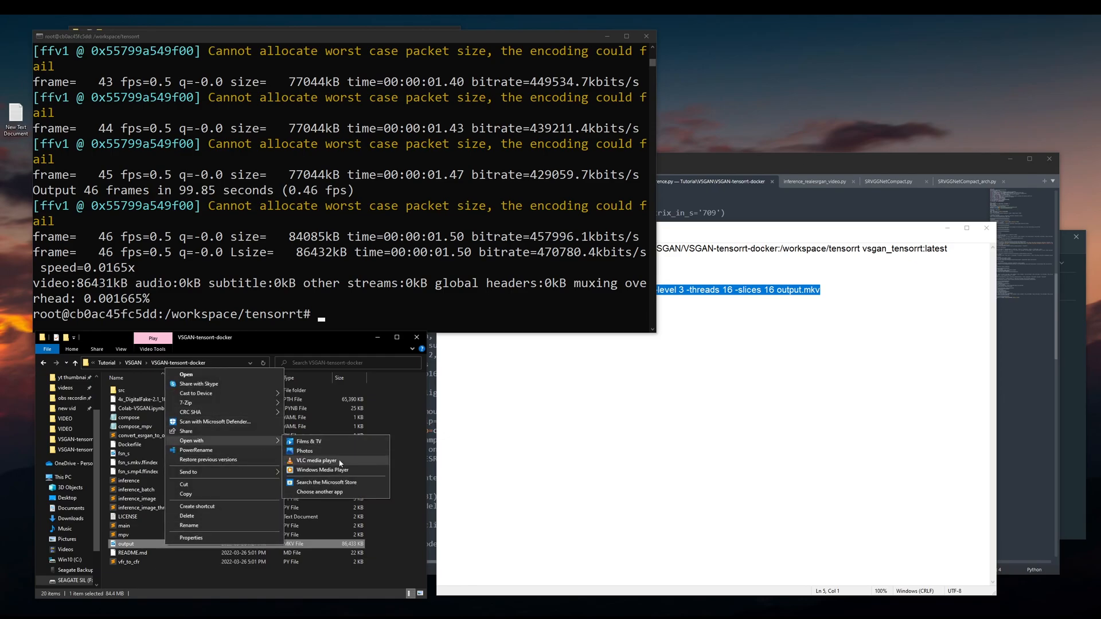
{"action": "left_click", "coordinate": [315, 460]}
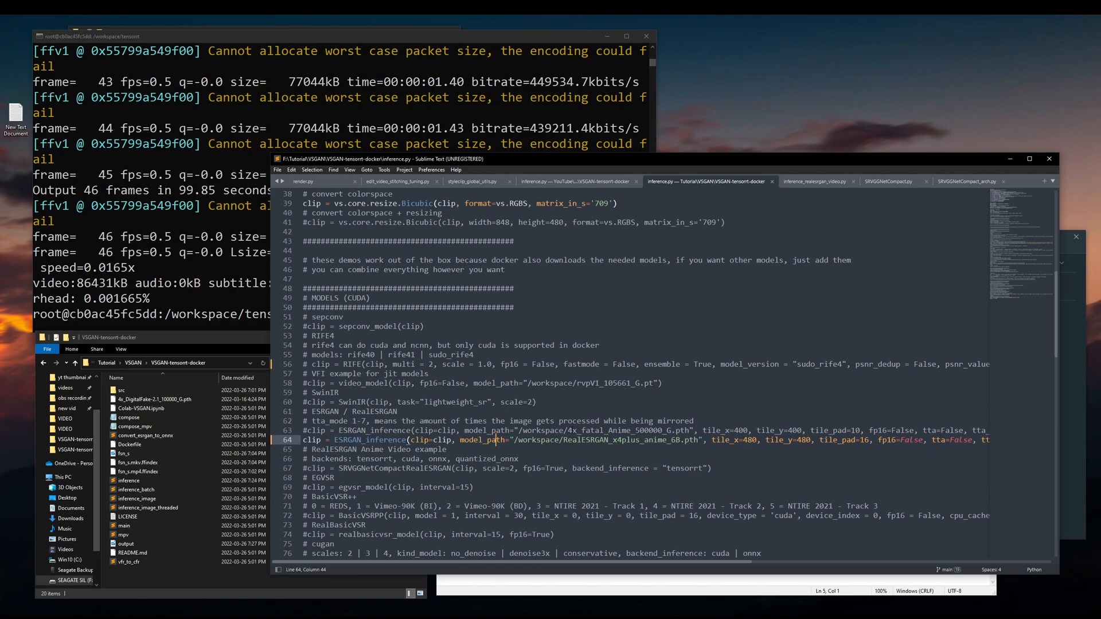
- Locate the 4x_DigitalFake 2.1 Digital Animation model in Upscale Wiki's Model Database
{"action": "double_click", "coordinate": [618, 431]}
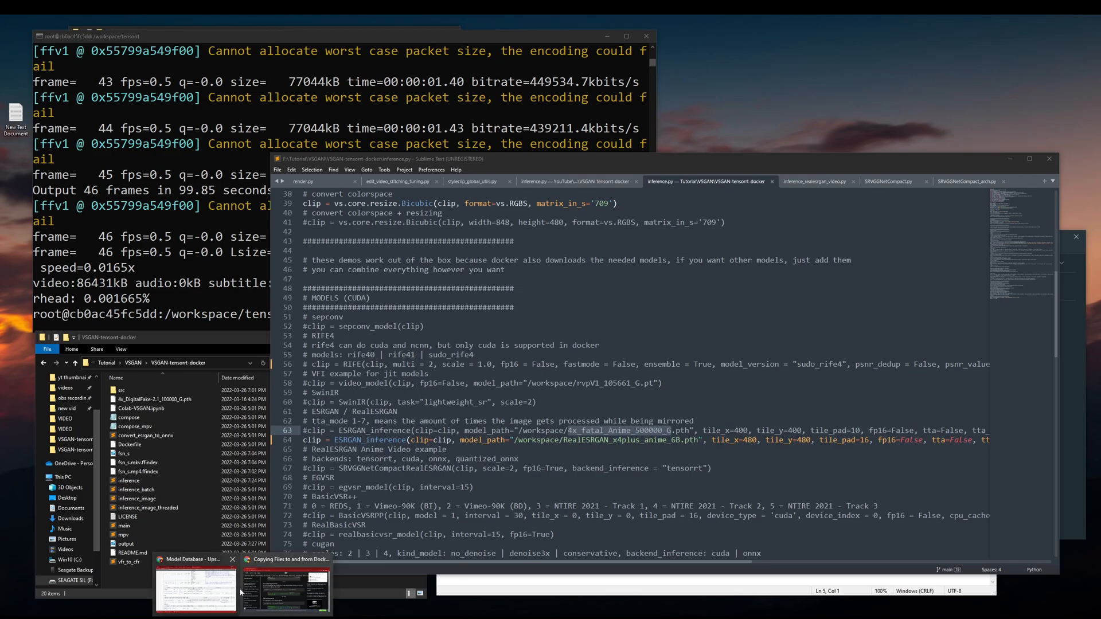
{"action": "left_click", "coordinate": [197, 586]}
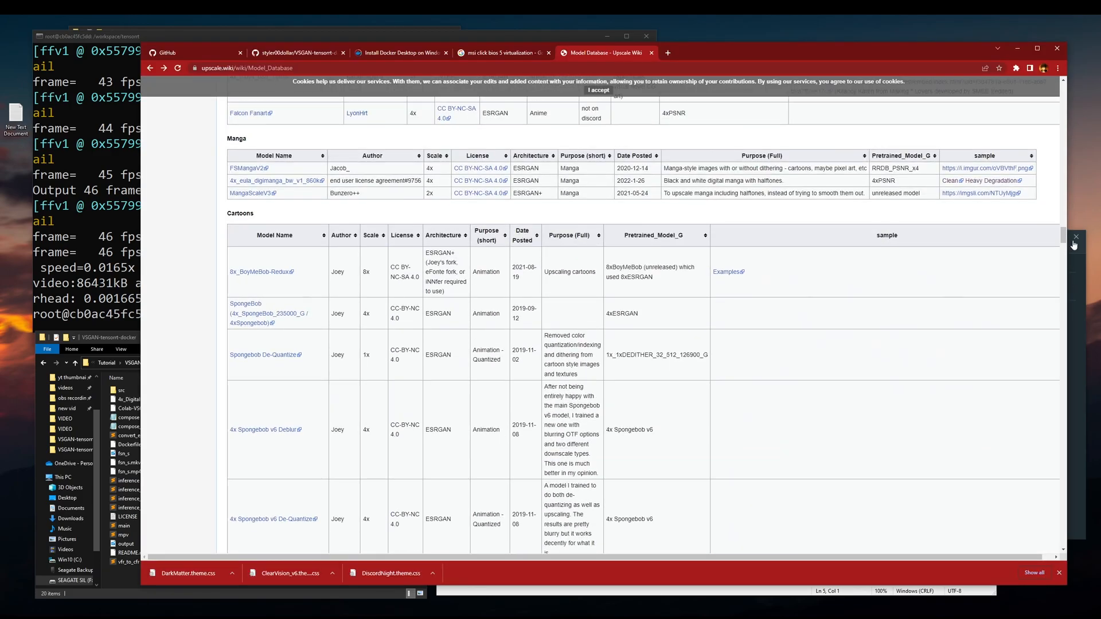
{"action": "scroll", "scroll_direction": "up", "scroll_amount": 3}
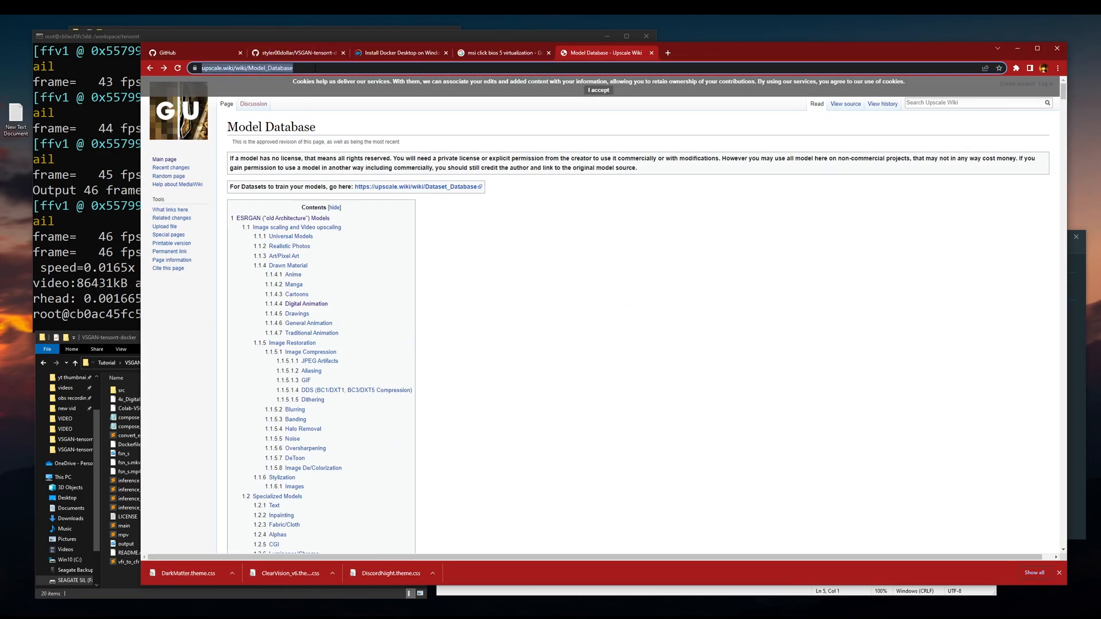
{"action": "scroll", "scroll_direction": "down", "scroll_amount": 3}
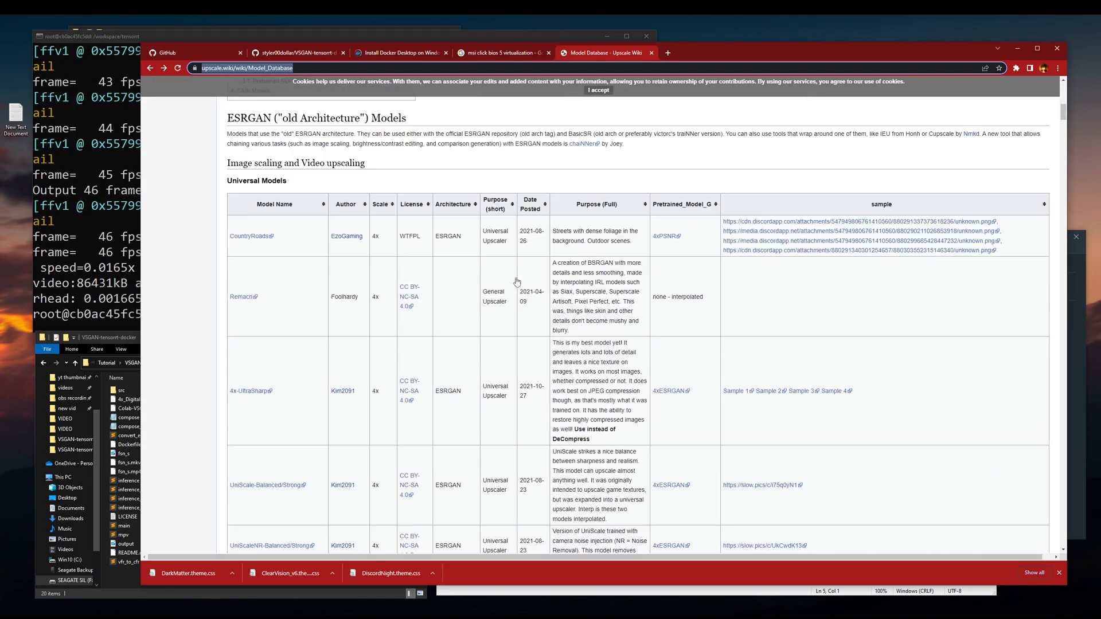
{"action": "scroll", "scroll_direction": "down", "scroll_amount": 3}
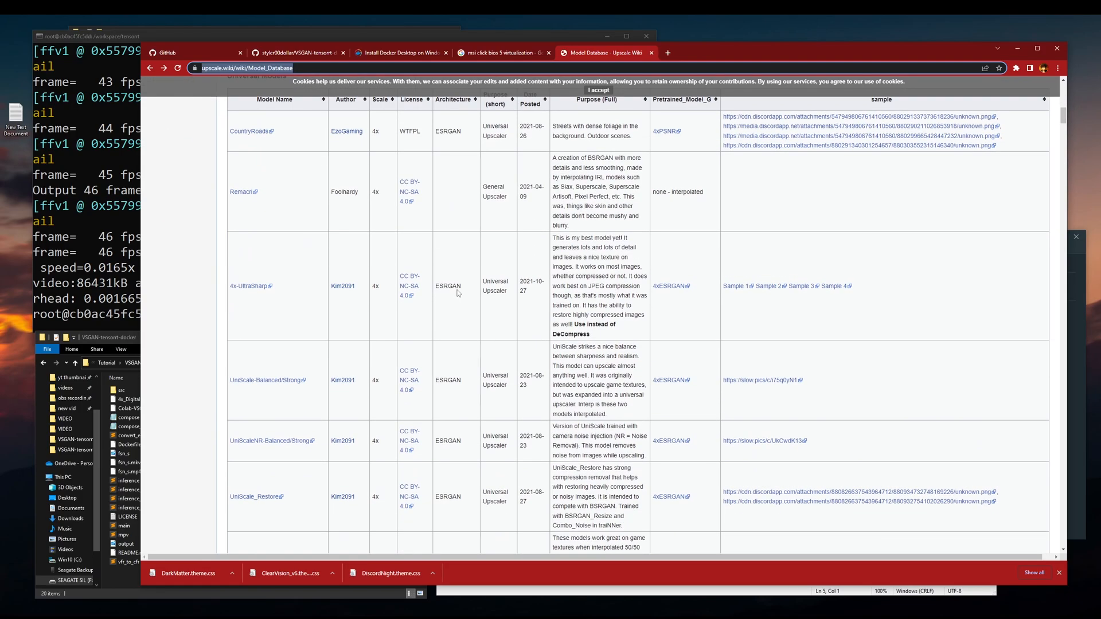
{"action": "scroll", "scroll_direction": "down", "scroll_amount": 3}
{"action": "type", "text": "digitalfake"}
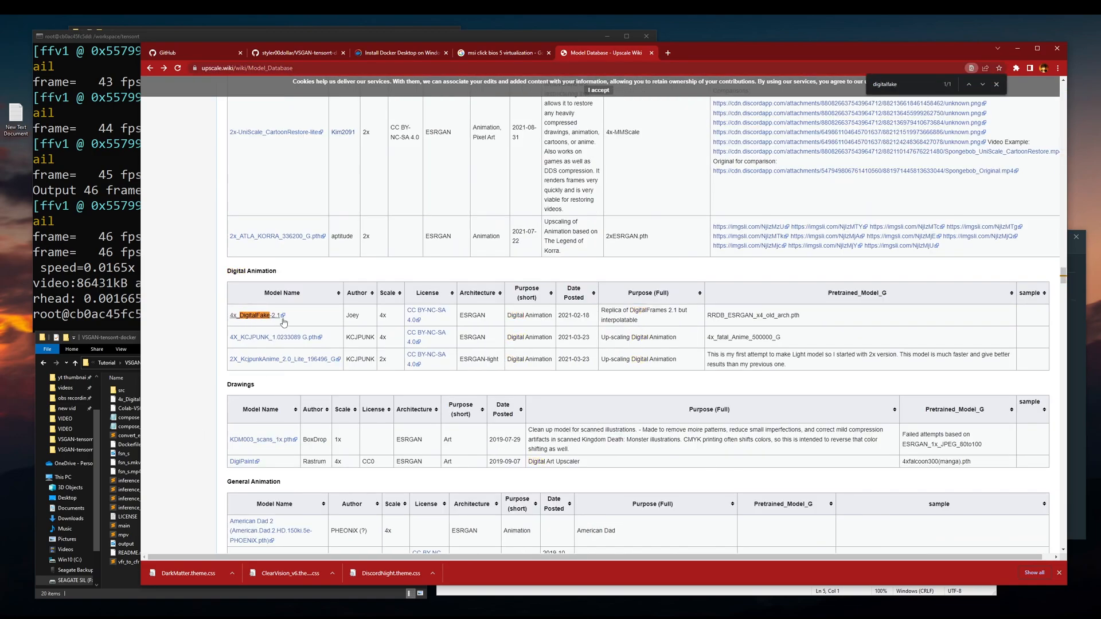
{"action": "left_click", "coordinate": [253, 315]}
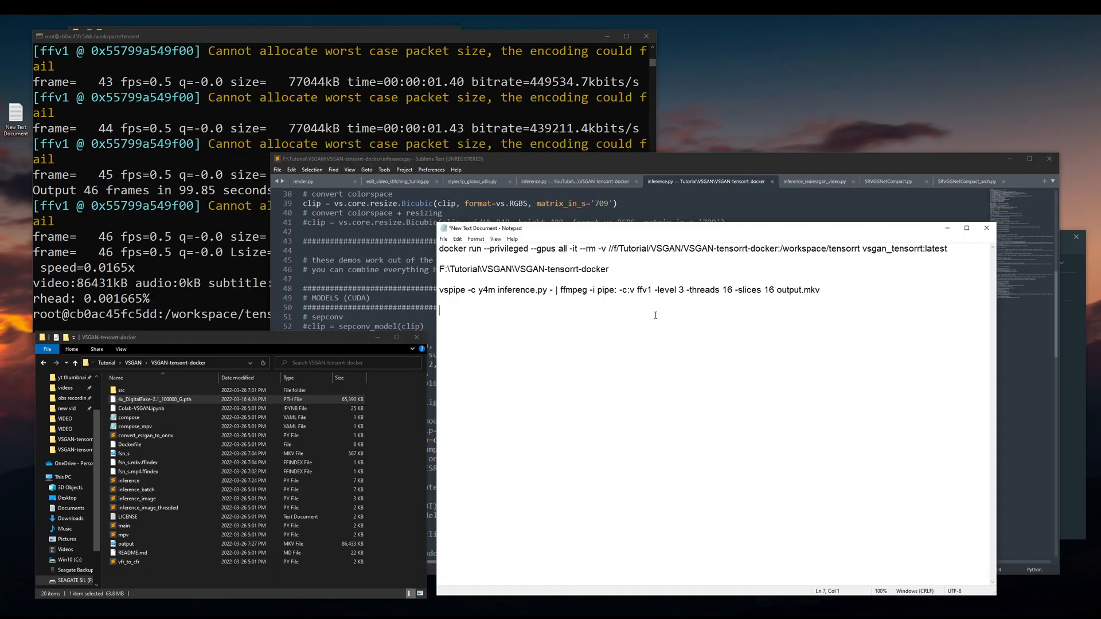
{"action": "mouse_move", "coordinate": [796, 343]}
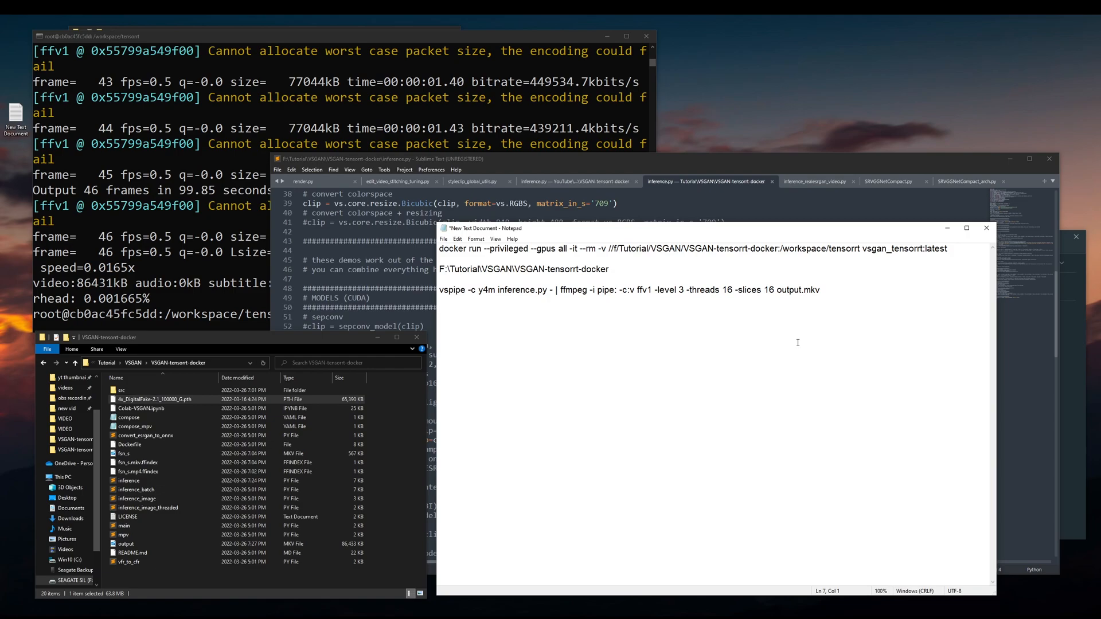
- Build and run the docker cp command copying 4x_DigitalFake-2.1_100000_G.pth into the container's /workspace
{"action": "type", "text": "docker cp F:\\Tutorial\\VSGAN\\VSGAN-tensorrt-docker\\"}
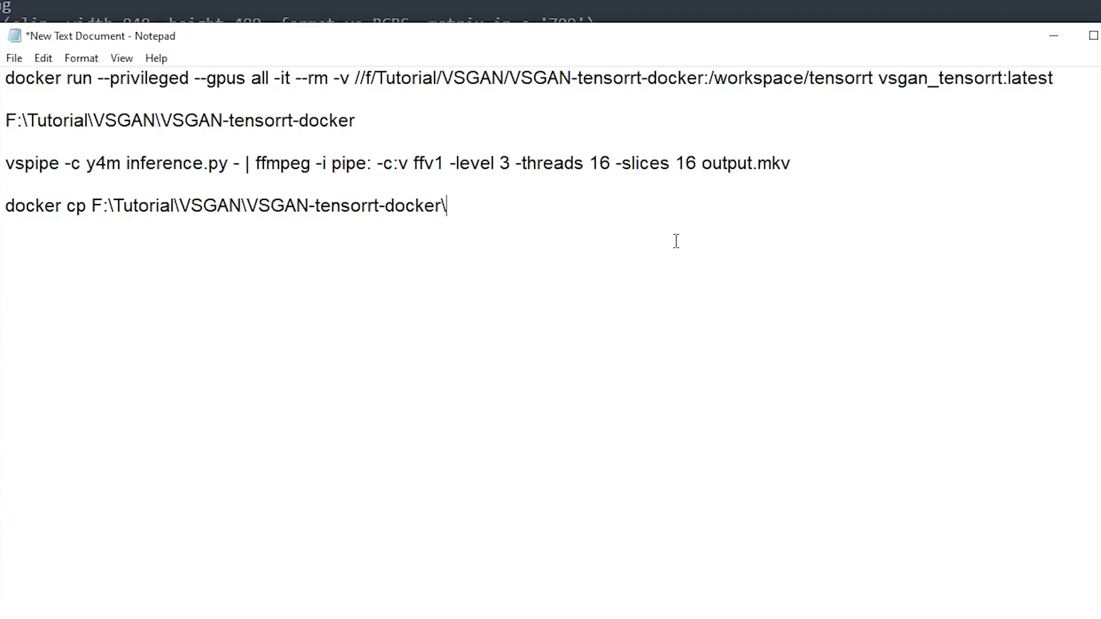
{"action": "type", "text": "4x_DigitalFake-2.1_100000_G.pth cb0ac45fc5dd:/workspace/"}
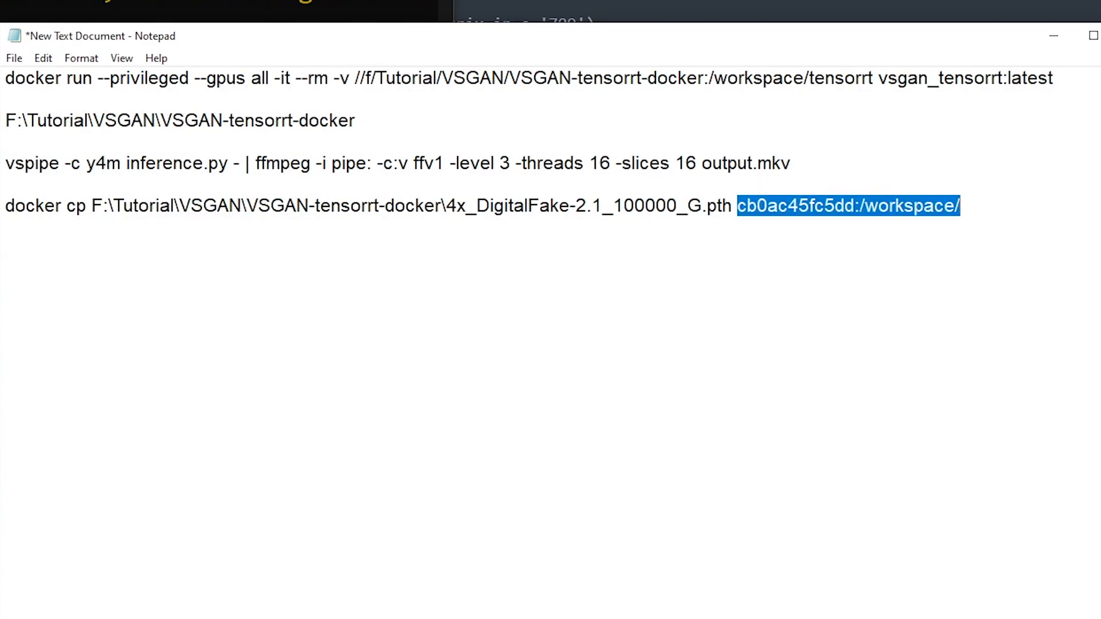
{"action": "left_click", "coordinate": [375, 217]}
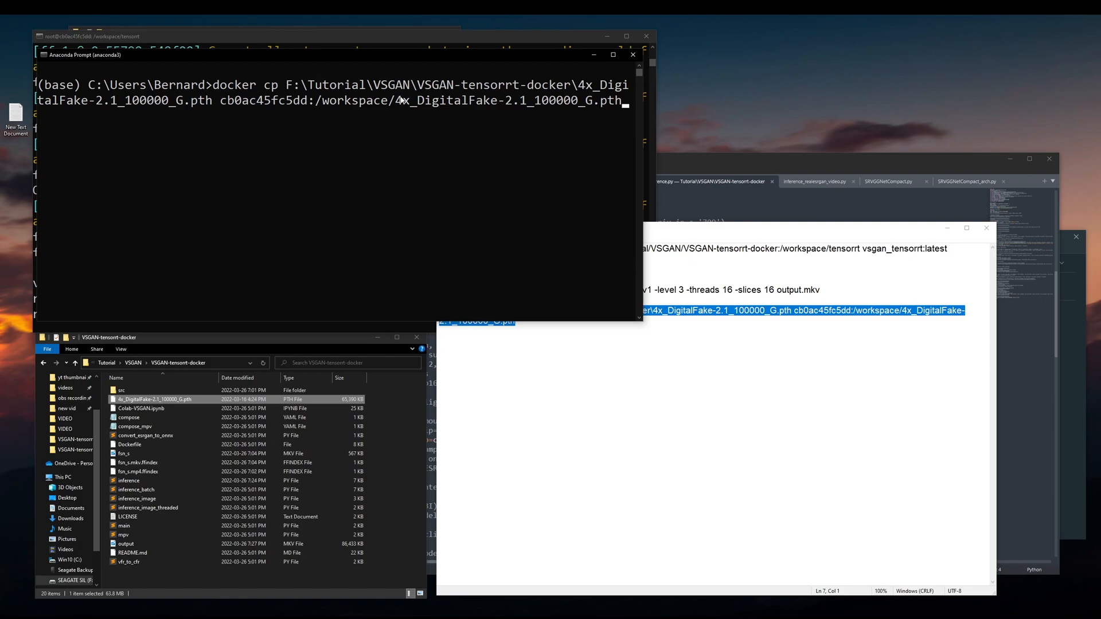
{"action": "key", "text": "Return"}
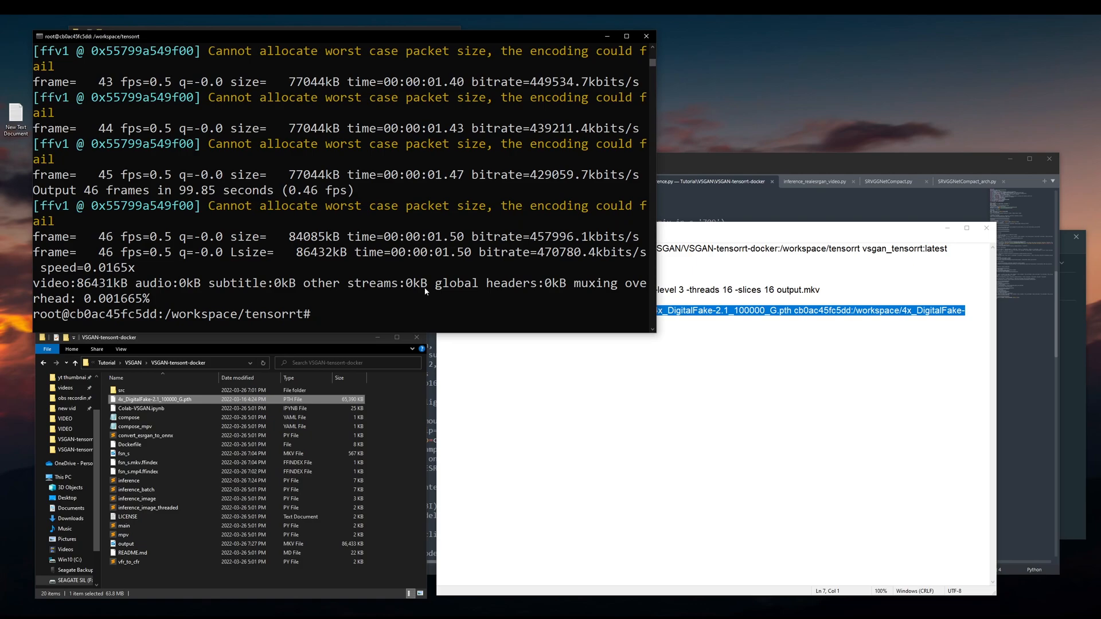
- List /workspace to confirm the DigitalFake .pth arrived, then cd back into tensorrt
{"action": "type", "text": "cd .."}
{"action": "type", "text": "ls"}
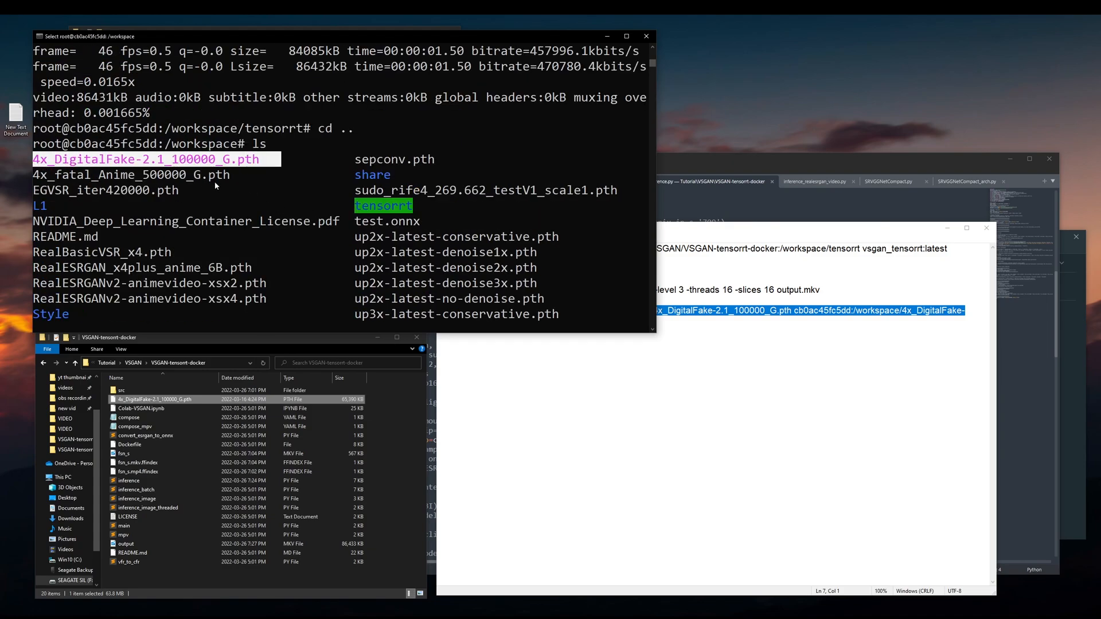
{"action": "scroll", "scroll_direction": "down", "scroll_amount": 3}
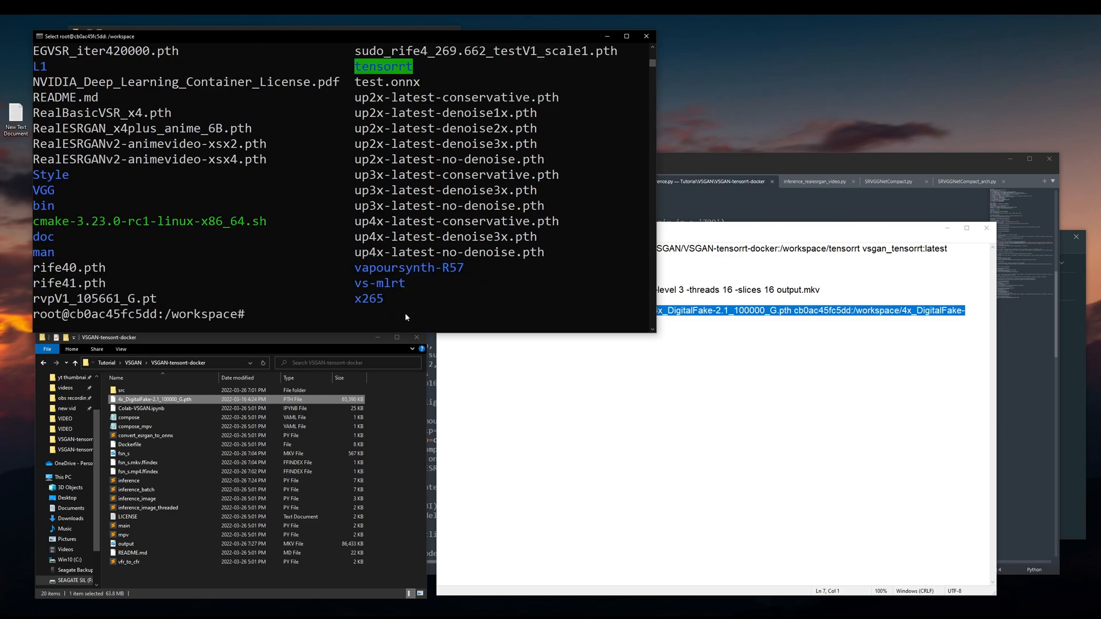
{"action": "type", "text": "cd"}
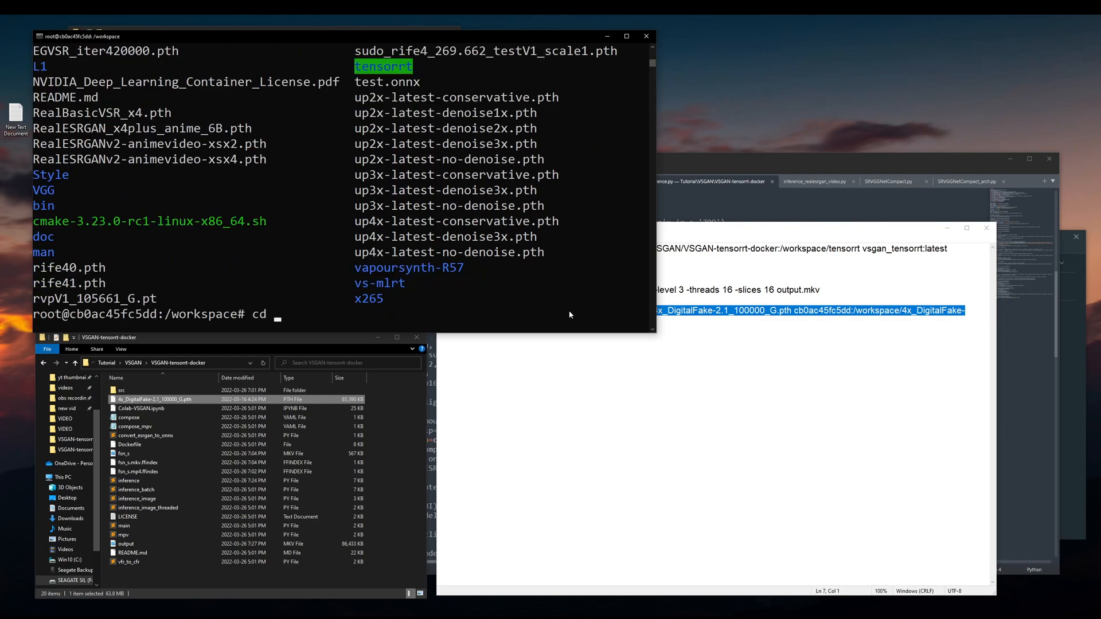
{"action": "type", "text": "tensorrt"}
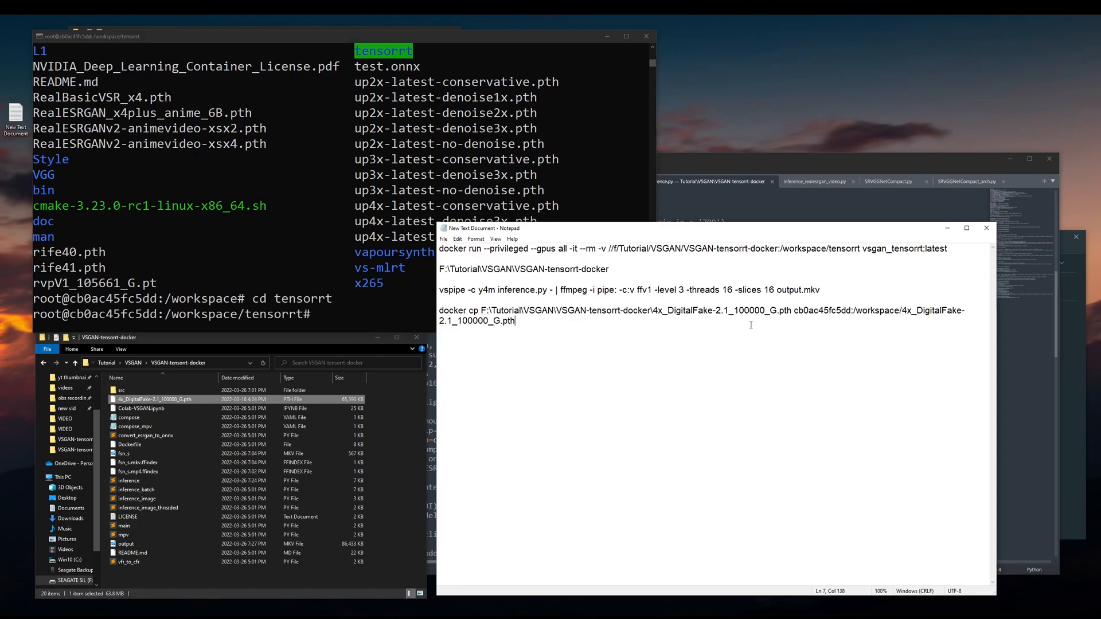
{"action": "triple_click", "coordinate": [627, 289]}
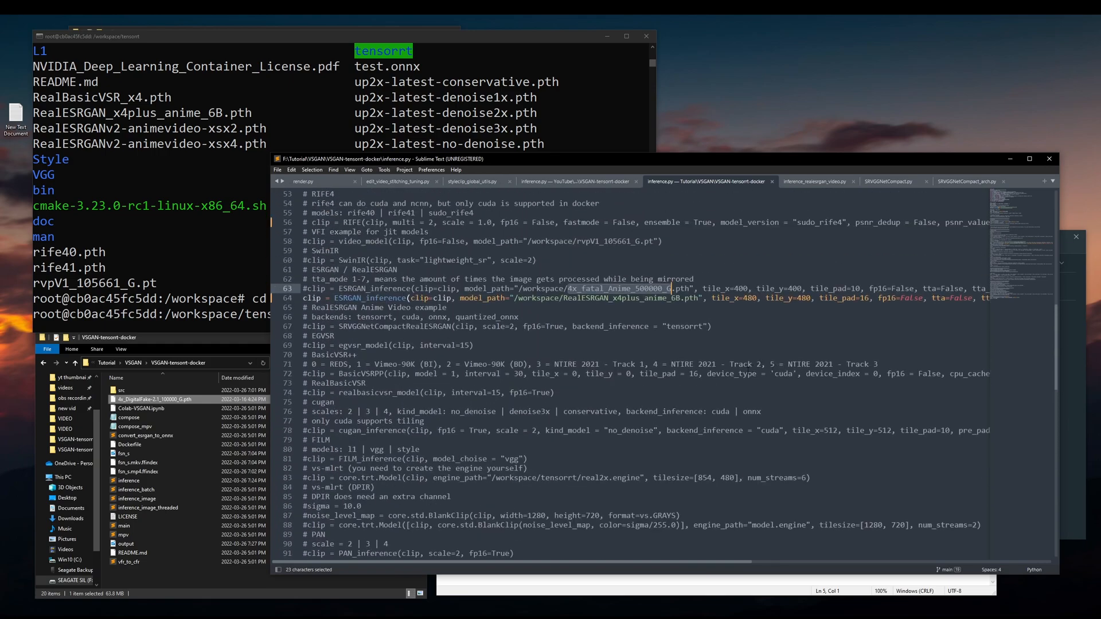
- Set line 64's model_path to 4x_DigitalFake-2.1_100000_G.pth, upscale, and rename the output video
{"action": "scroll", "scroll_direction": "up", "scroll_amount": 3}
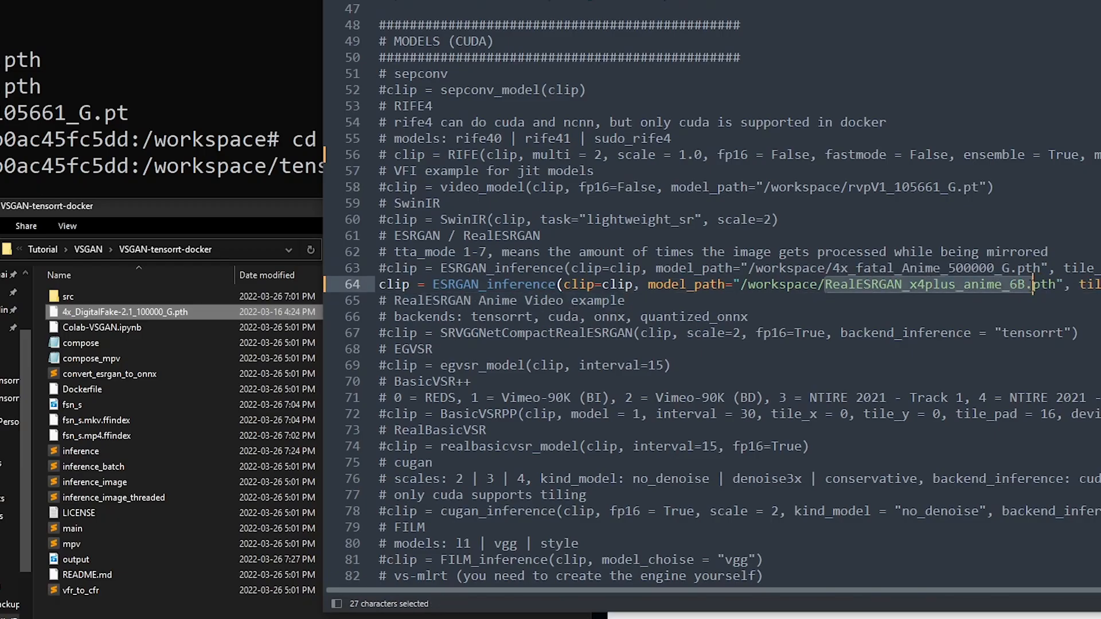
{"action": "right_click", "coordinate": [123, 312]}
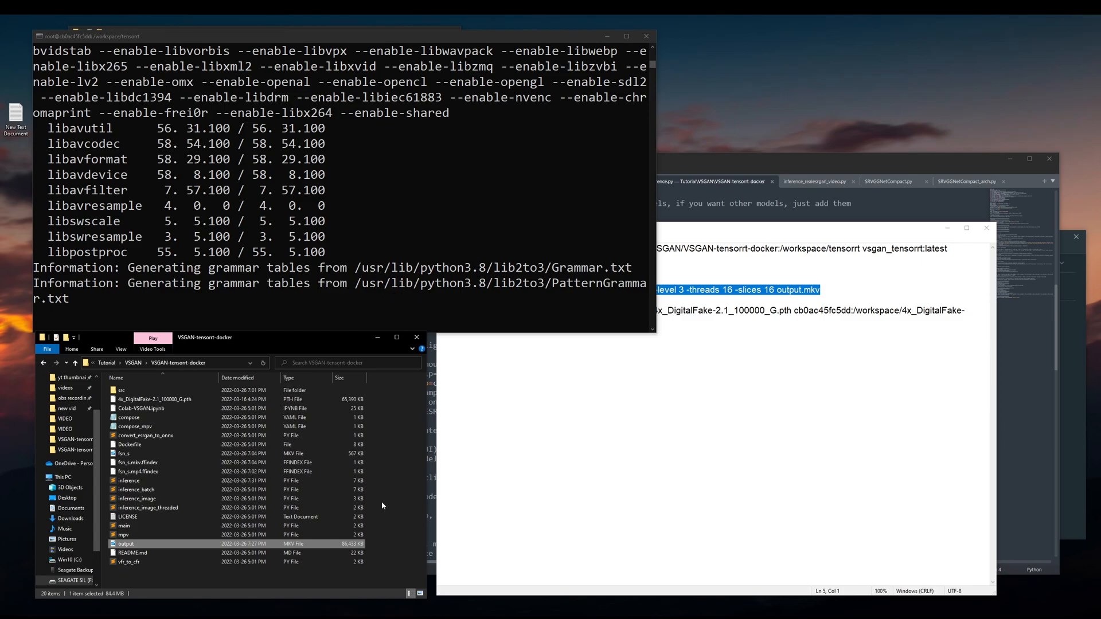
{"action": "right_click", "coordinate": [234, 492]}
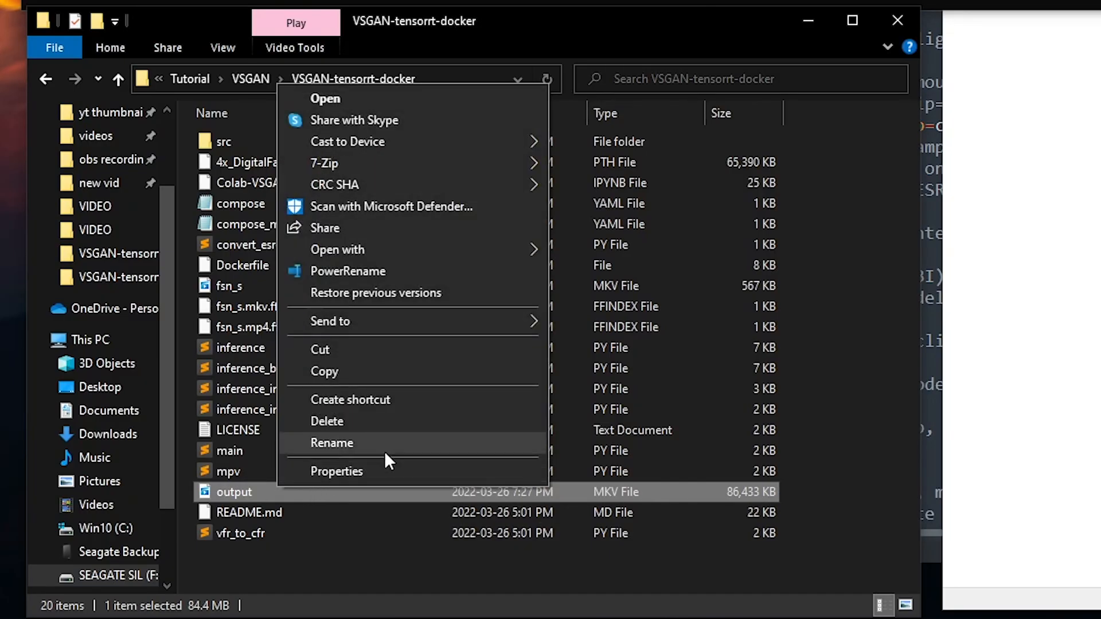
{"action": "left_click", "coordinate": [331, 443]}
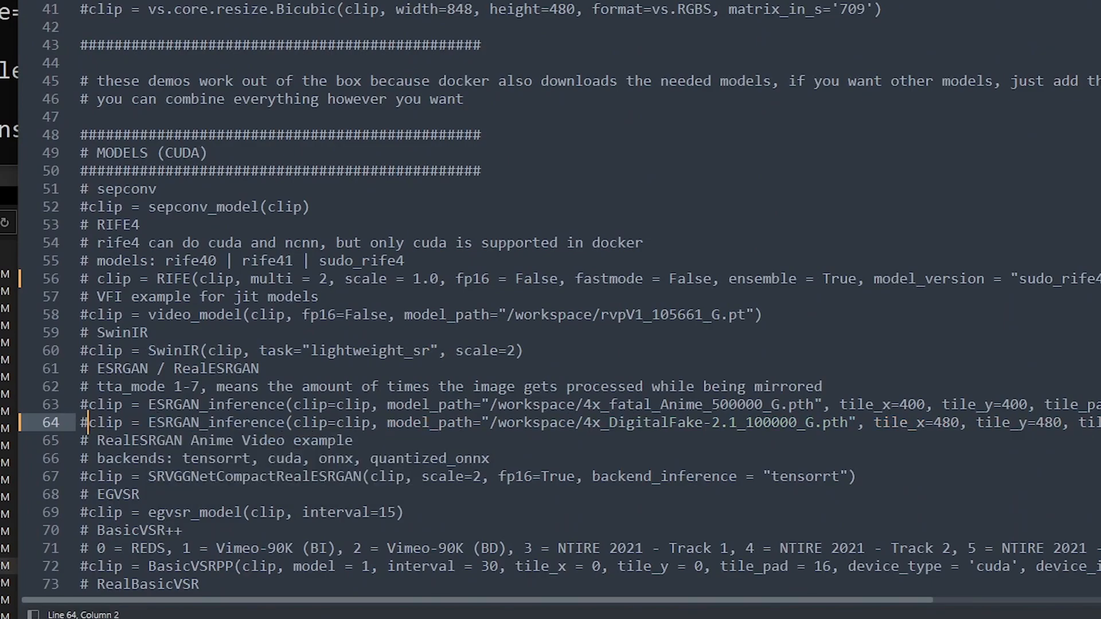
- Switch inference.py to the SRVGGNetCompact RealESRGAN Anime Video line and rerun vspipe
{"action": "left_click", "coordinate": [84, 476]}
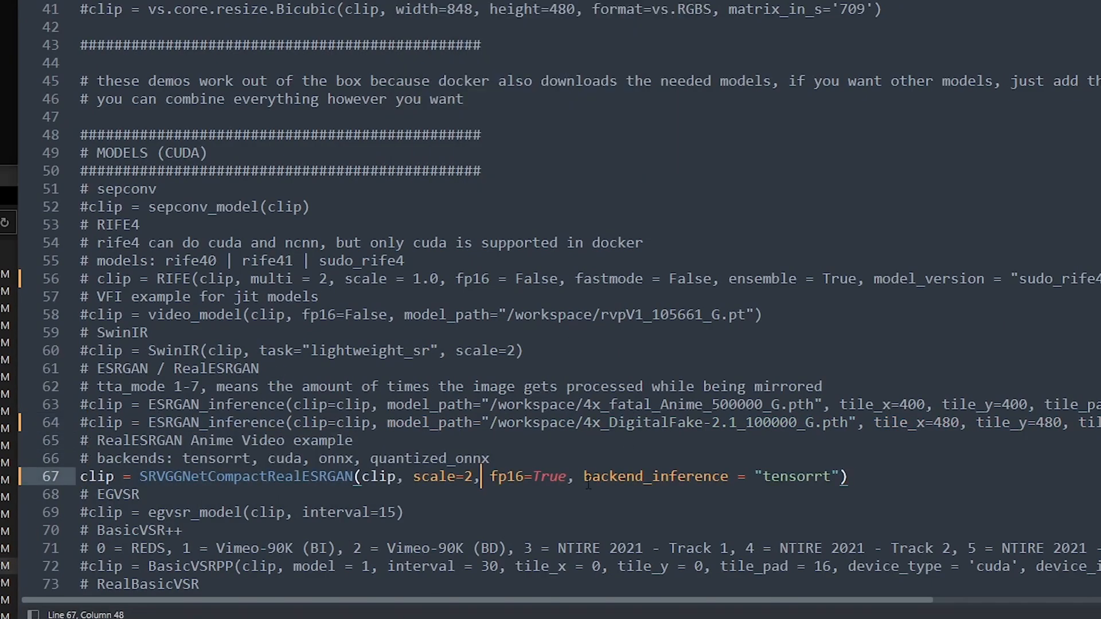
{"action": "mouse_move", "coordinate": [944, 470]}
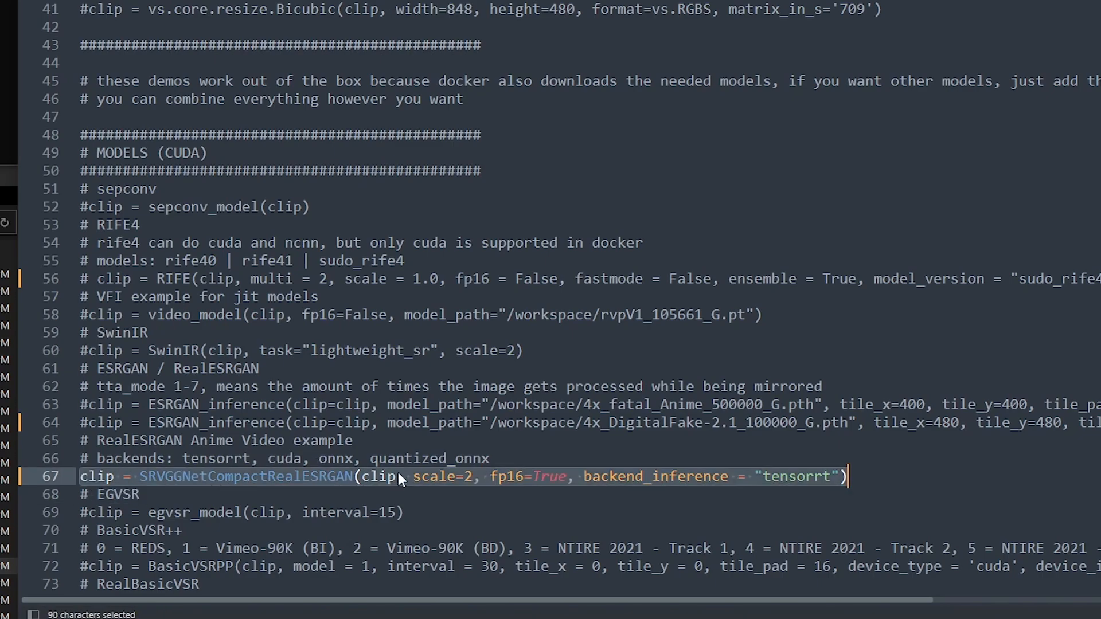
{"action": "left_click", "coordinate": [474, 476]}
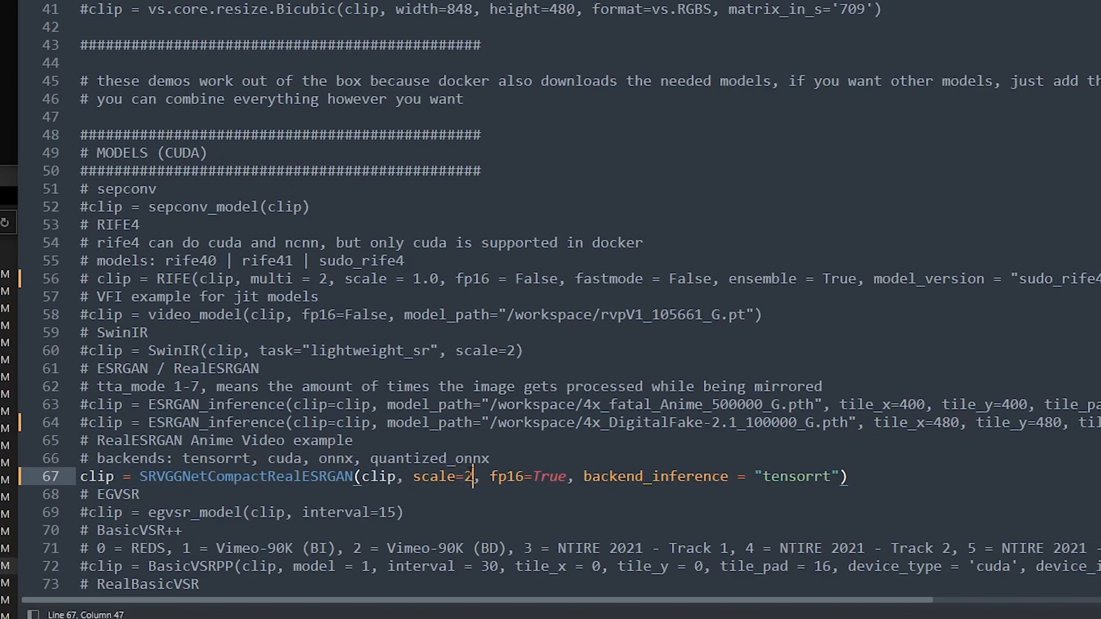
{"action": "double_click", "coordinate": [468, 476]}
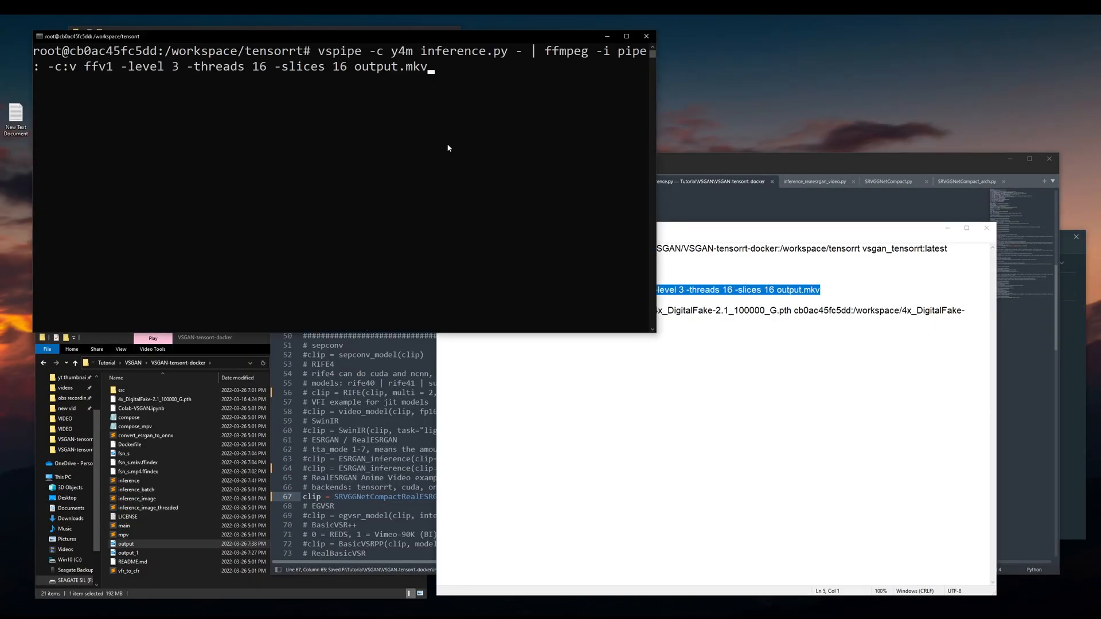
{"action": "key", "text": "Return"}
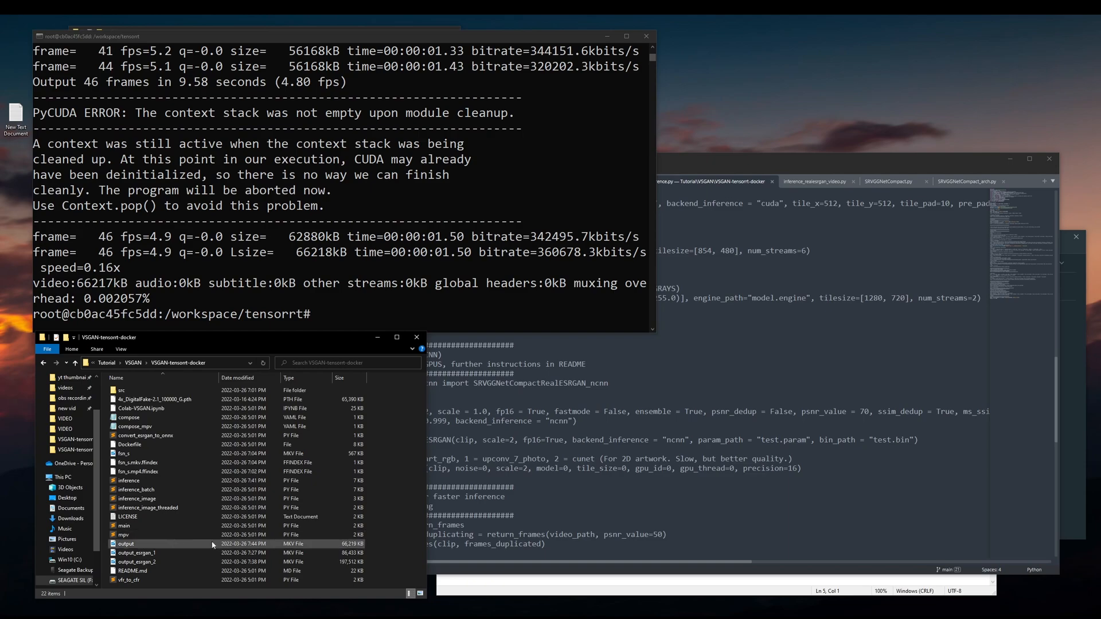
- Rename the resulting output.mkv to output_realesgan in File Explorer
{"action": "left_click", "coordinate": [126, 544]}
{"action": "type", "text": "_real"}
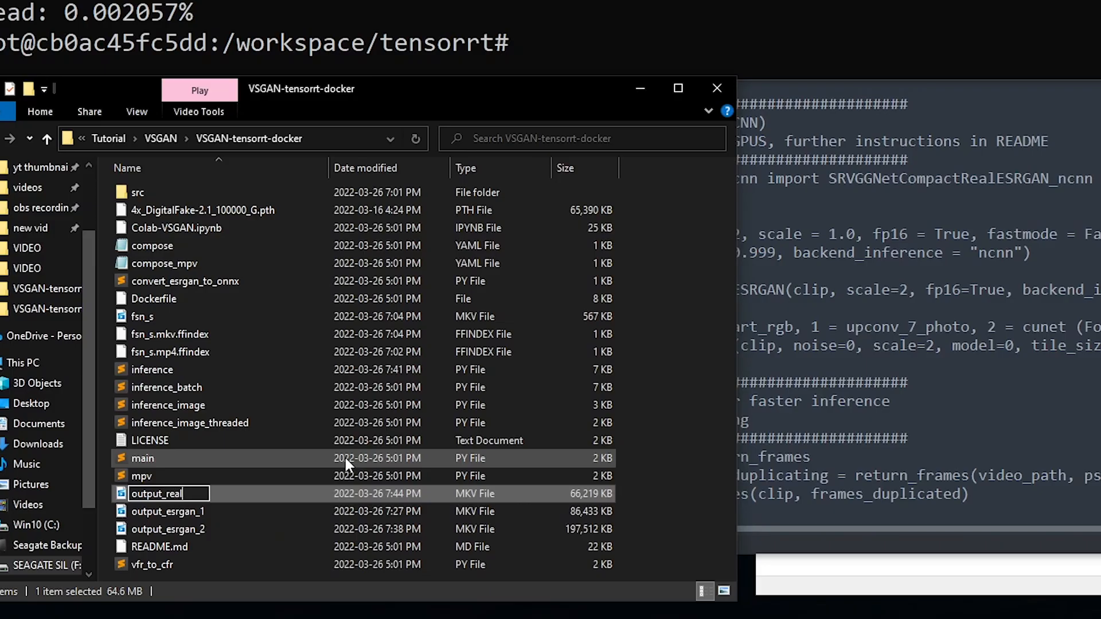
{"action": "key", "text": "Return"}
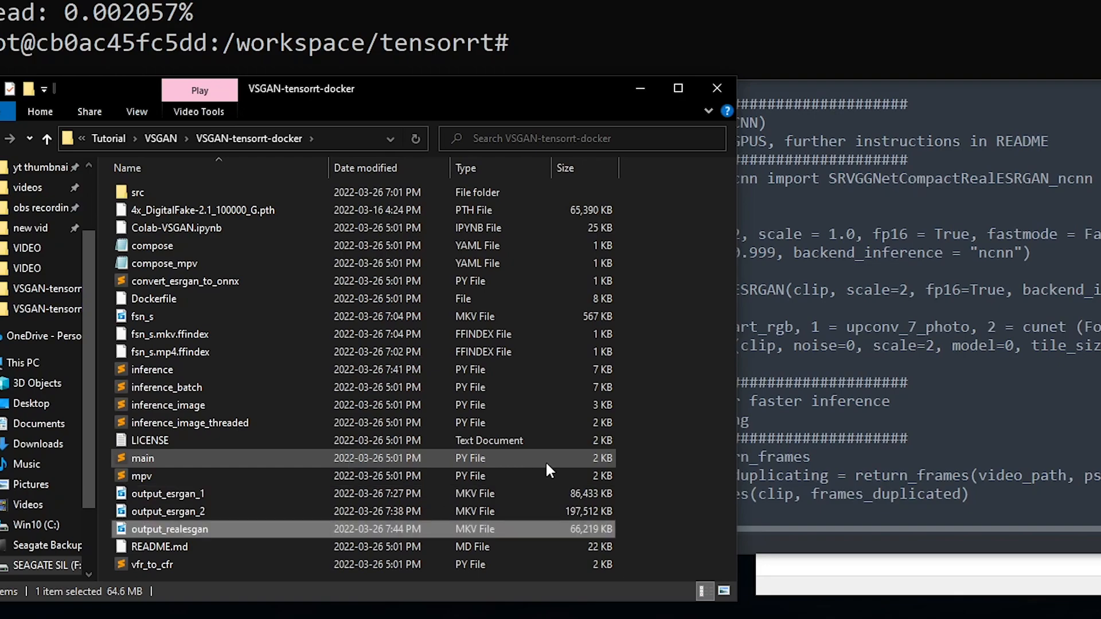
{"action": "right_click", "coordinate": [169, 528]}
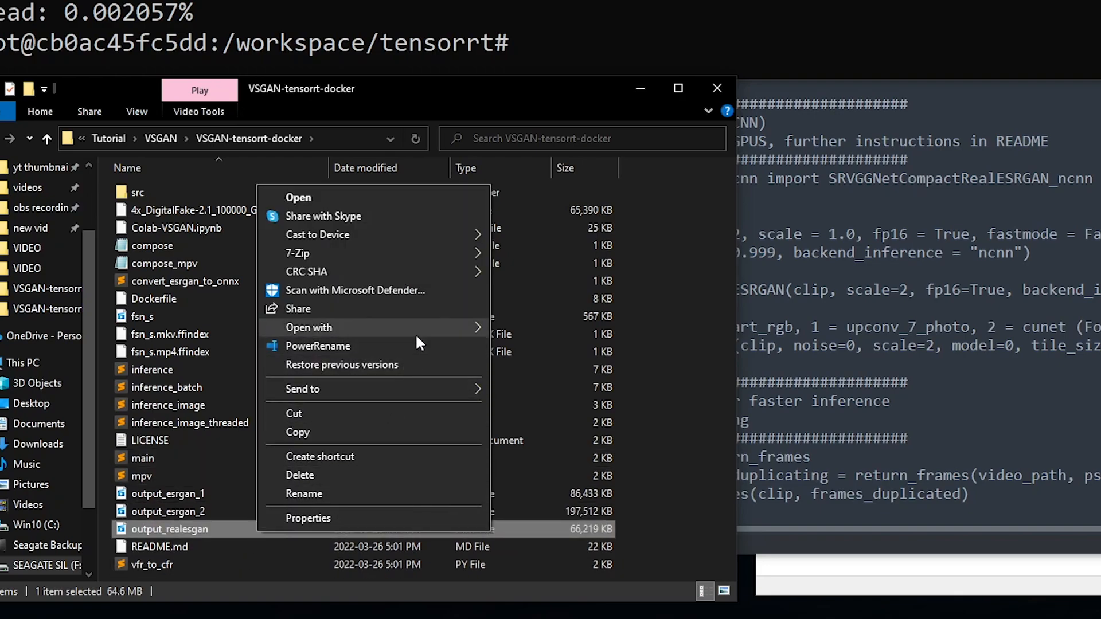
{"action": "left_click", "coordinate": [297, 197]}
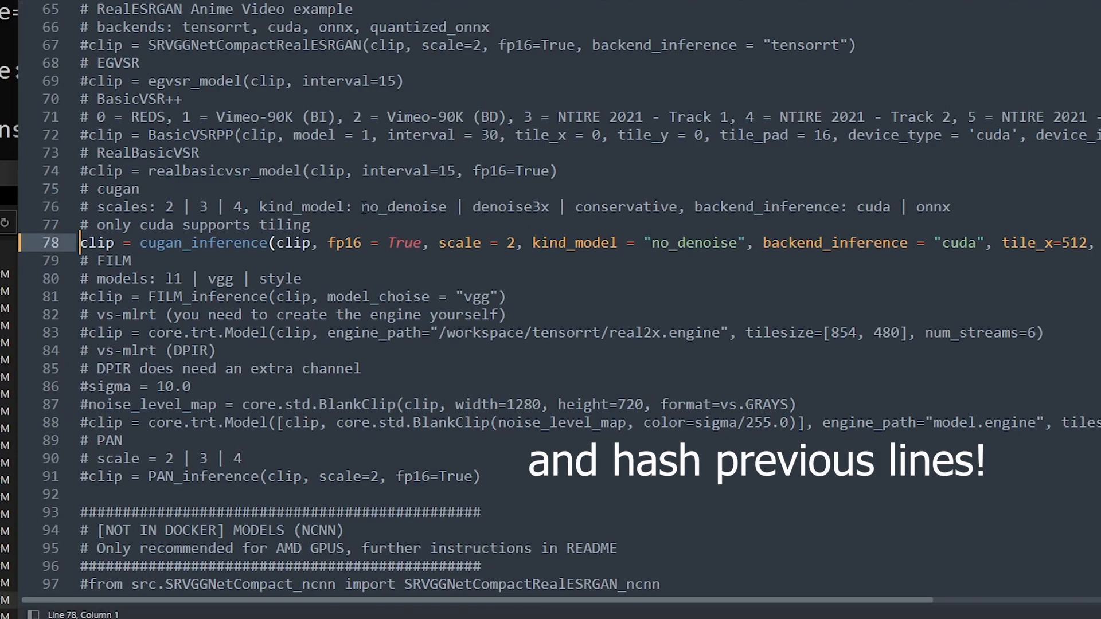
- Activate the cugan_inference line with the conservative model, save, and rerun vspipe
{"action": "double_click", "coordinate": [510, 206]}
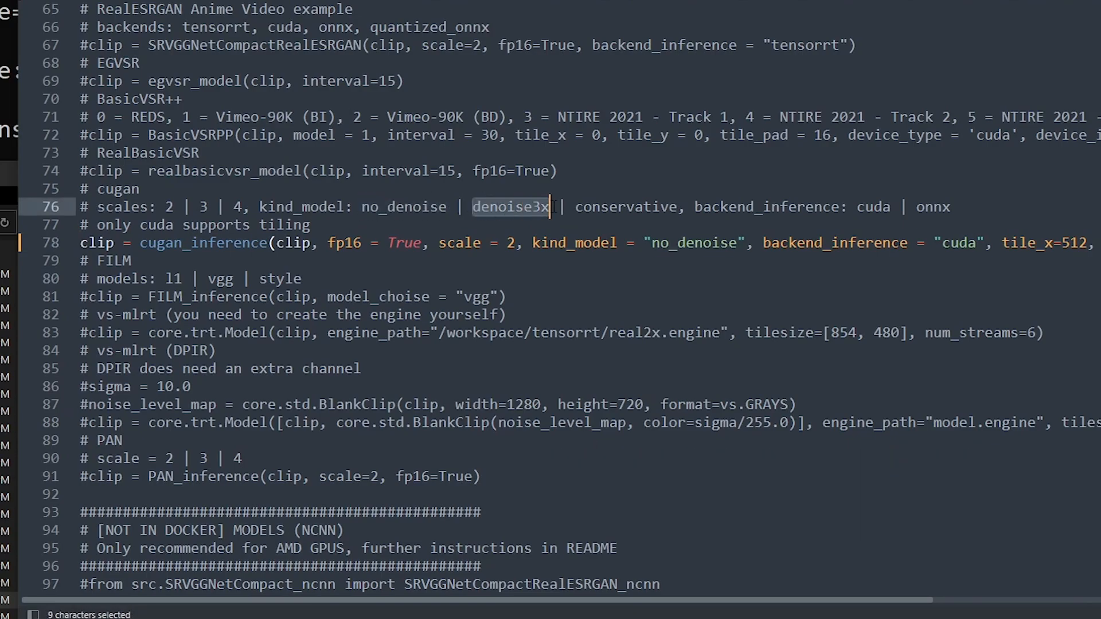
{"action": "double_click", "coordinate": [625, 206]}
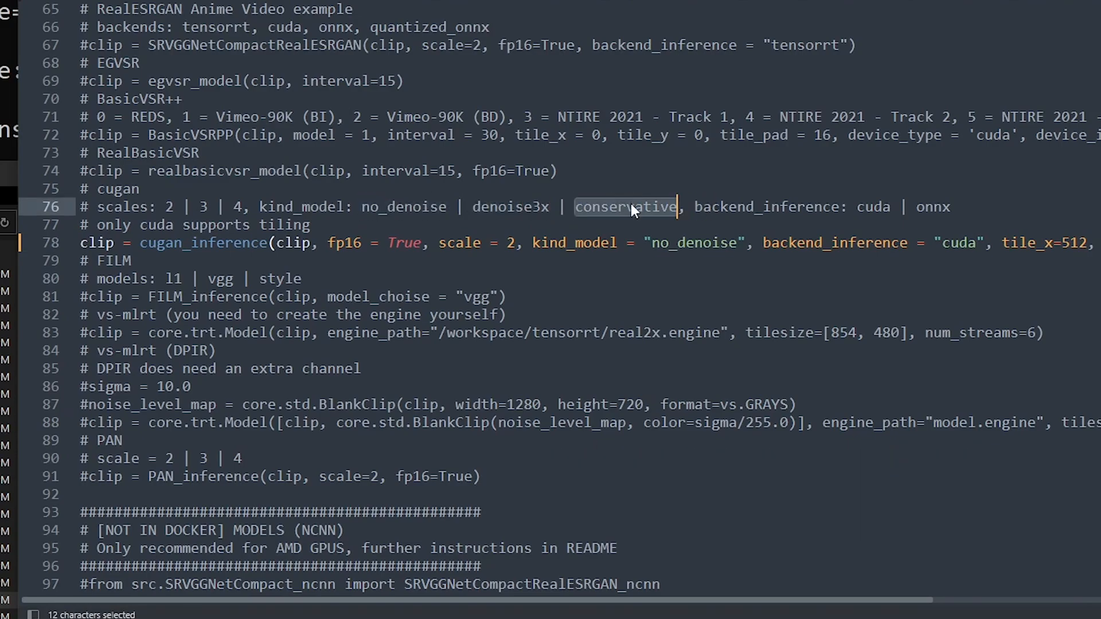
{"action": "mouse_move", "coordinate": [575, 223]}
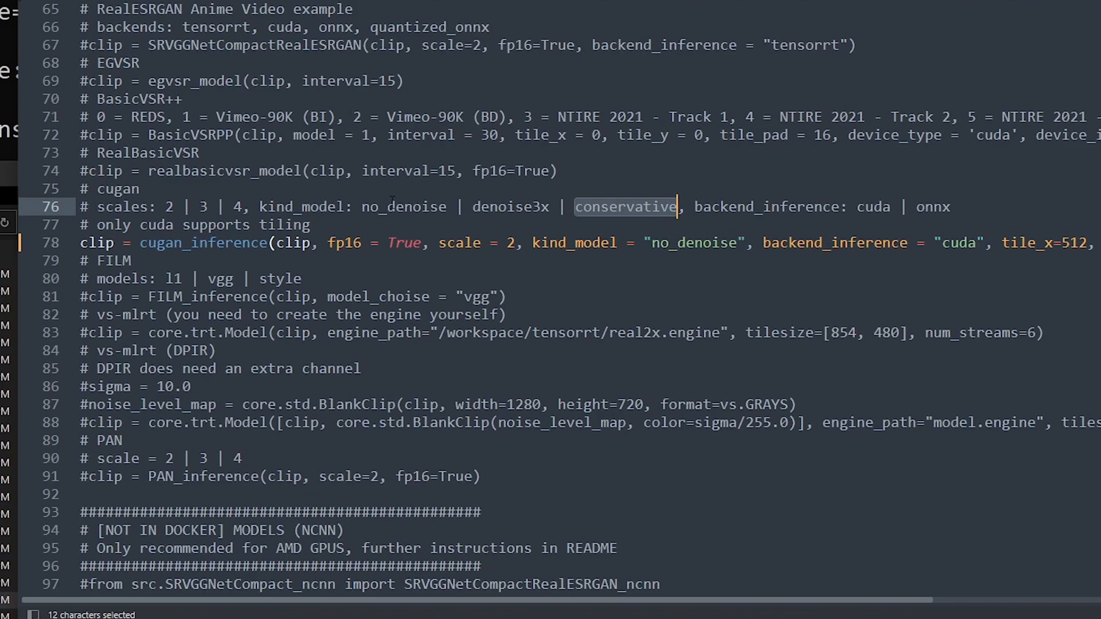
{"action": "type", "text": "conservative"}
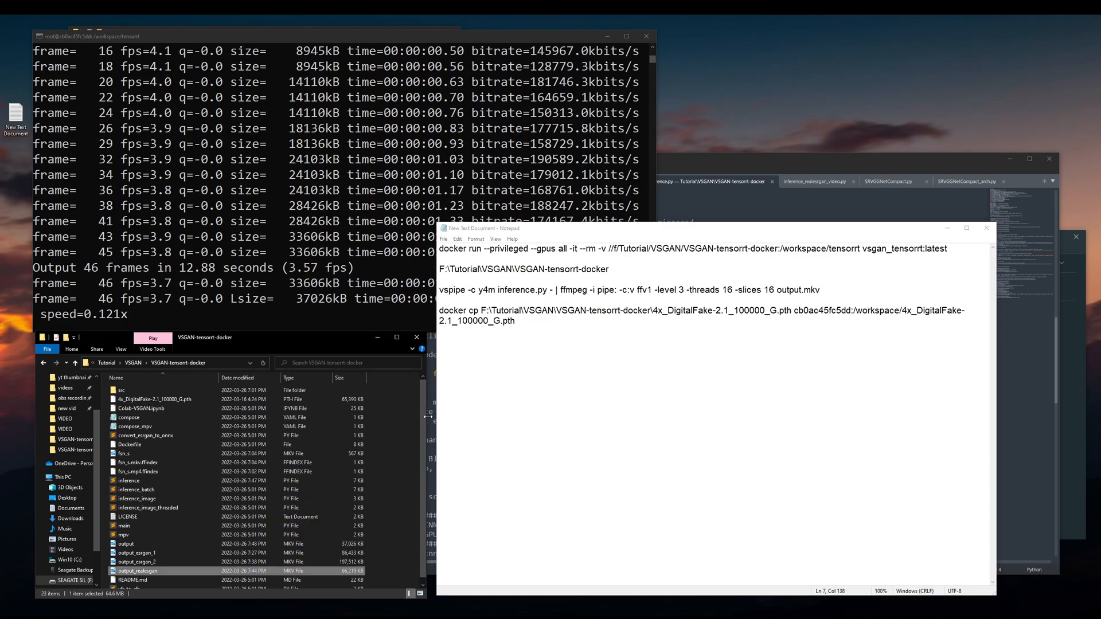
{"action": "scroll", "scroll_direction": "down", "scroll_amount": 3}
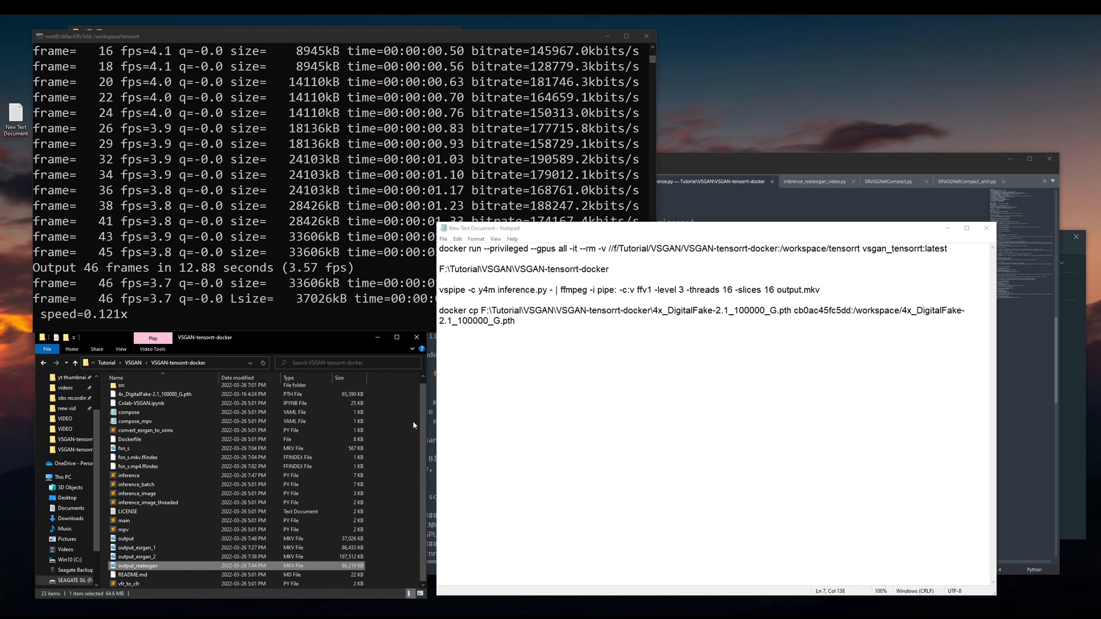
{"action": "scroll", "scroll_direction": "down", "scroll_amount": 3}
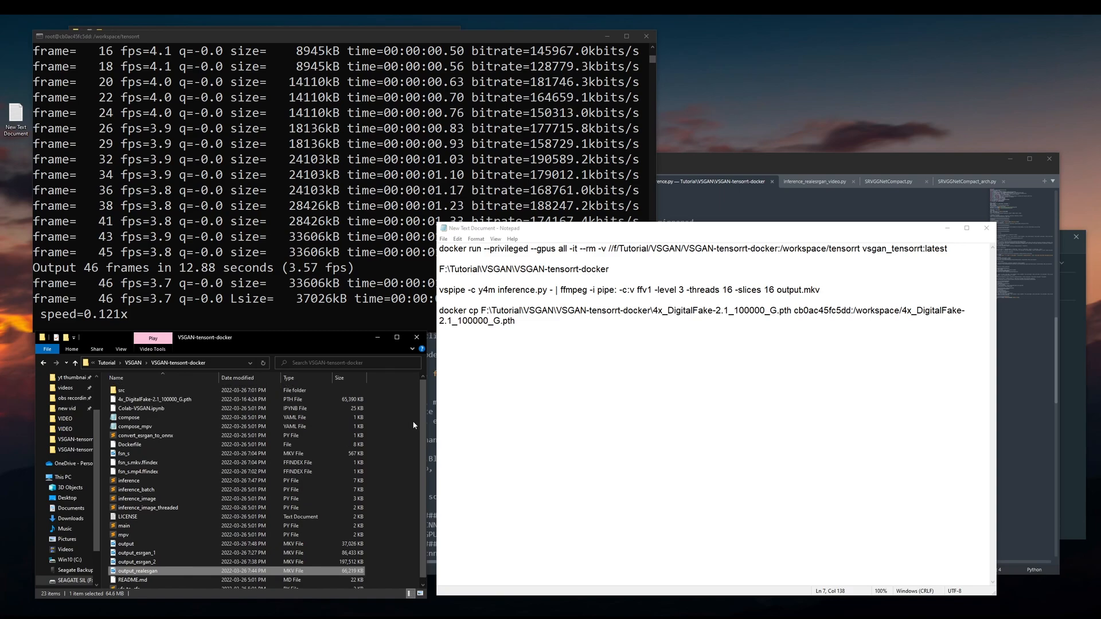